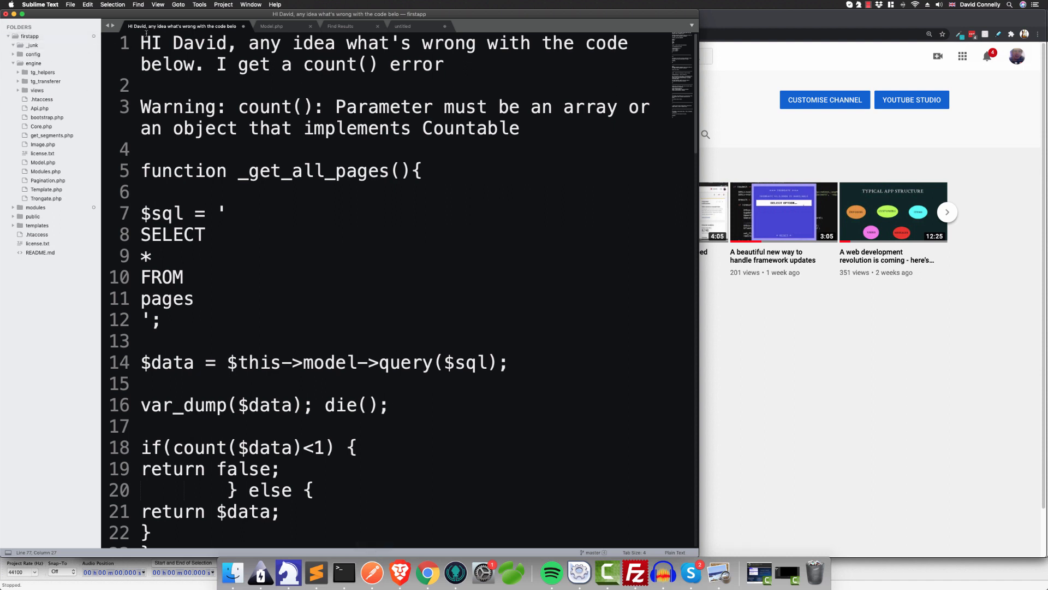
# - Select the _get_all_pages function code, deselect it, and scroll back up the email thread
pyautogui.click(235, 362)
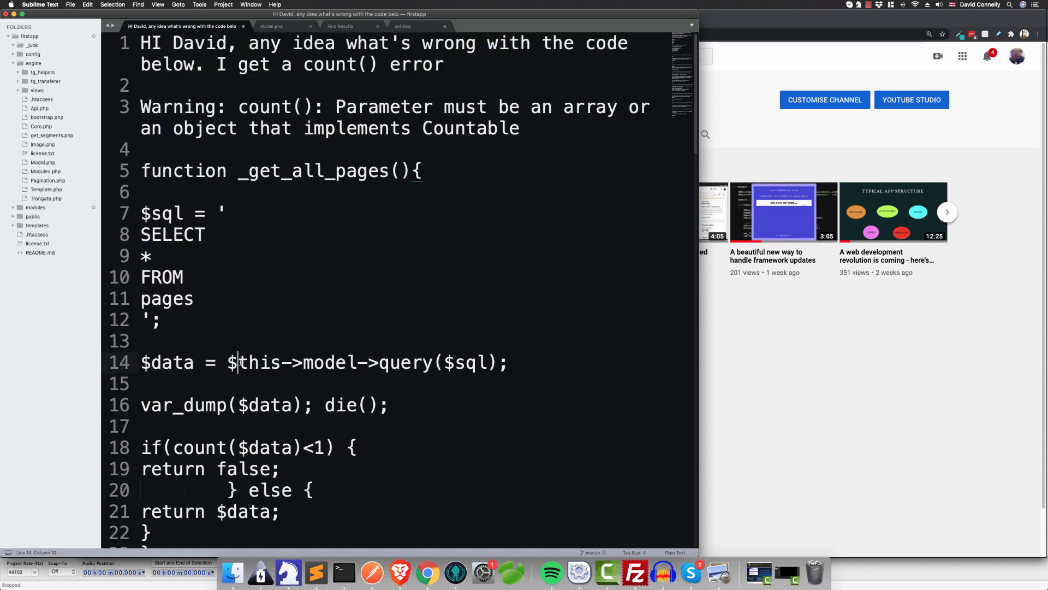
pyautogui.moveTo(452, 417)
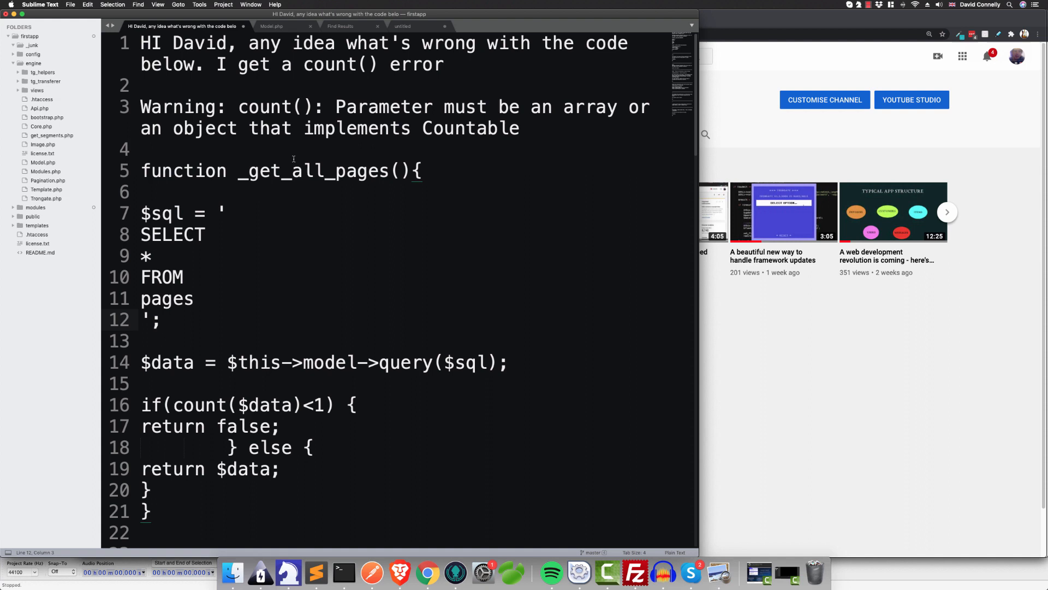
pyautogui.moveTo(332, 212)
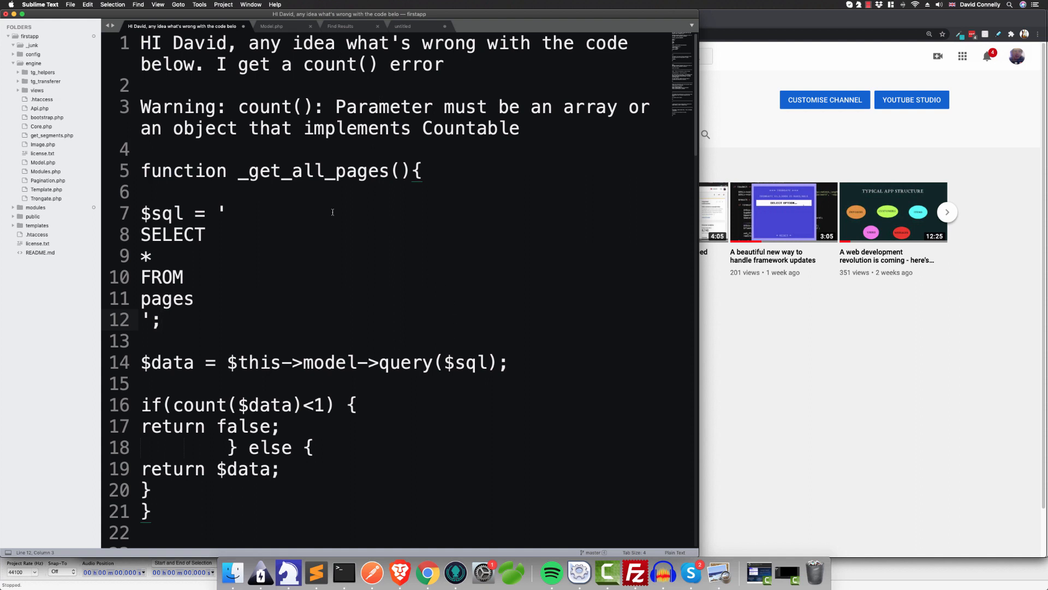
pyautogui.click(184, 277)
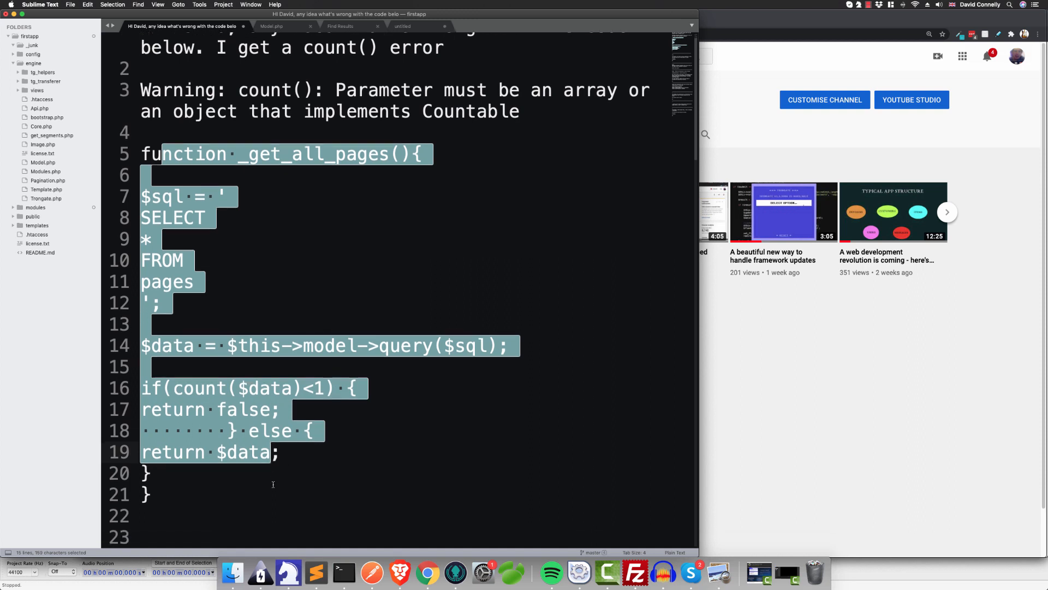
pyautogui.scroll(-3)
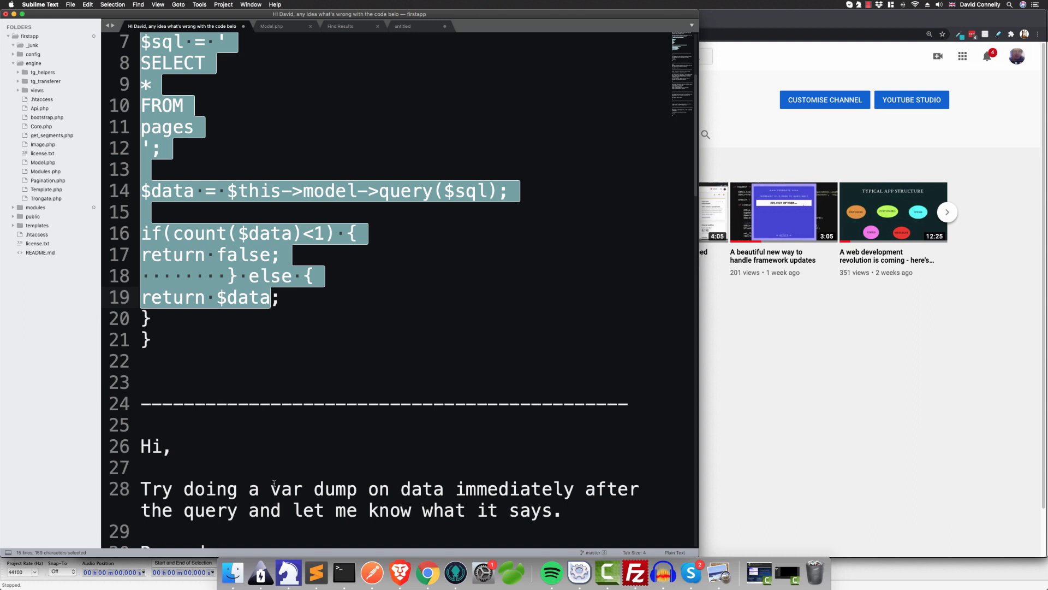
pyautogui.click(282, 482)
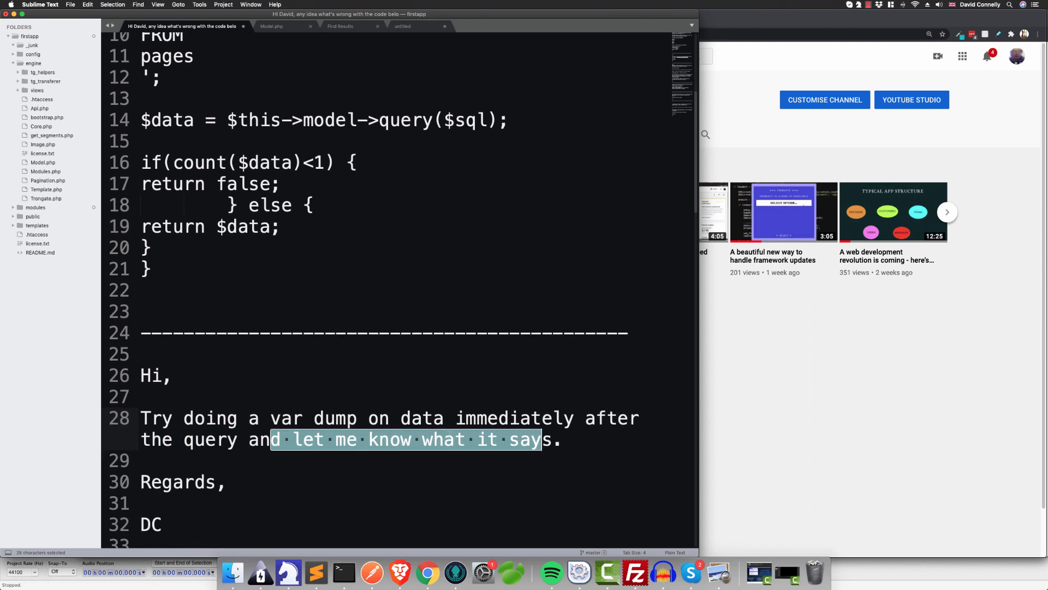
pyautogui.scroll(3)
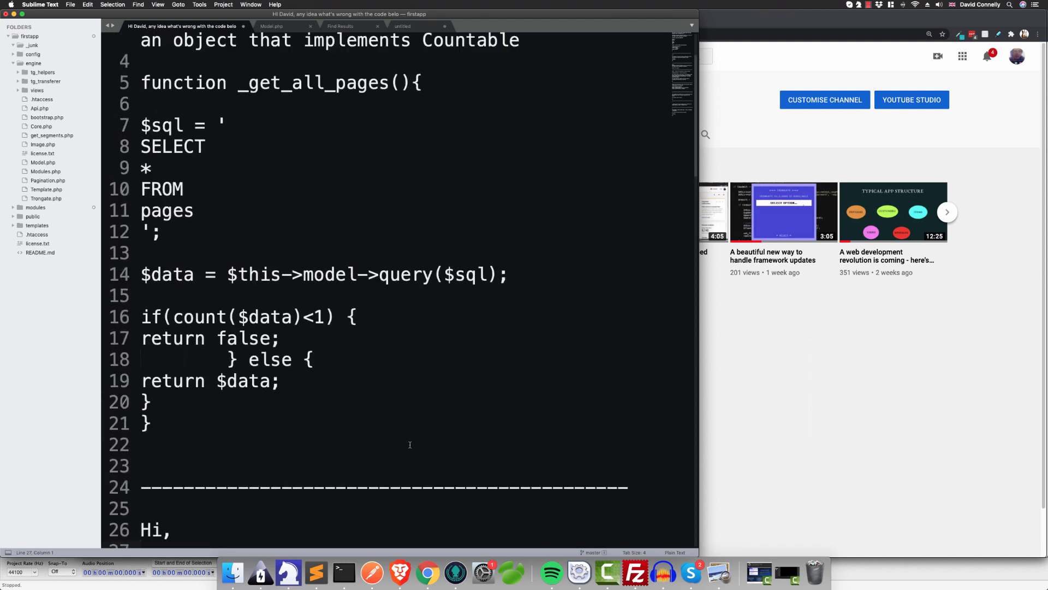
pyautogui.scroll(3)
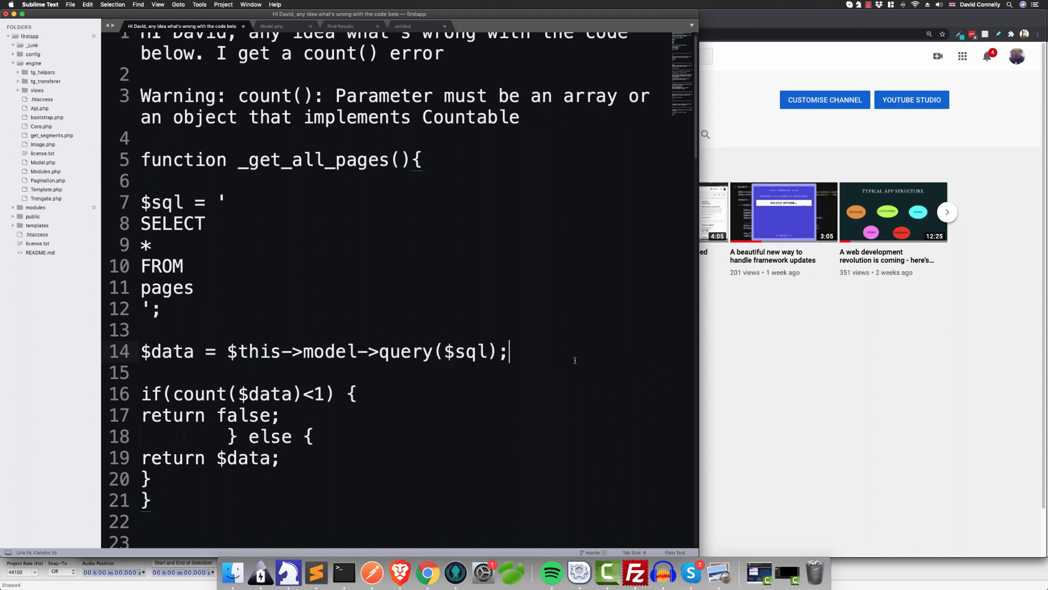
pyautogui.moveTo(224, 334)
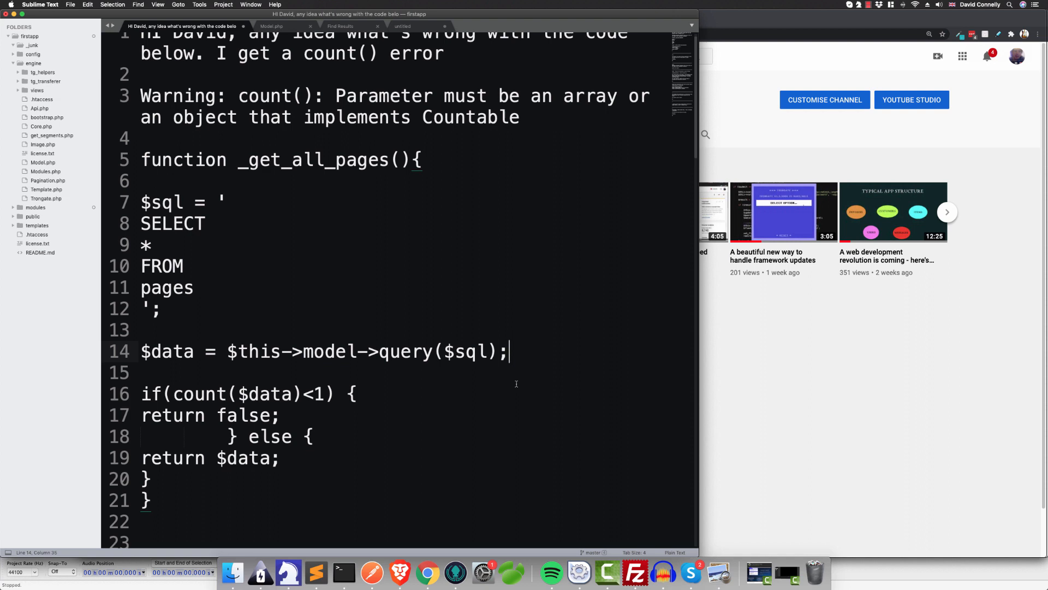
# - Add var_dump($data); die(); after the query and scroll down to the NULL reply
pyautogui.write('var_')
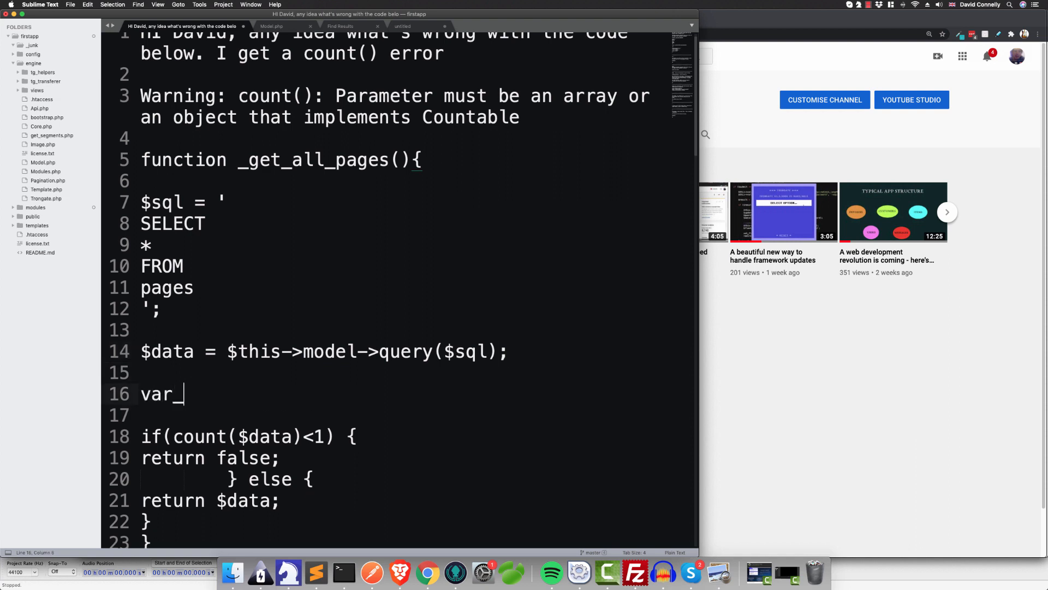
pyautogui.write('dump($data)')
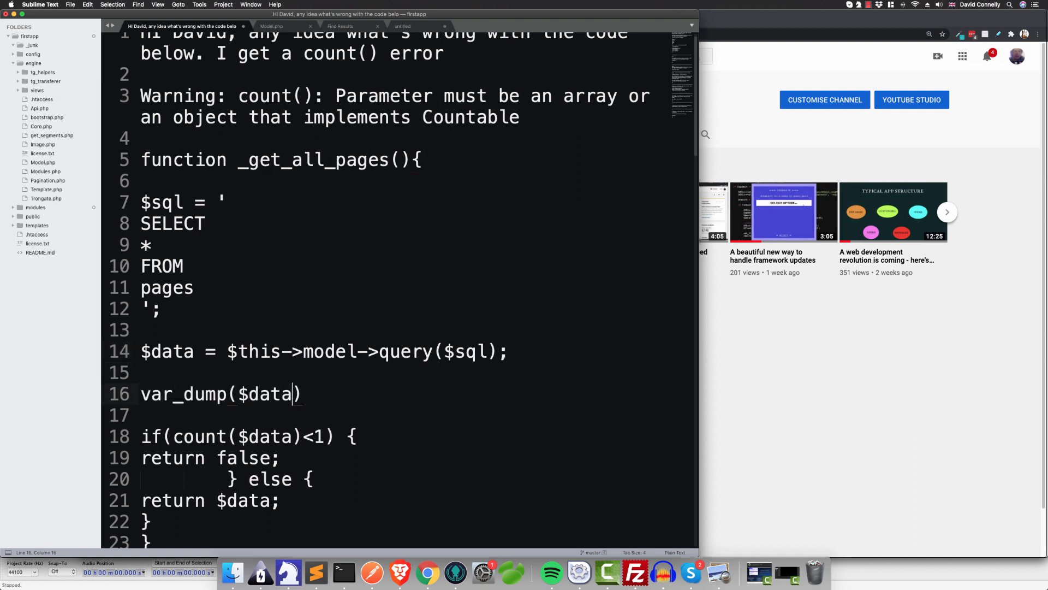
pyautogui.write('; die();')
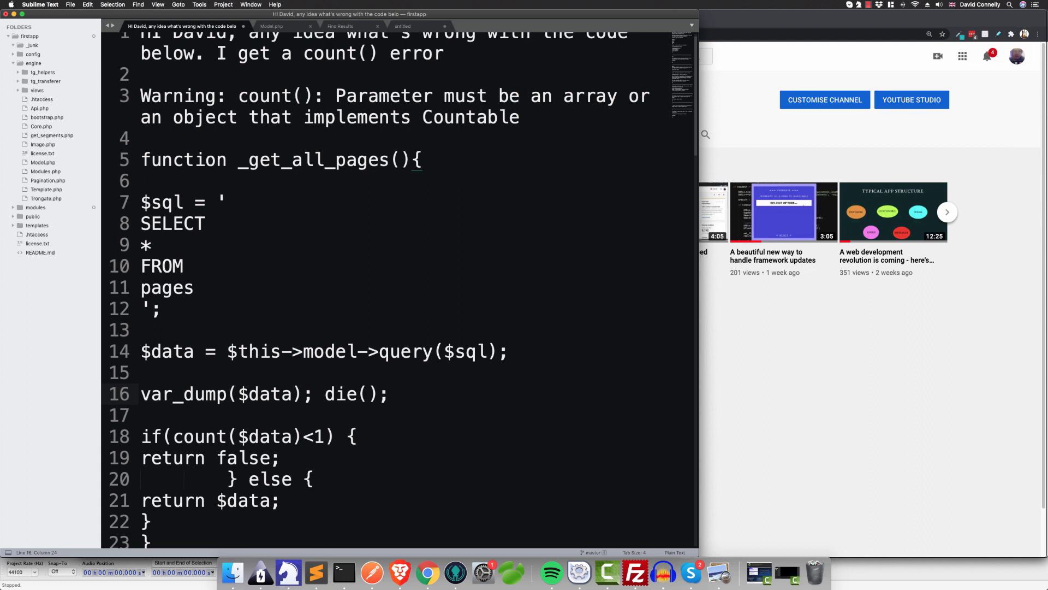
pyautogui.scroll(-3)
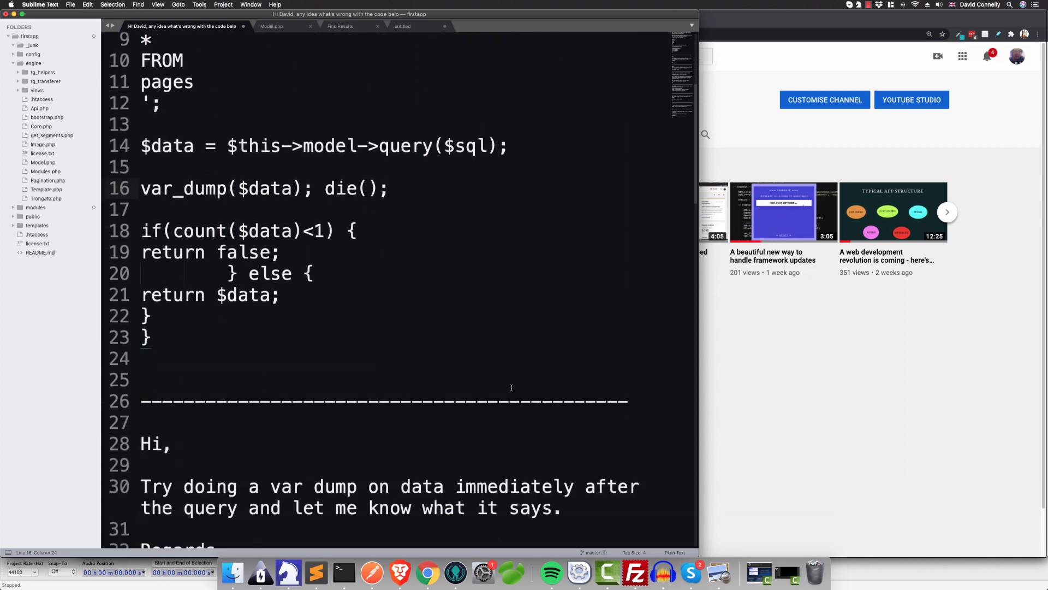
pyautogui.scroll(-3)
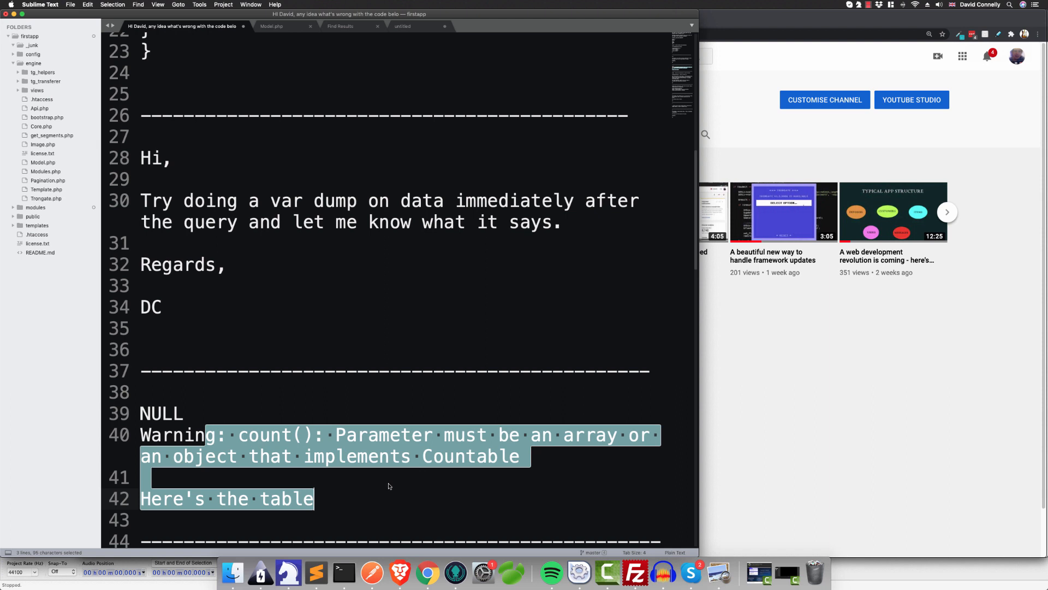
pyautogui.moveTo(392, 480)
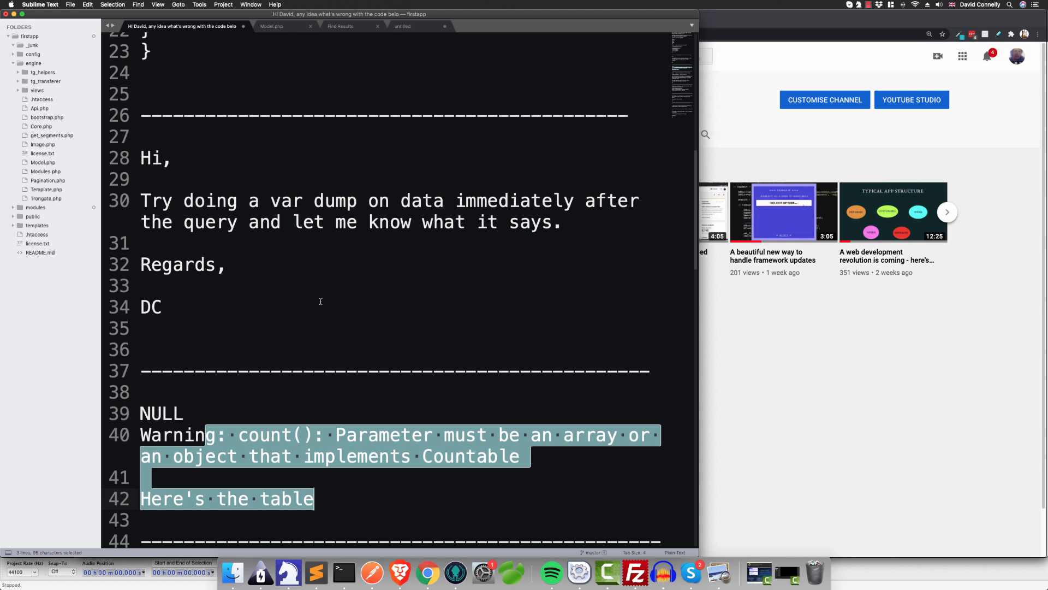
pyautogui.scroll(3)
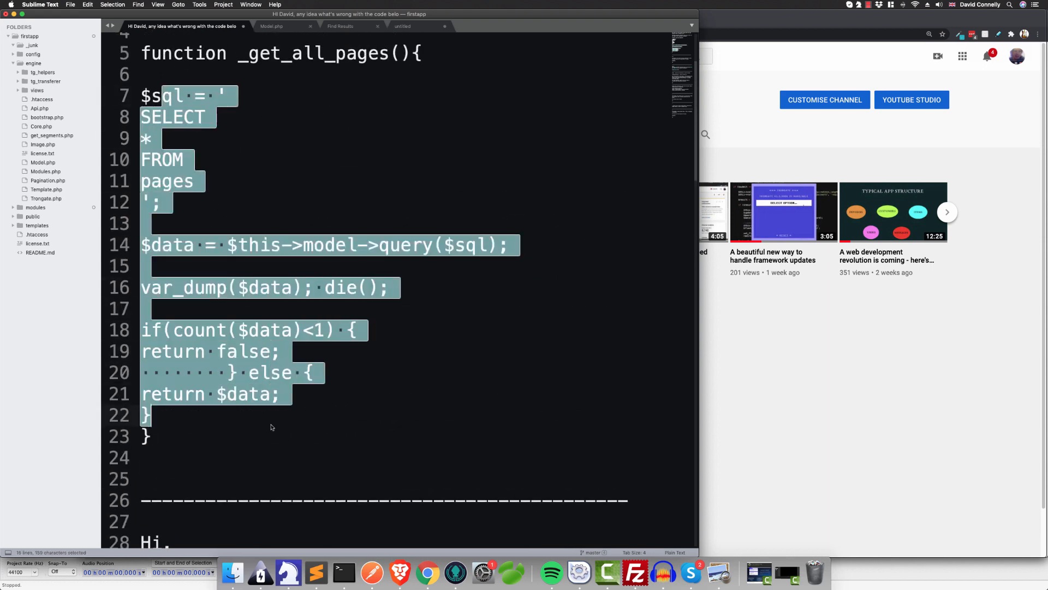
pyautogui.scroll(-3)
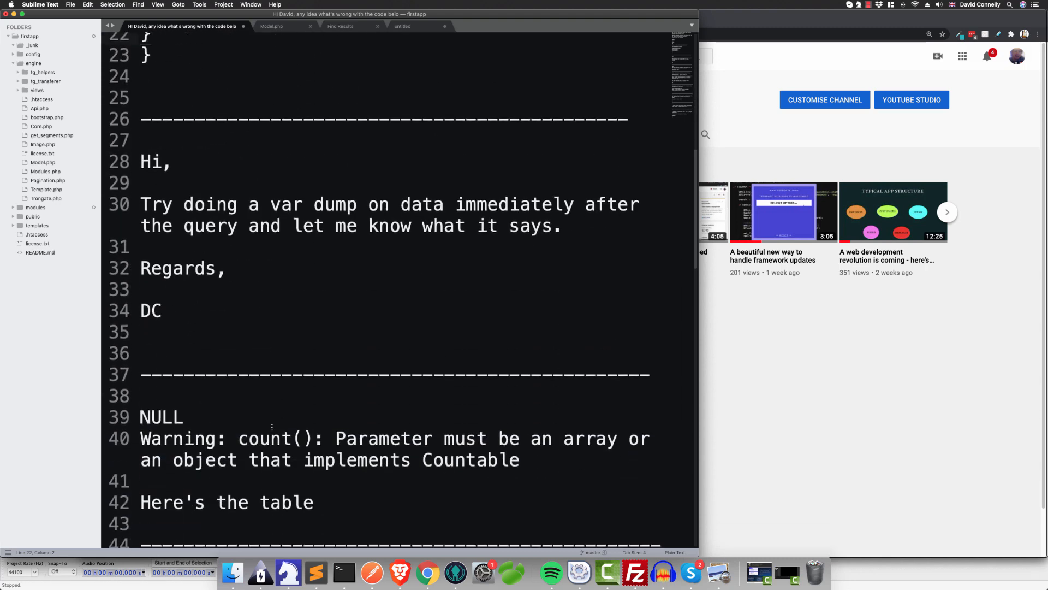
pyautogui.scroll(3)
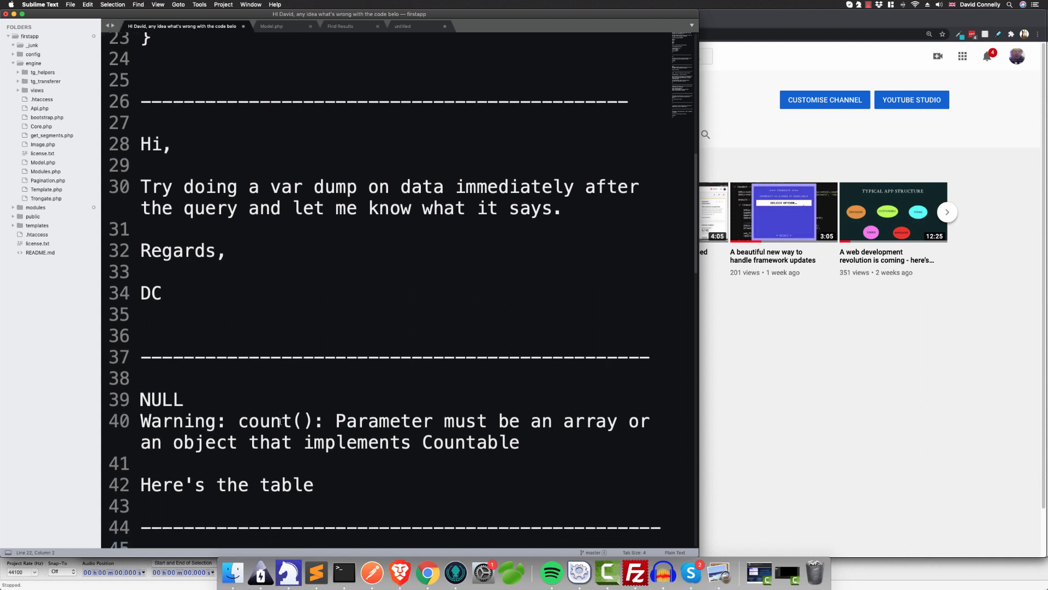
pyautogui.scroll(-3)
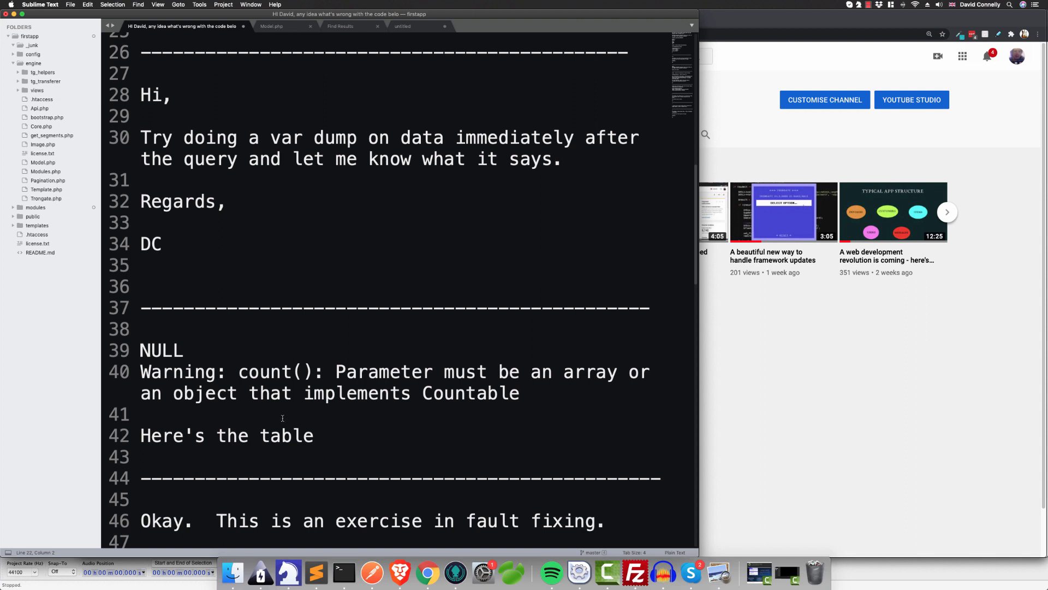
pyautogui.moveTo(284, 414)
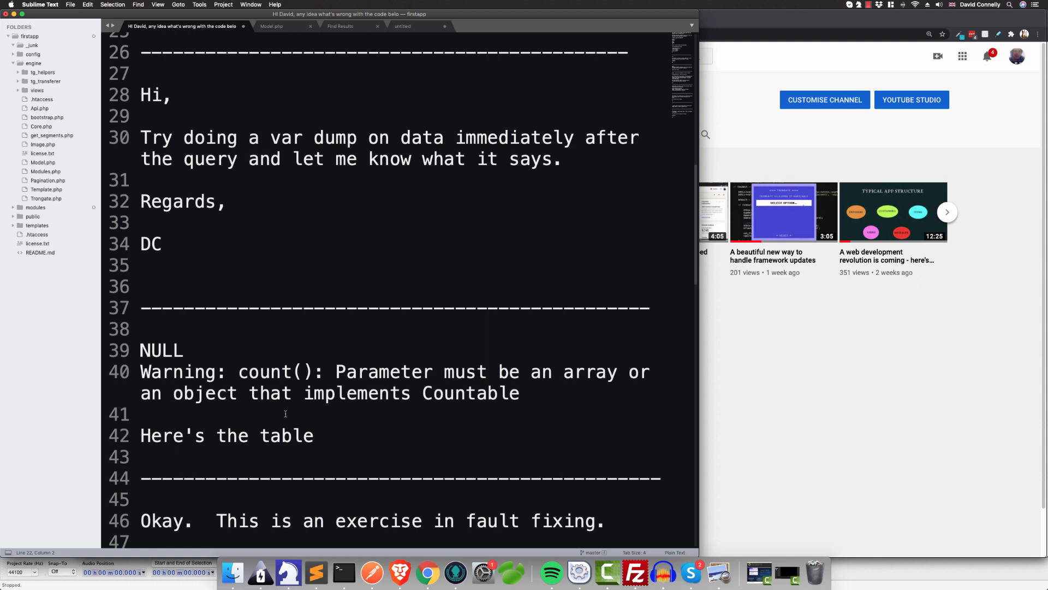
pyautogui.scroll(-3)
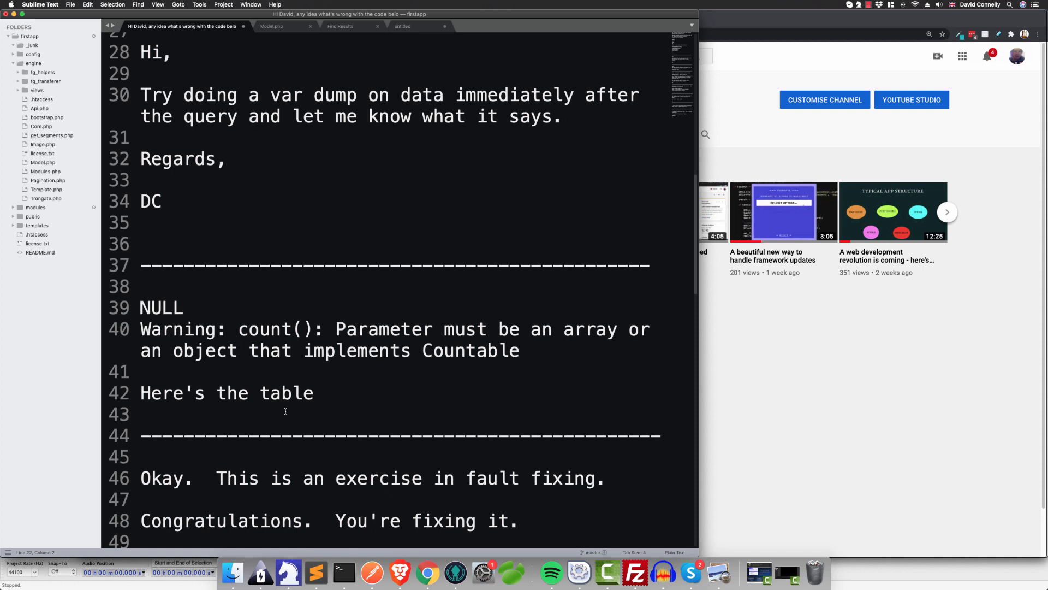
pyautogui.scroll(-3)
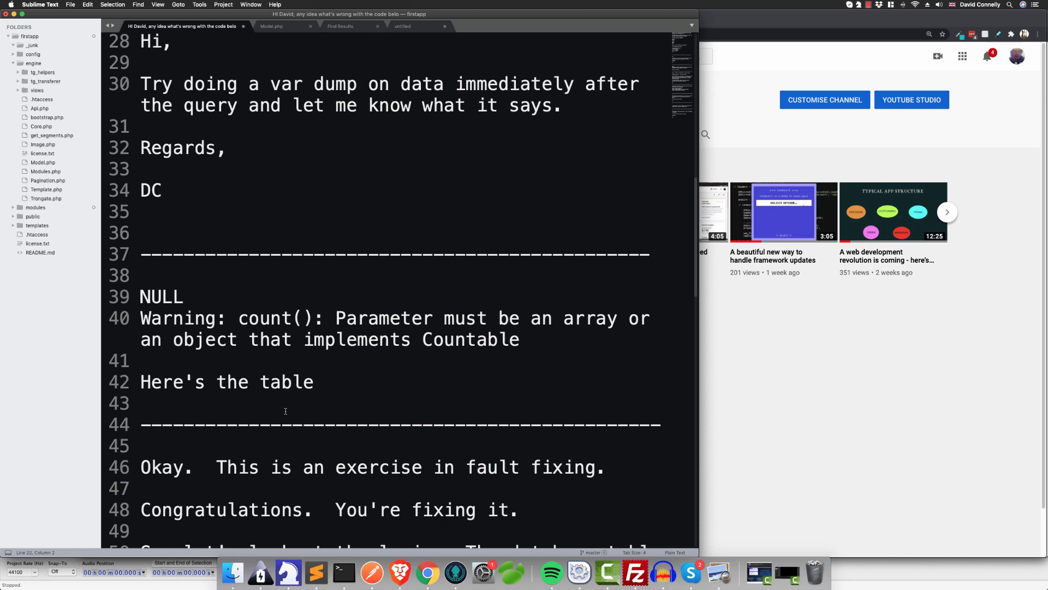
pyautogui.scroll(-3)
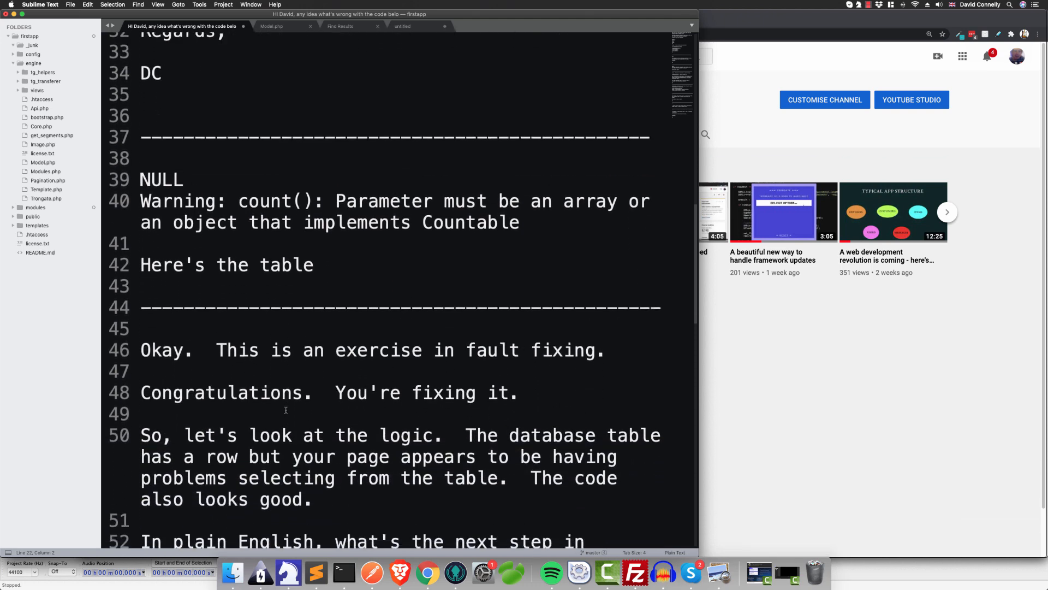
pyautogui.scroll(-3)
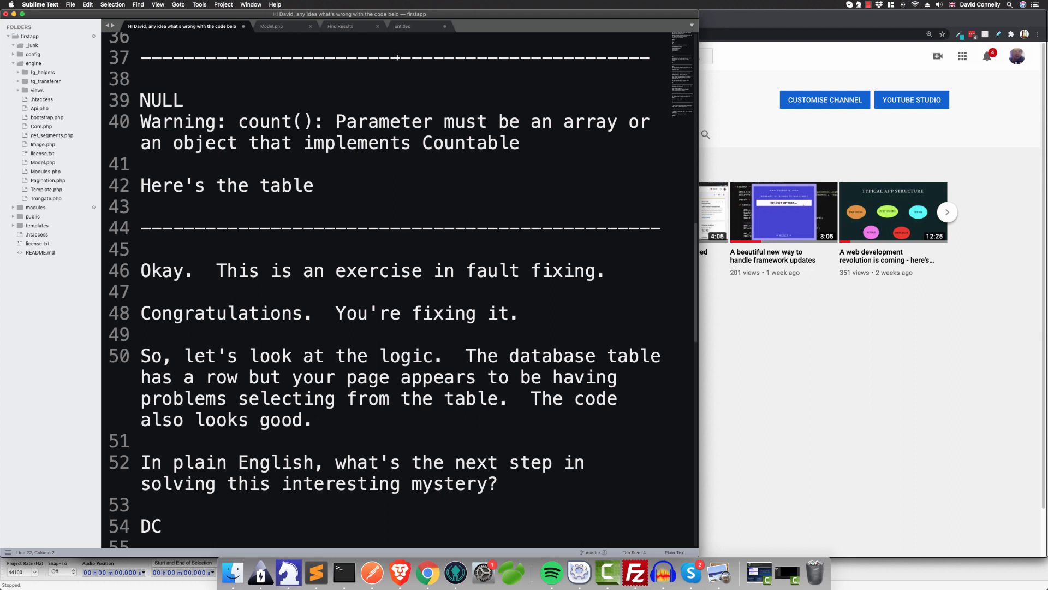
# - Create a new file and write 'PHPMyAdmin Cool' versus 'Webpage Not Cool'
pyautogui.click(71, 5)
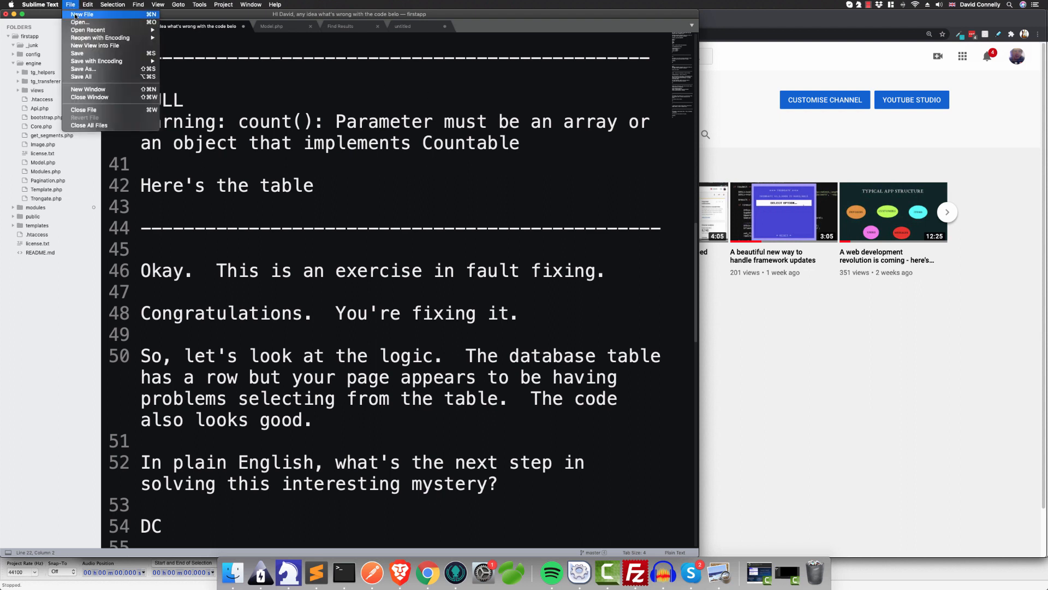
pyautogui.click(83, 14)
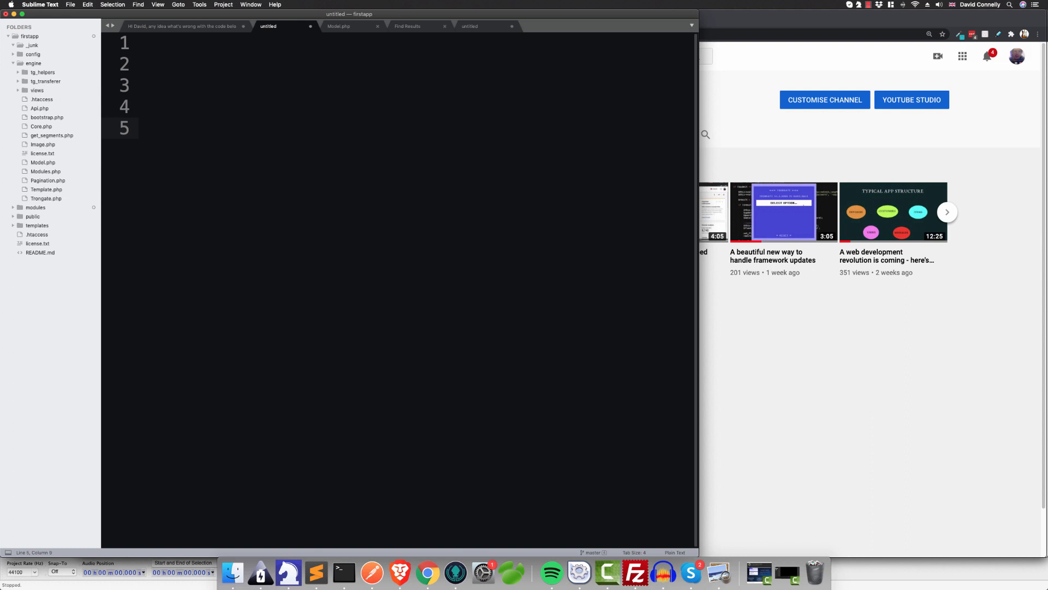
pyautogui.write('PHPMy')
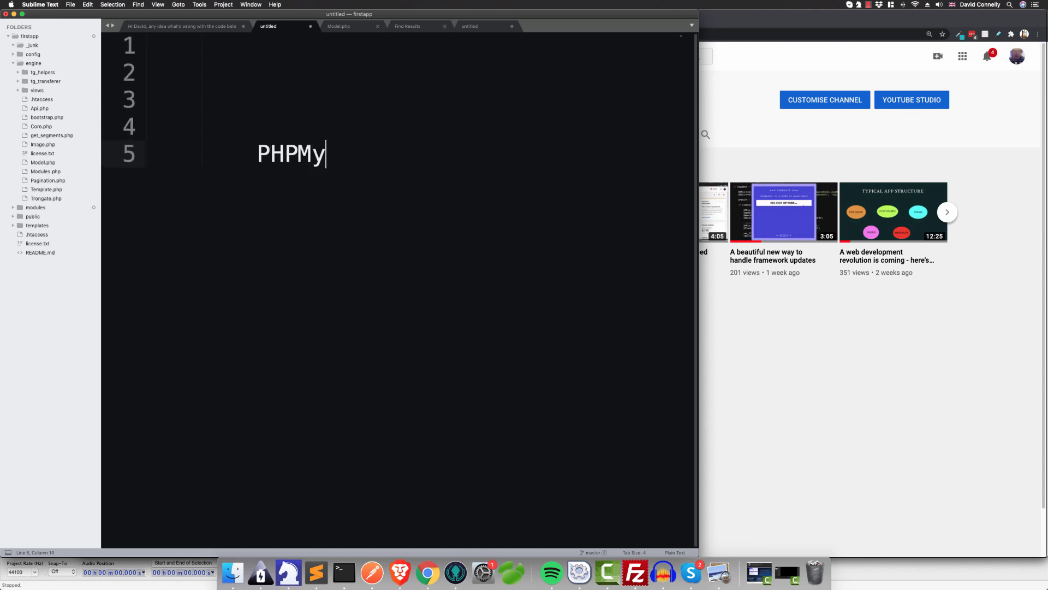
pyautogui.write('Admin')
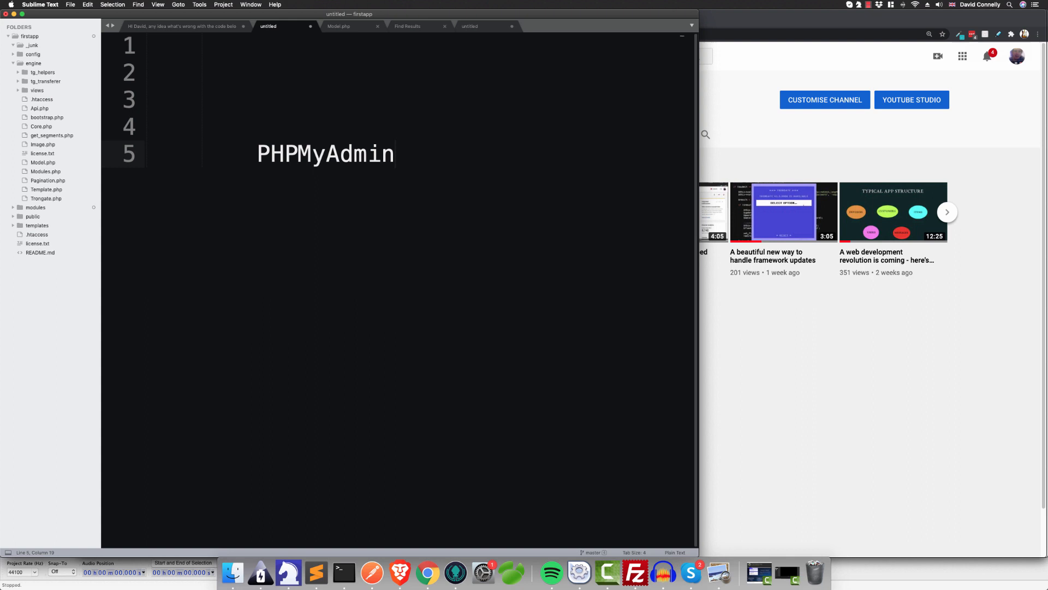
pyautogui.write('CO')
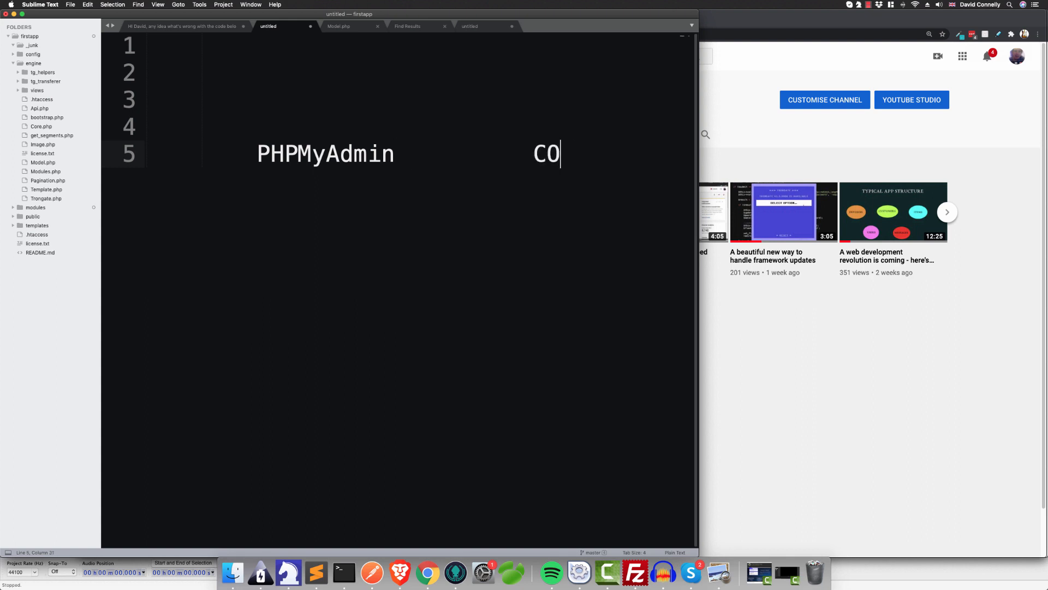
pyautogui.write('ol')
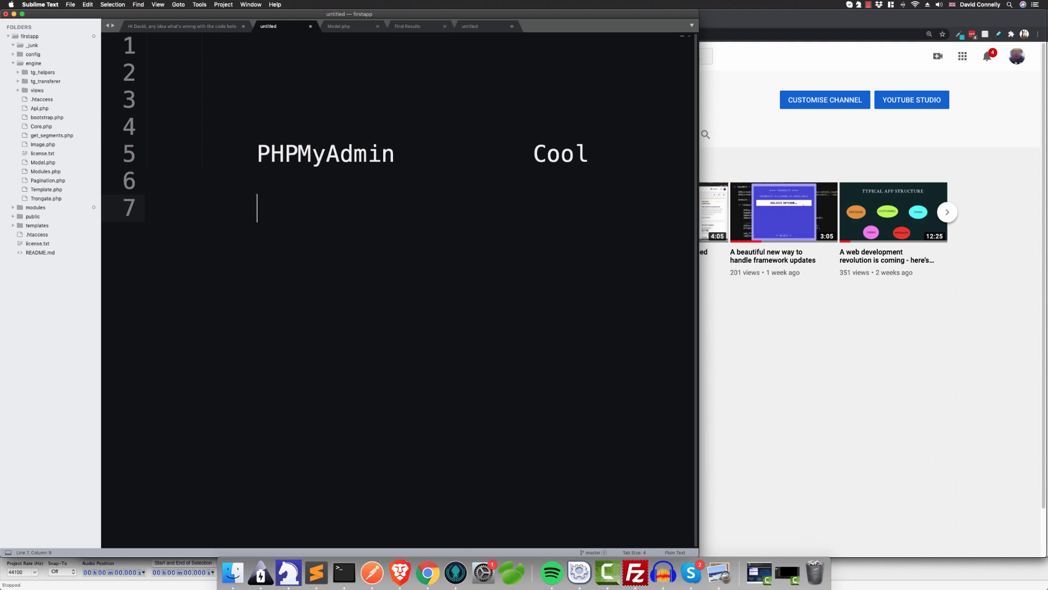
pyautogui.write('Webpage')
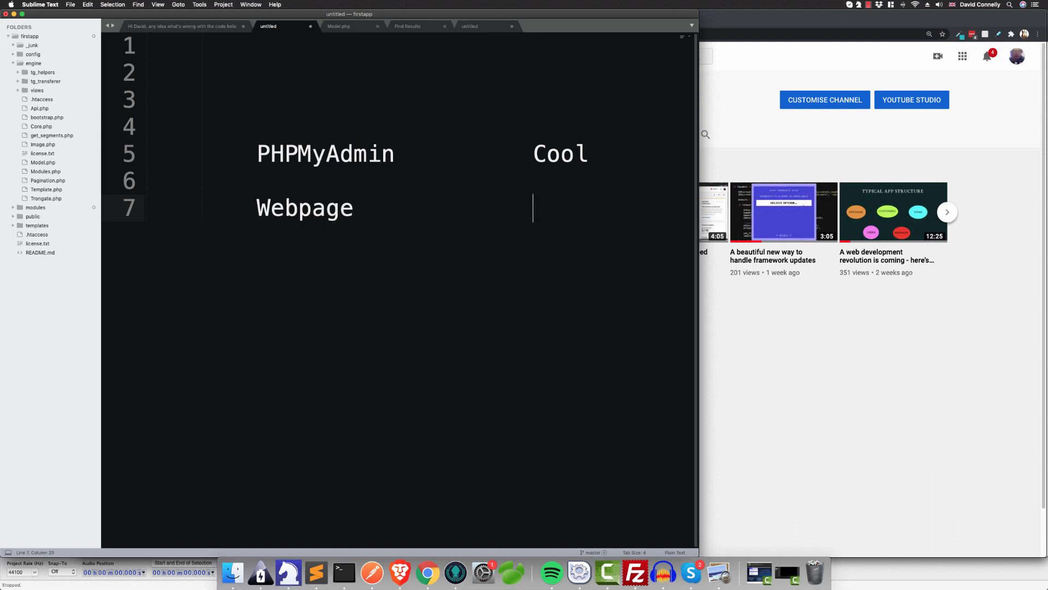
pyautogui.write('Not Co')
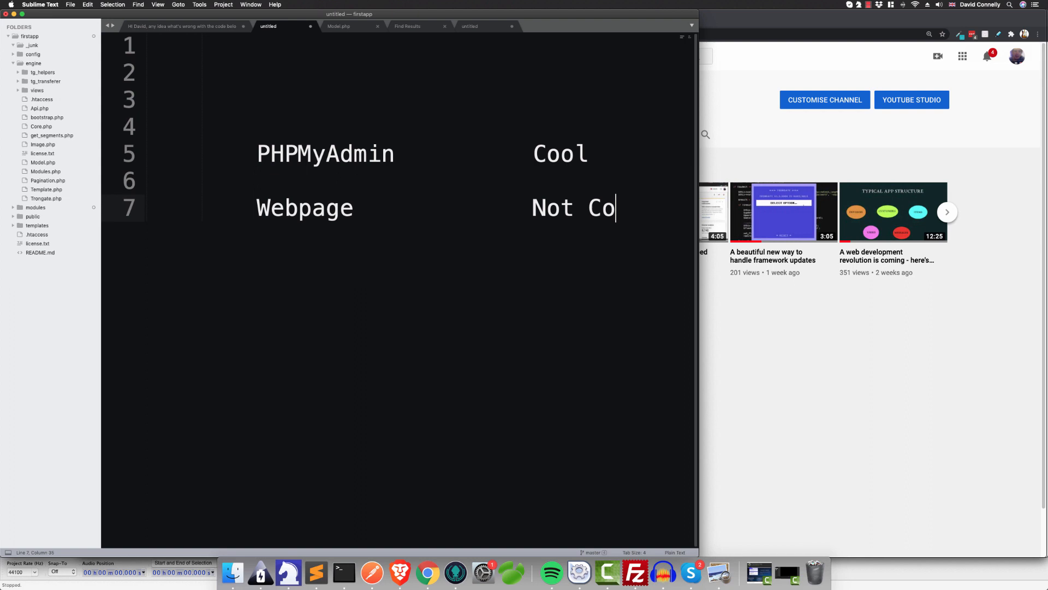
pyautogui.write('ol')
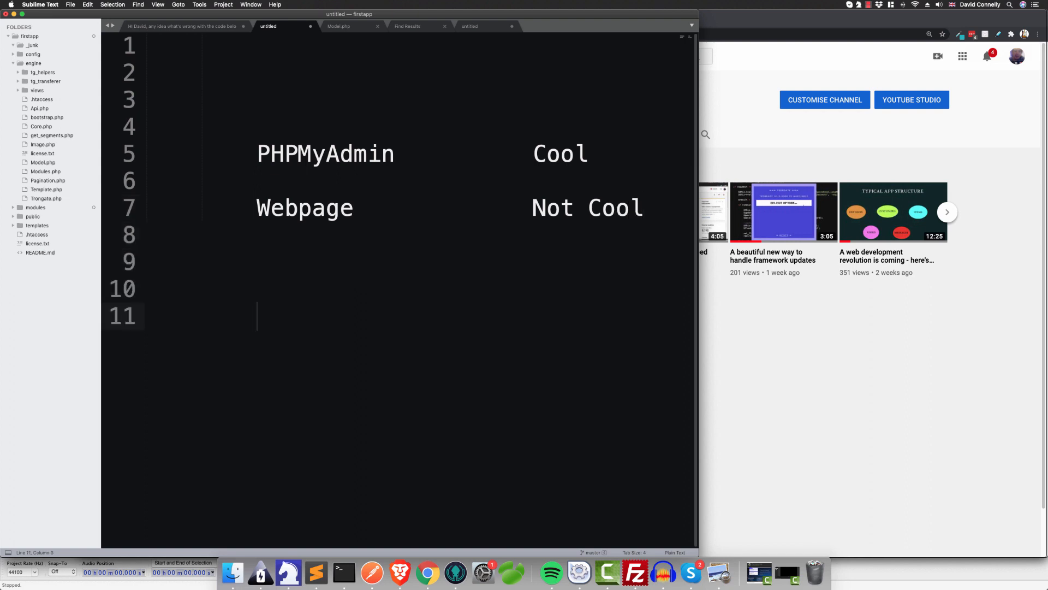
# - Add 'NEXT STEP? Find out what query (if any) is executed by the webpage.'
pyautogui.write('NEXT STEP?')
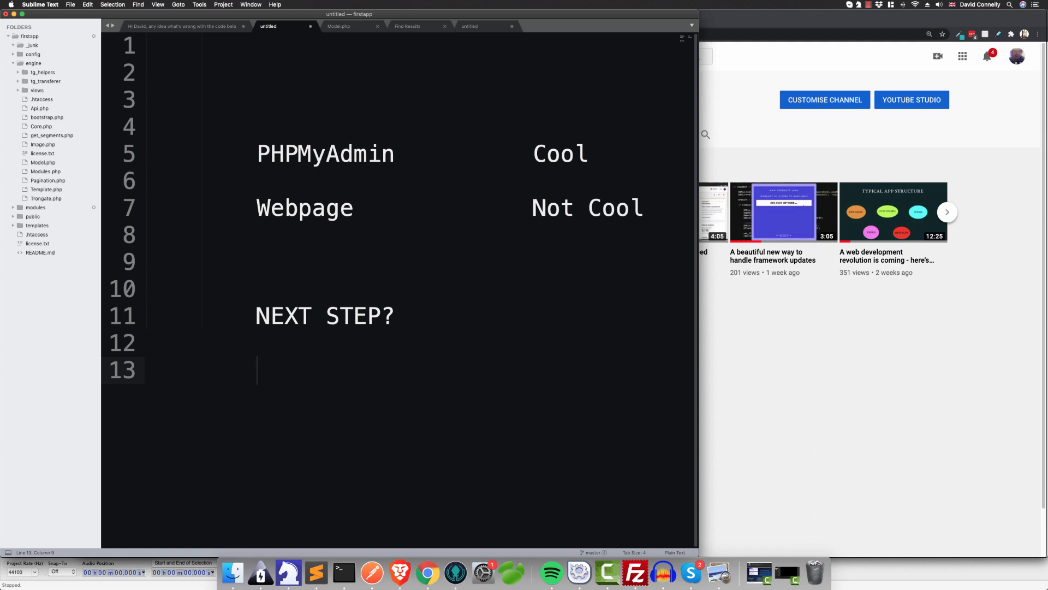
pyautogui.write('Find out what q')
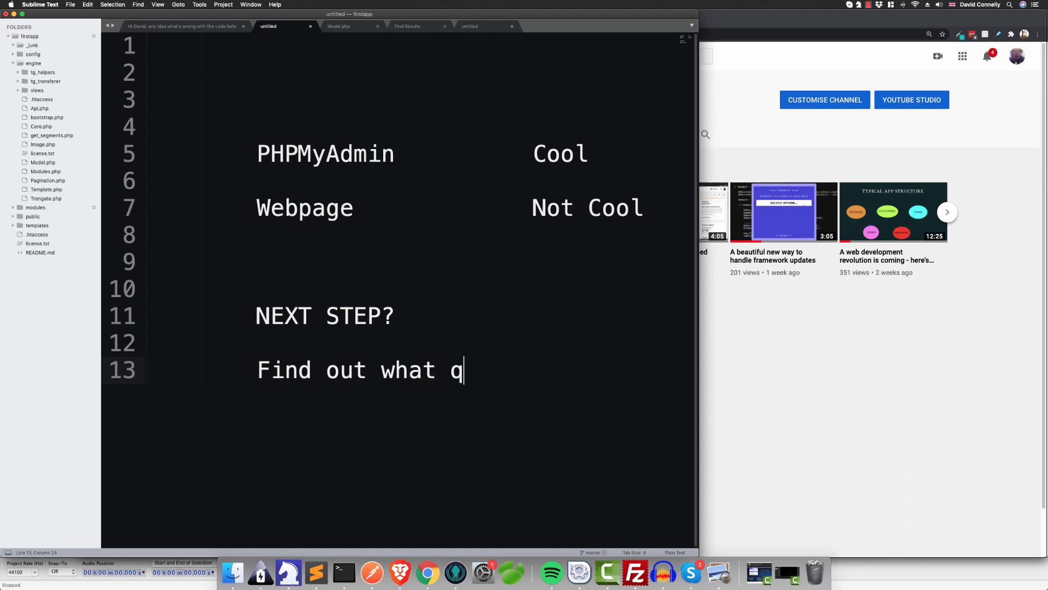
pyautogui.write('uery (if any)')
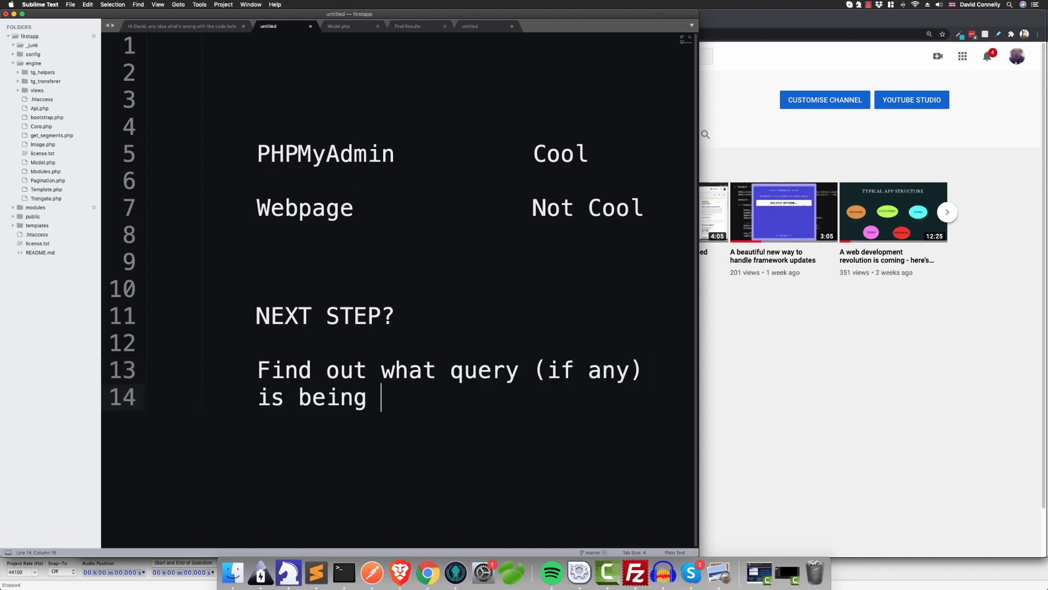
pyautogui.write('executed by the')
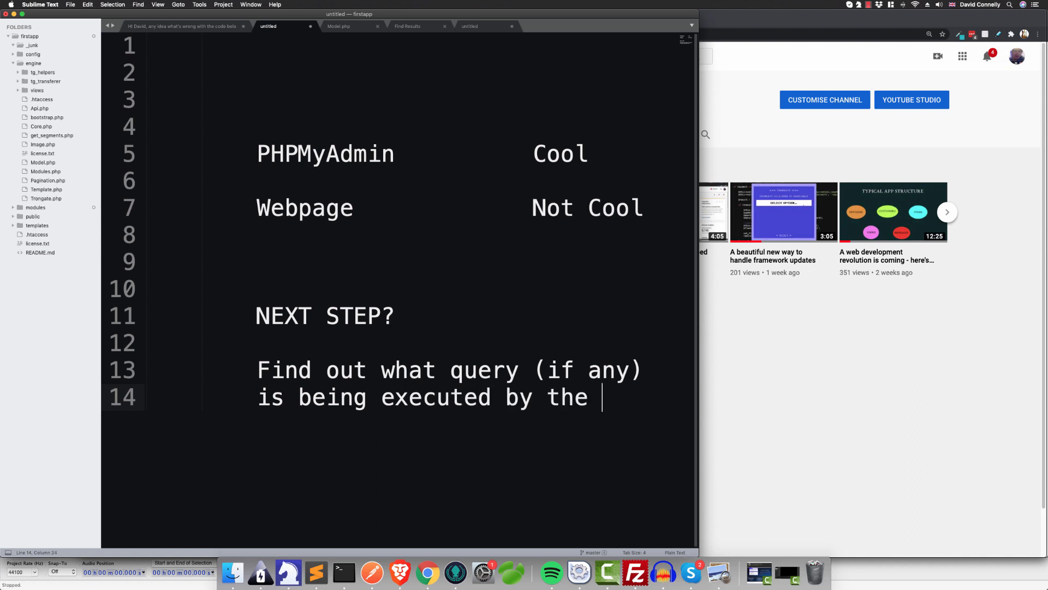
pyautogui.write('webpage.')
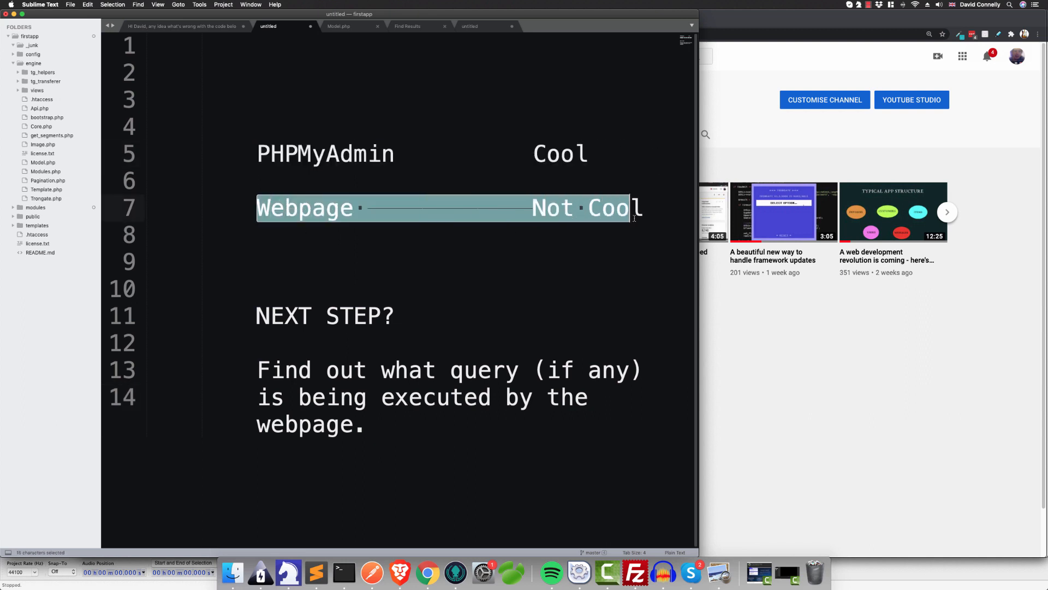
pyautogui.click(450, 370)
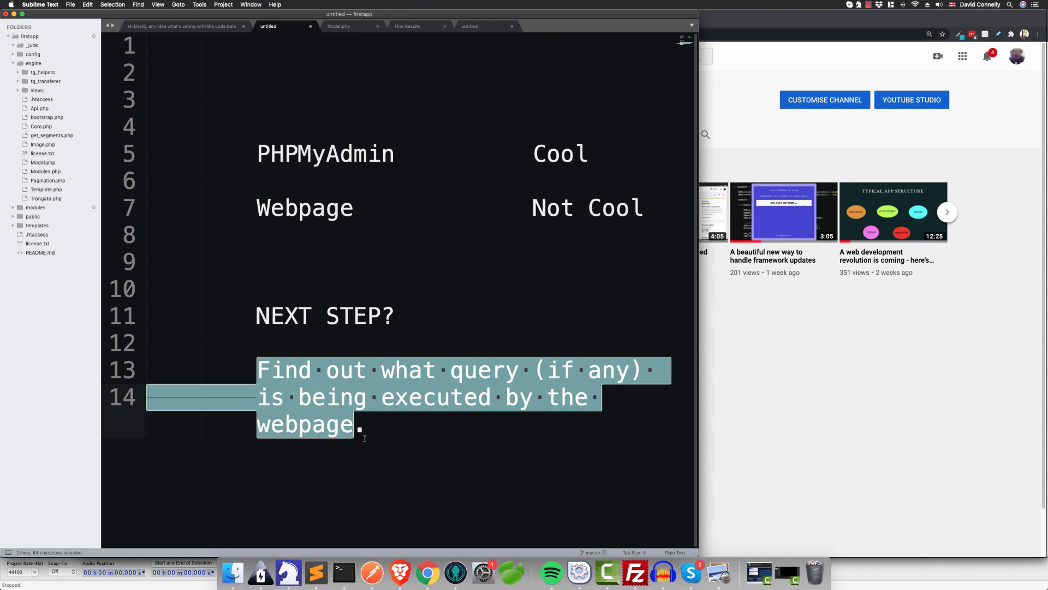
pyautogui.click(368, 425)
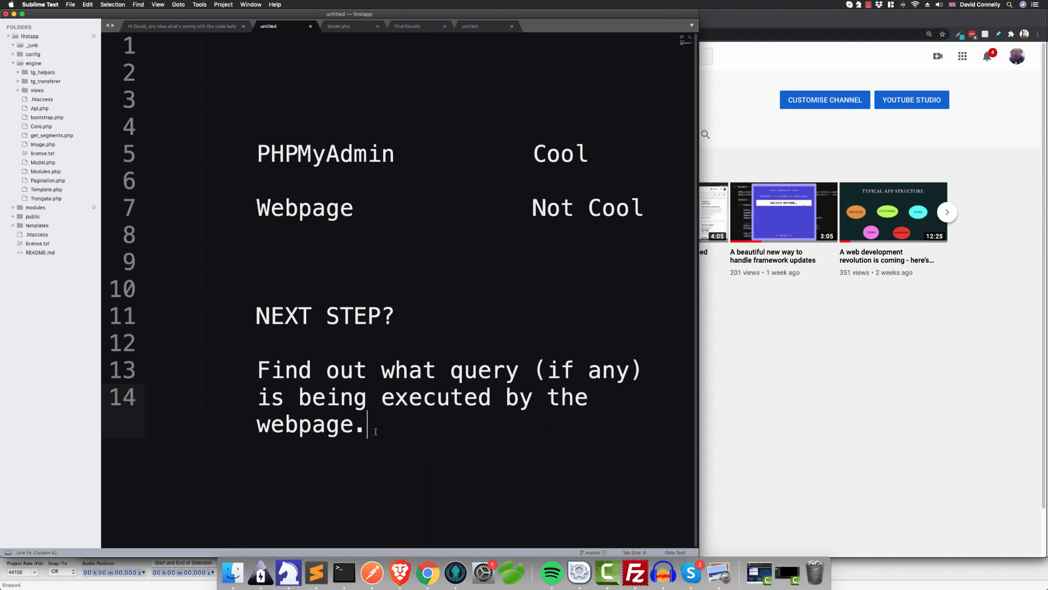
pyautogui.moveTo(314, 243)
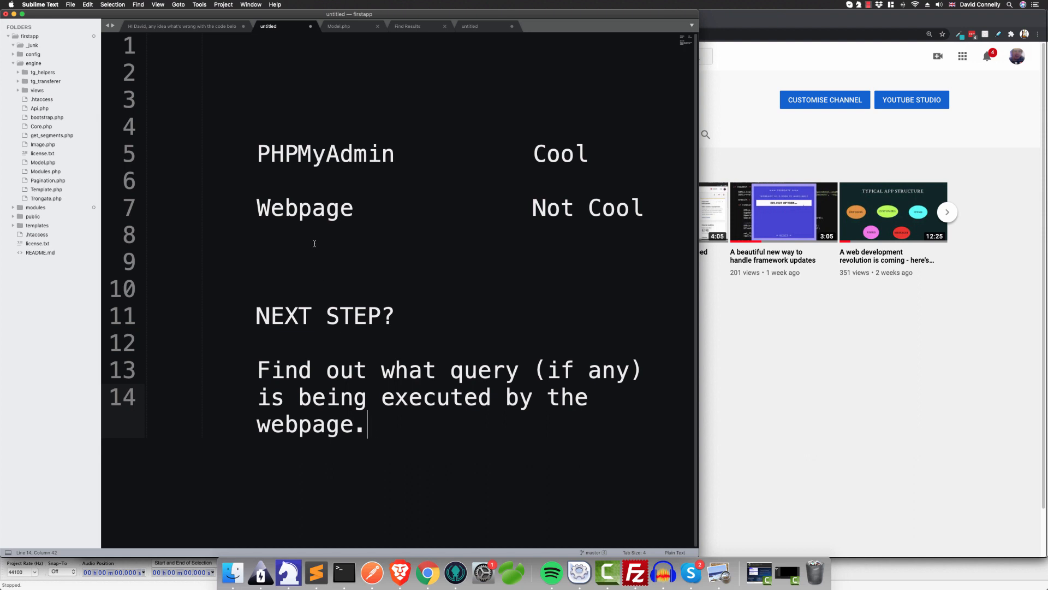
pyautogui.click(182, 26)
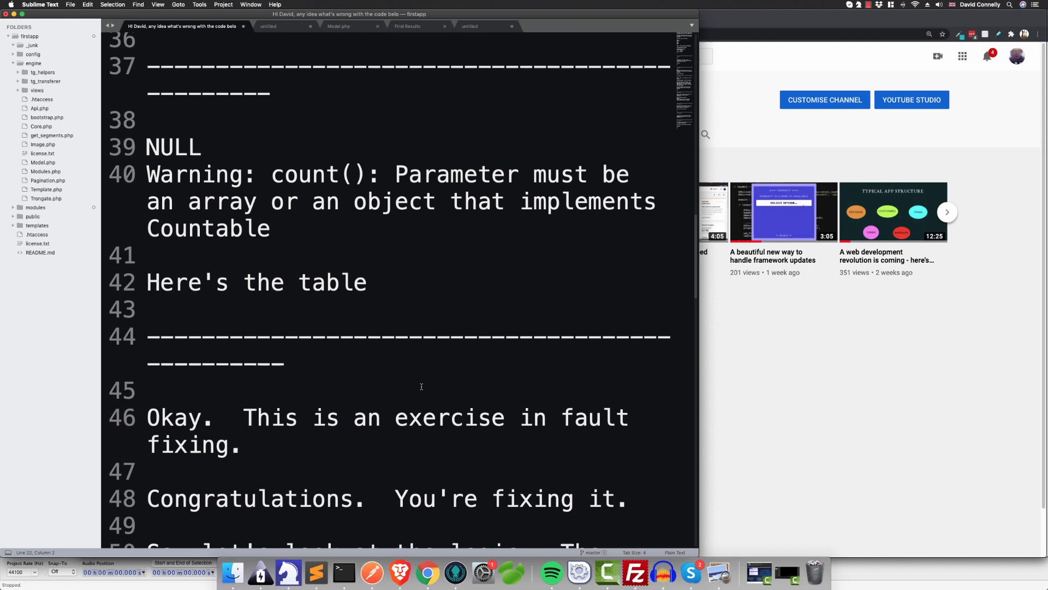
pyautogui.scroll(-3)
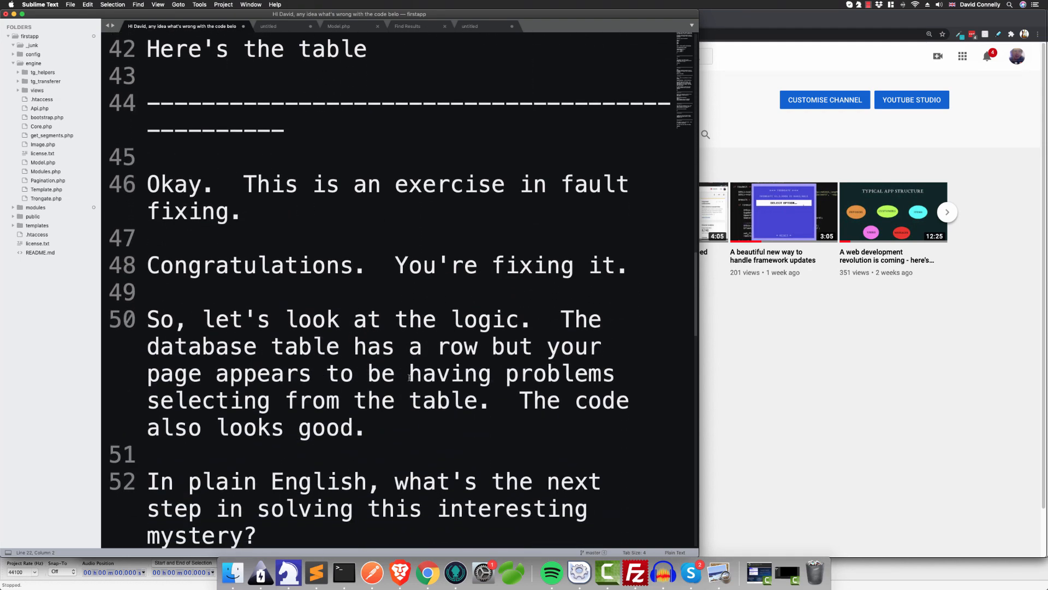
pyautogui.scroll(-3)
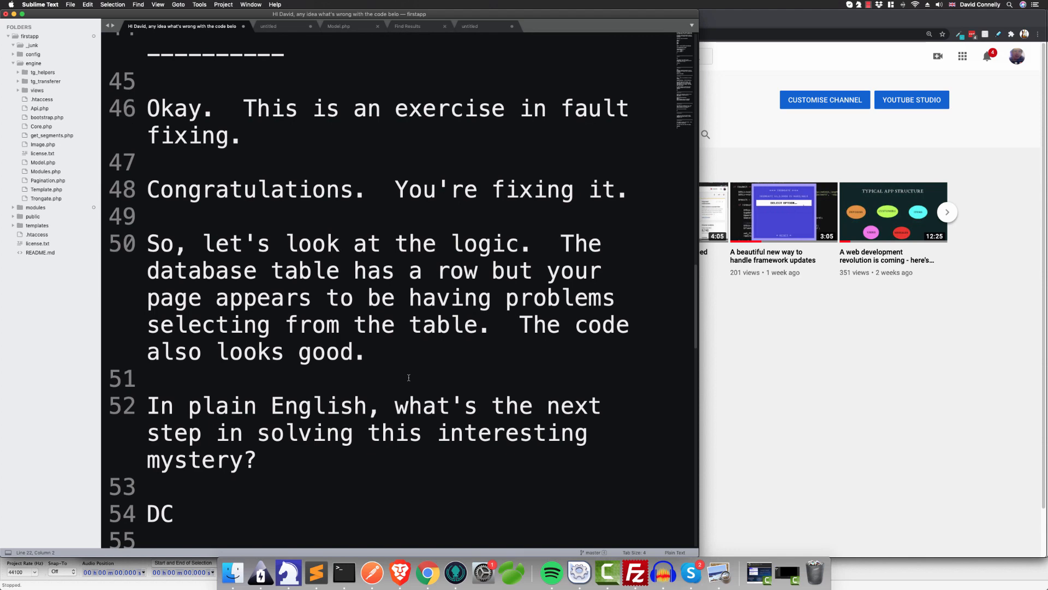
pyautogui.scroll(-3)
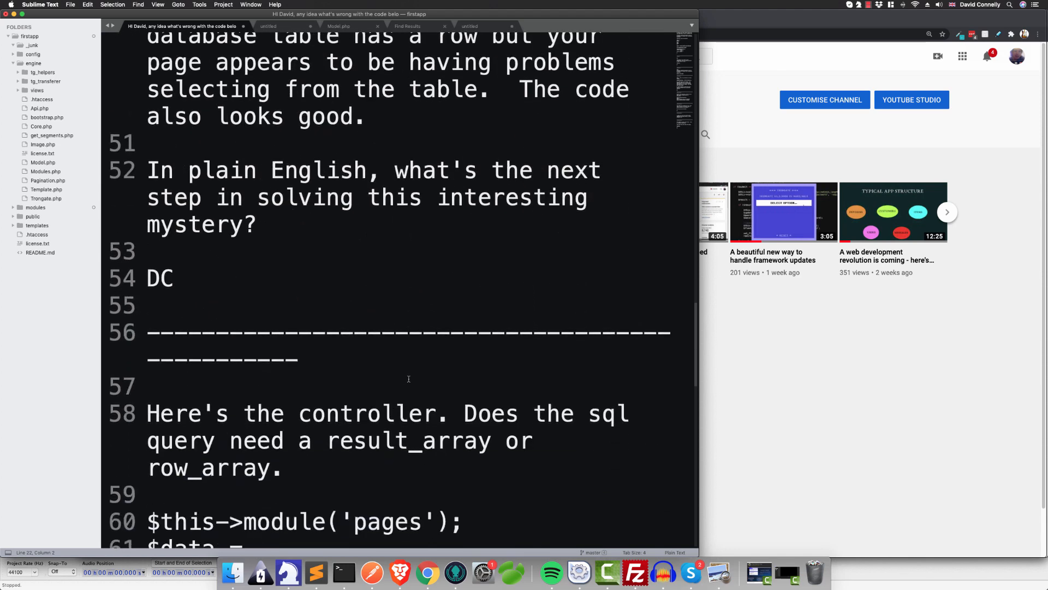
pyautogui.scroll(-3)
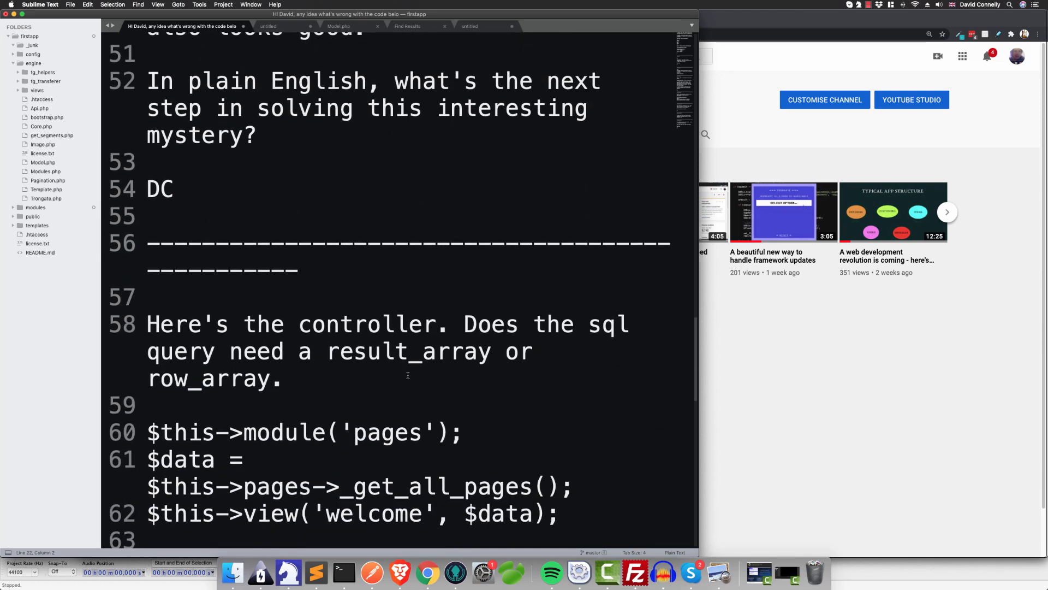
pyautogui.moveTo(294, 364)
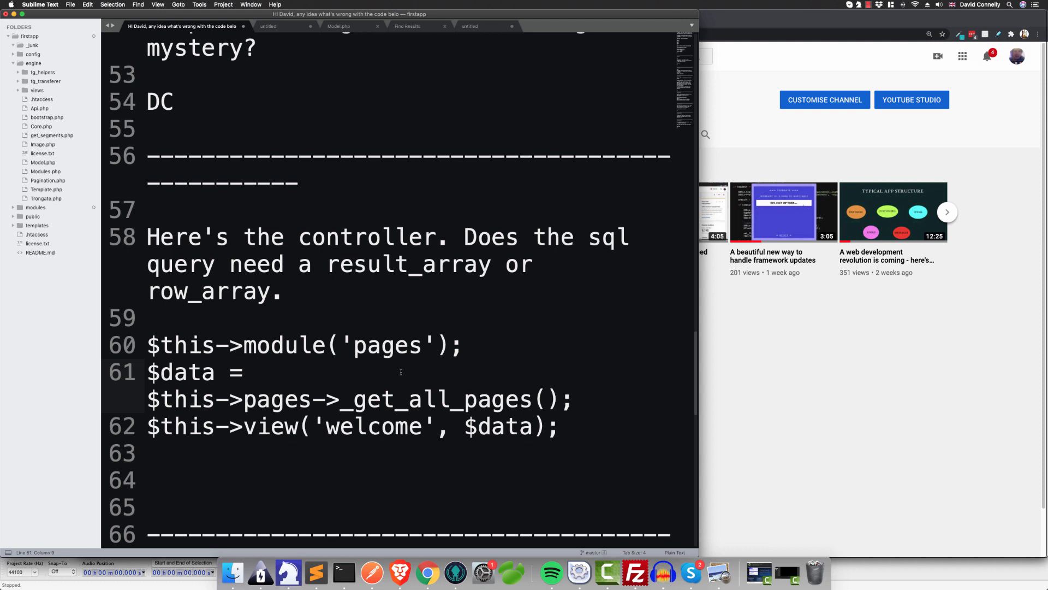
pyautogui.doubleClick(180, 372)
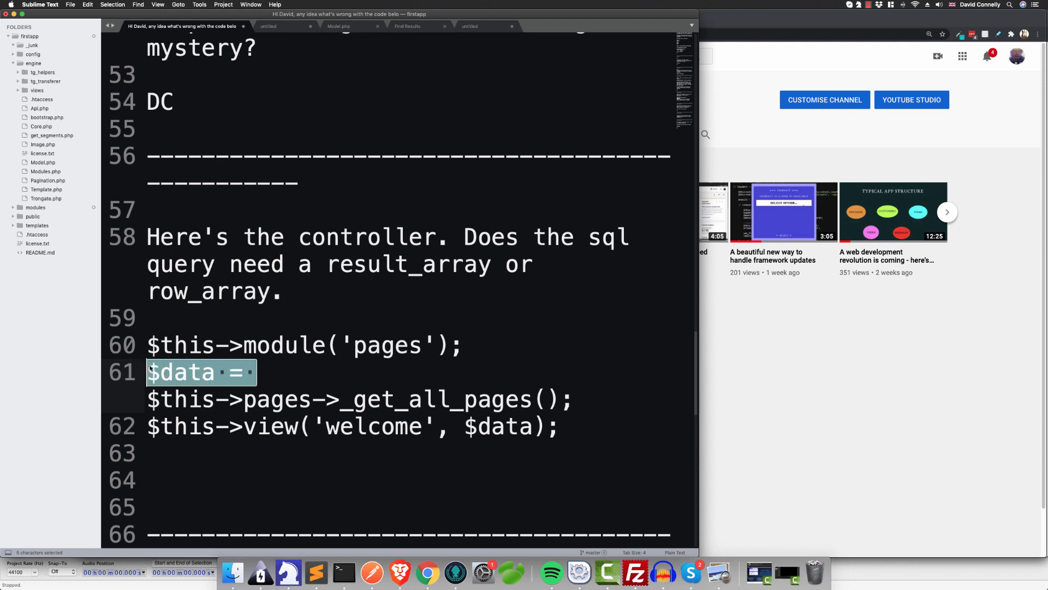
pyautogui.moveTo(473, 367)
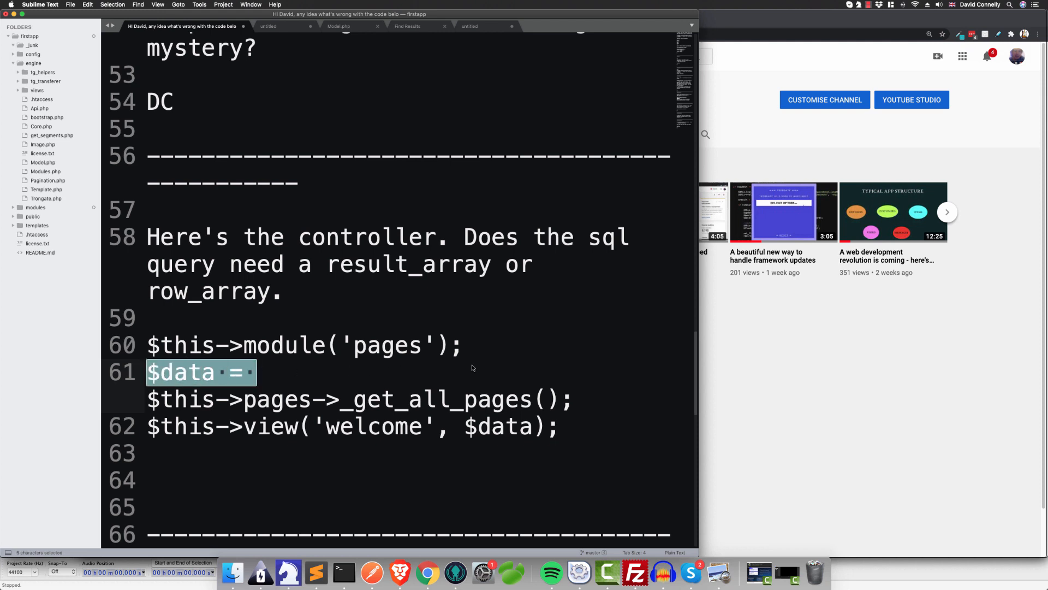
pyautogui.press('Delete')
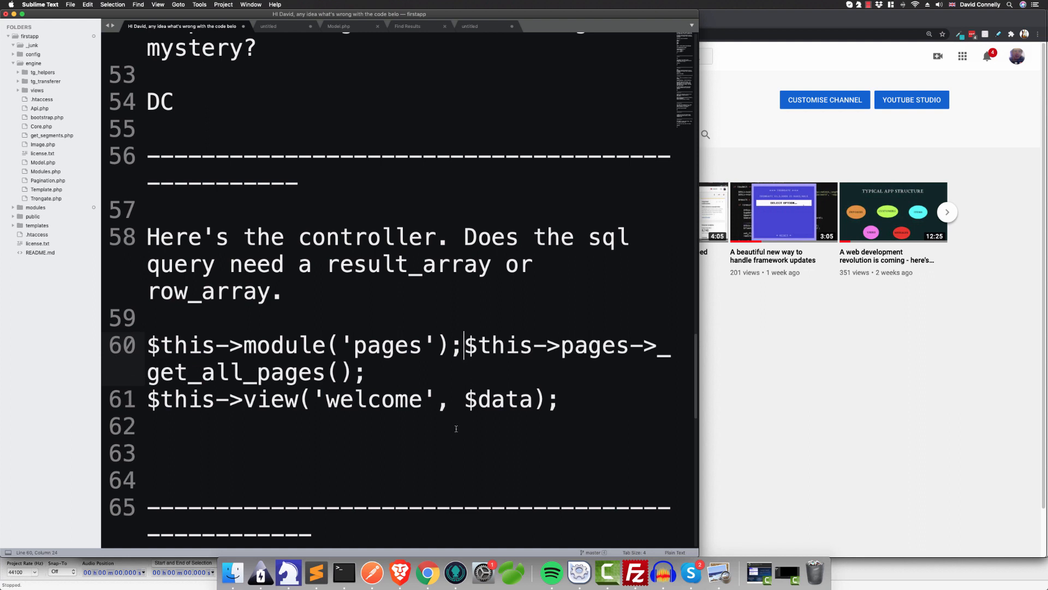
pyautogui.scroll(3)
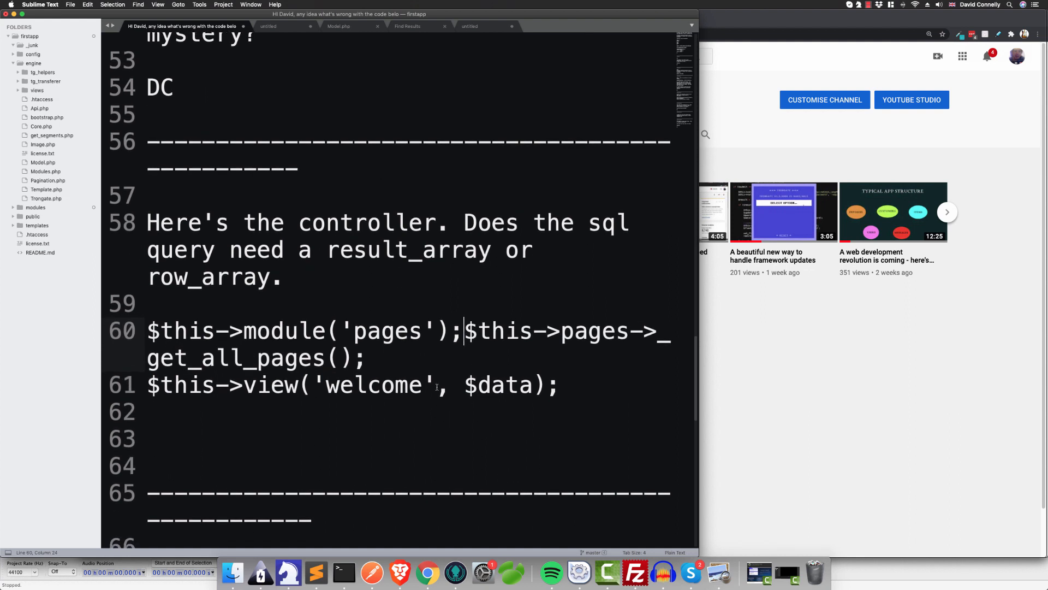
pyautogui.scroll(3)
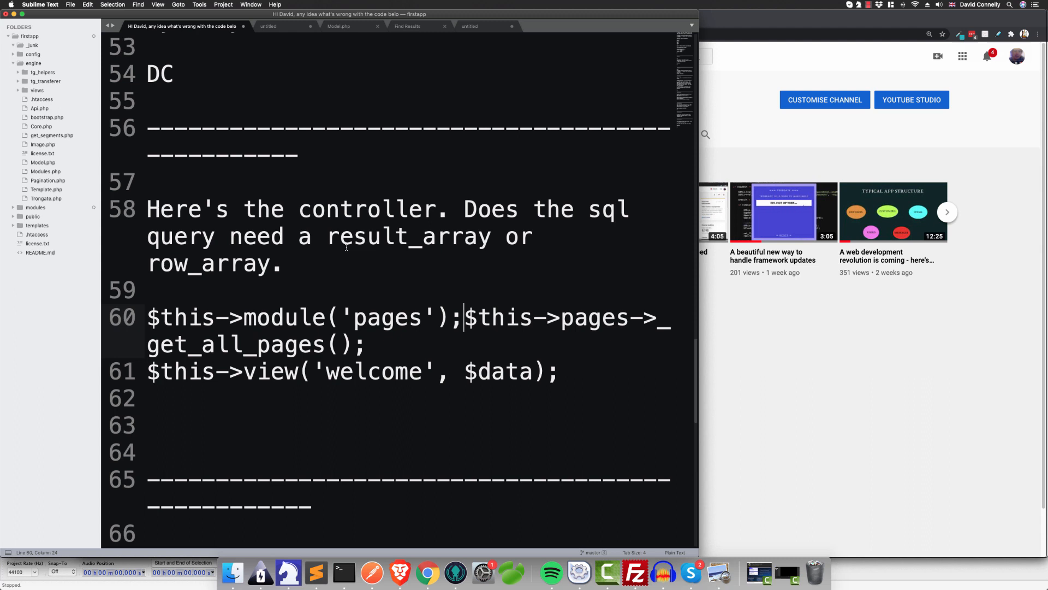
pyautogui.click(338, 441)
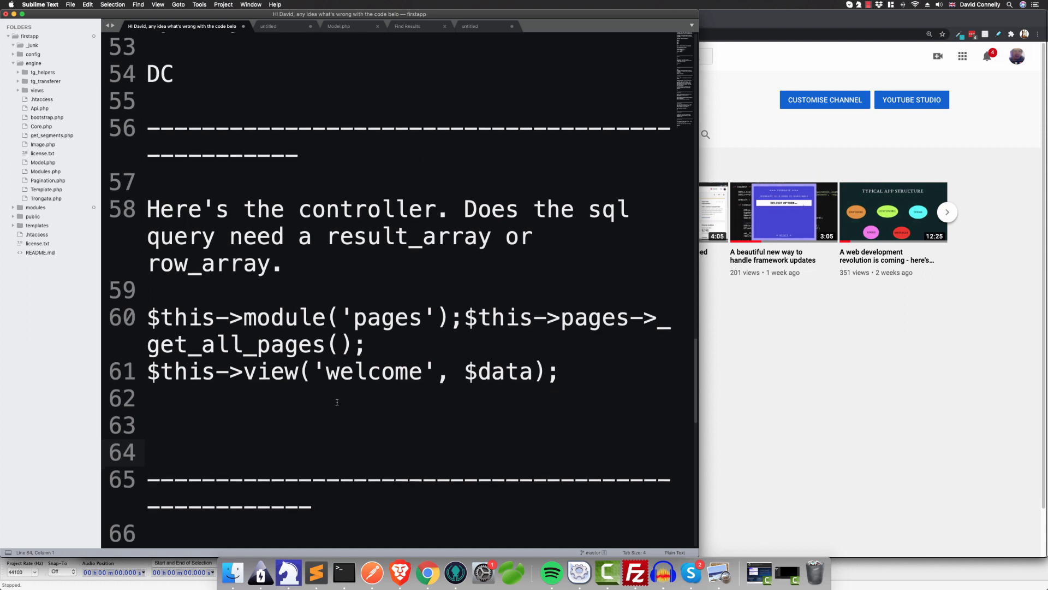
pyautogui.scroll(-3)
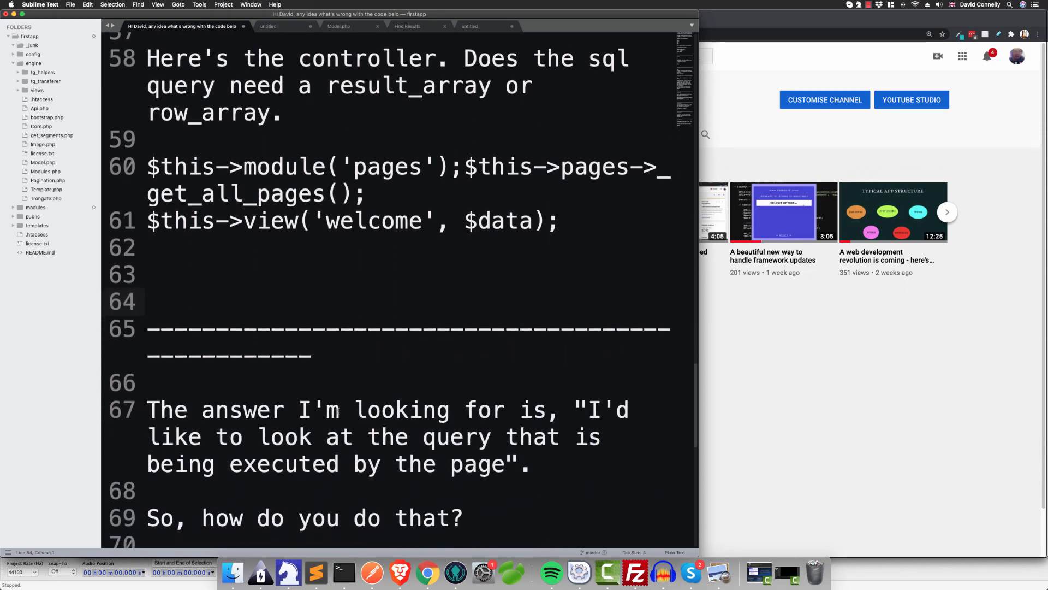
pyautogui.scroll(3)
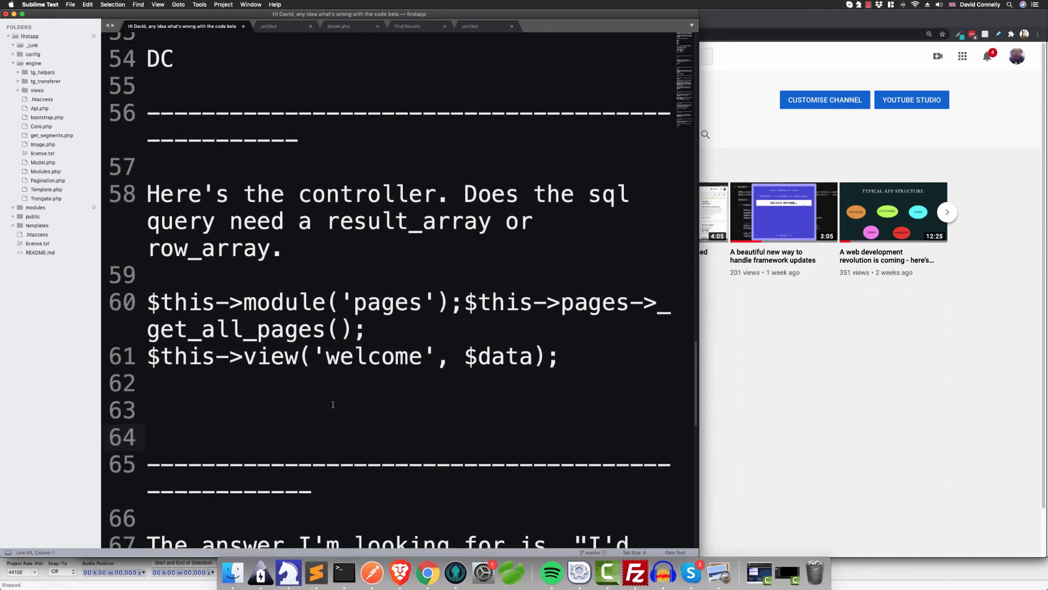
pyautogui.scroll(-3)
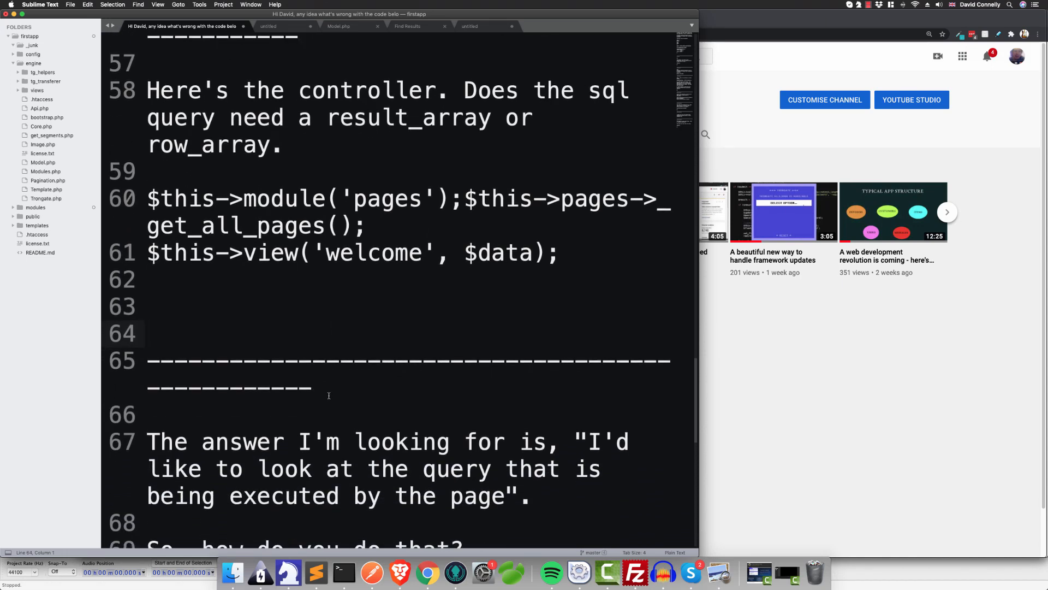
pyautogui.moveTo(337, 389)
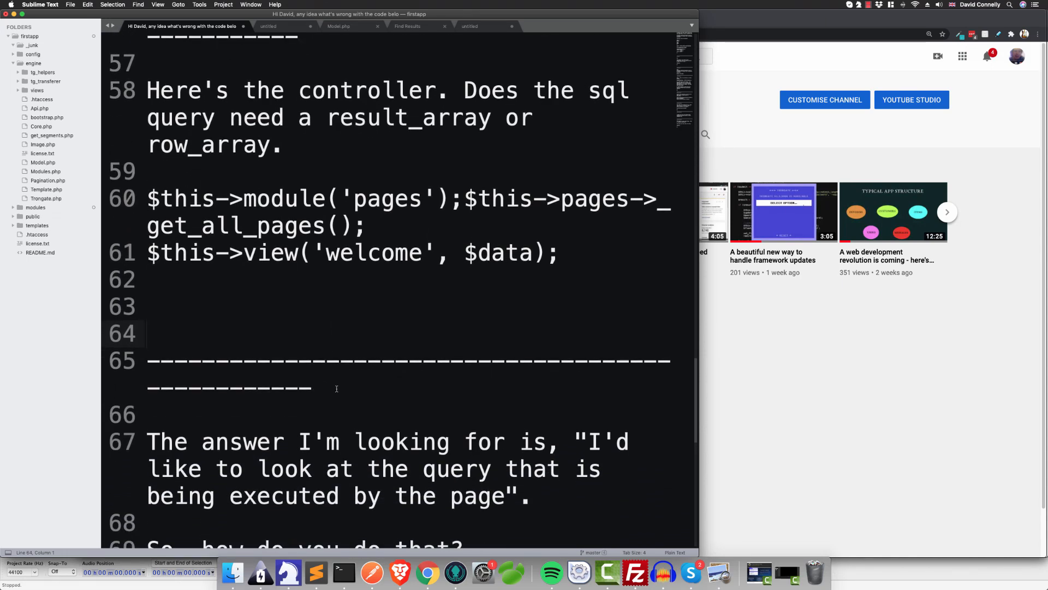
pyautogui.moveTo(331, 402)
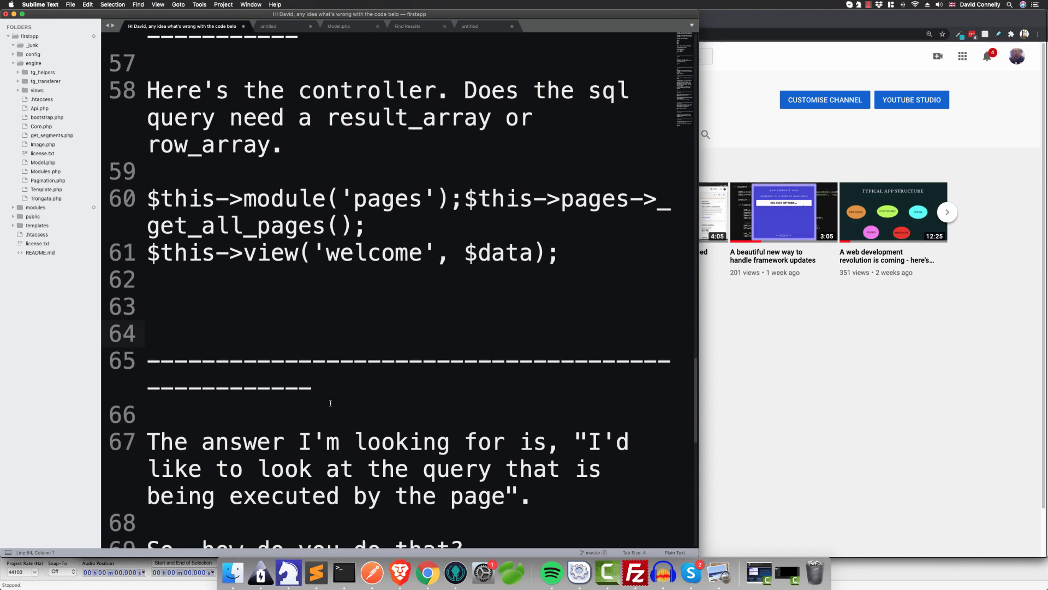
pyautogui.moveTo(392, 224)
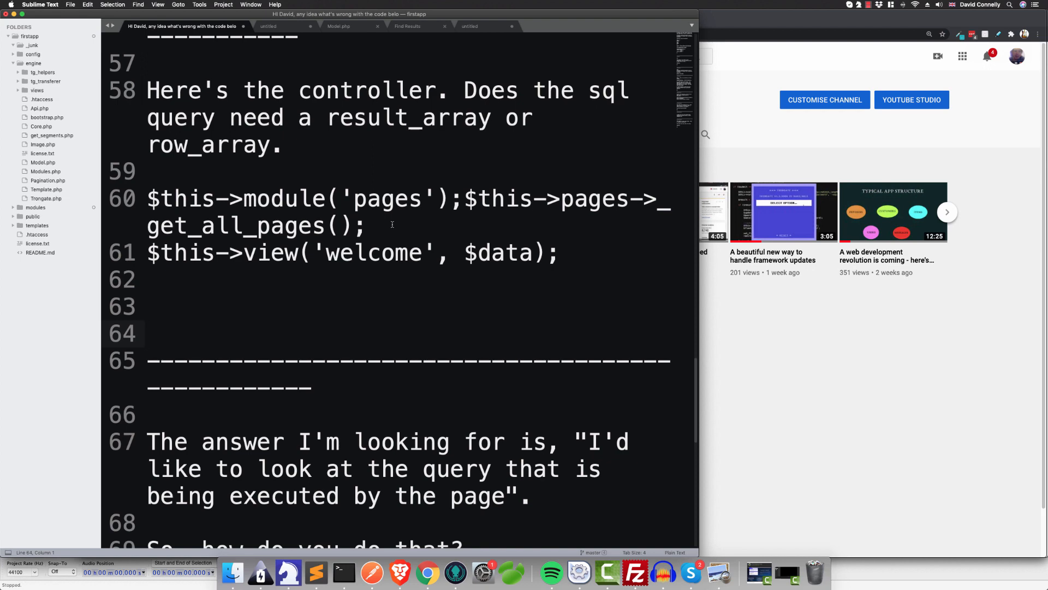
pyautogui.click(487, 26)
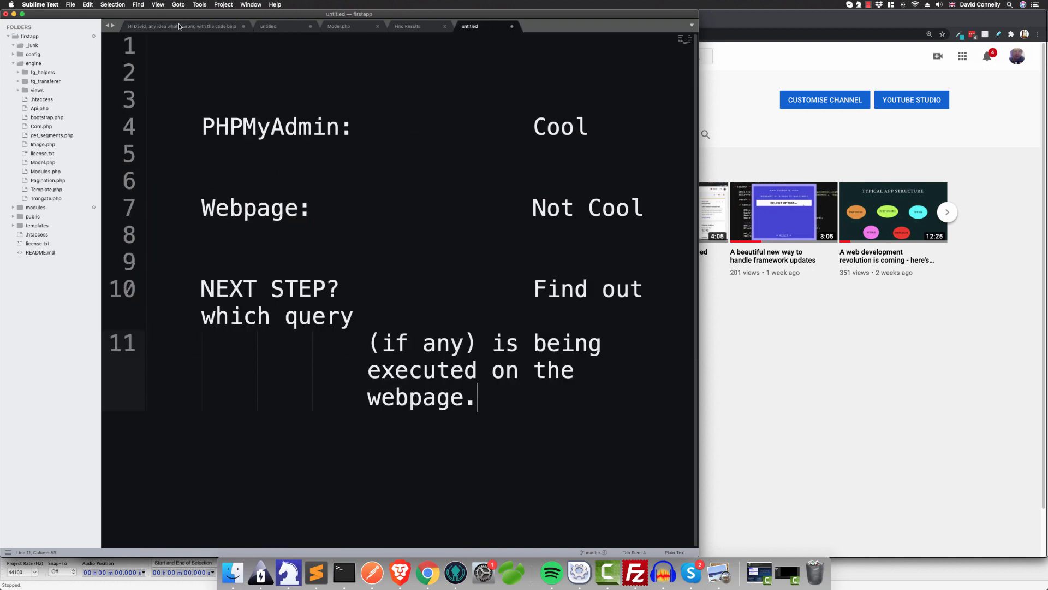
pyautogui.click(181, 26)
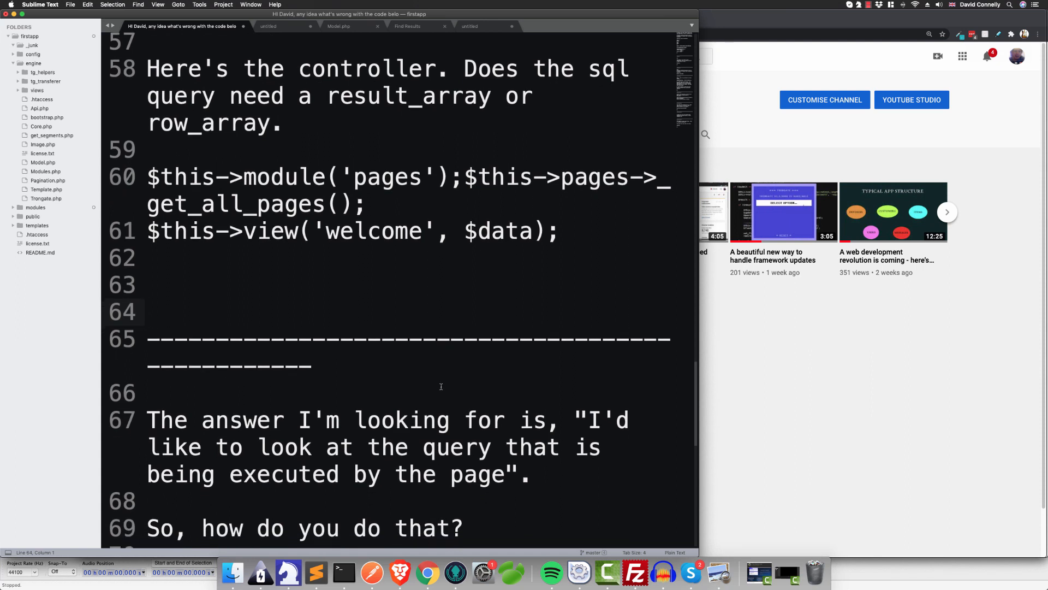
pyautogui.moveTo(439, 381)
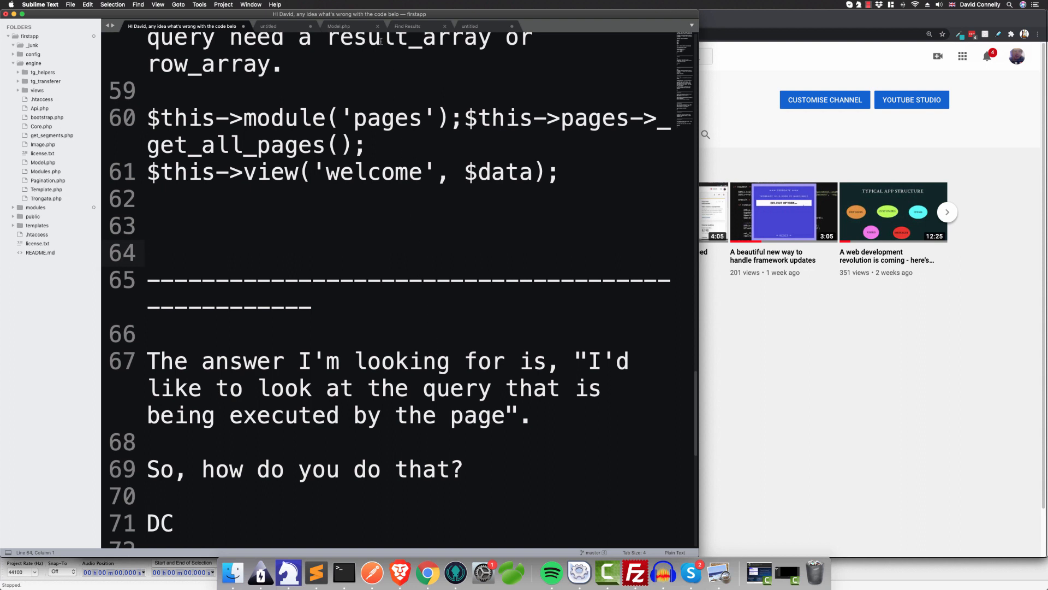
pyautogui.moveTo(353, 27)
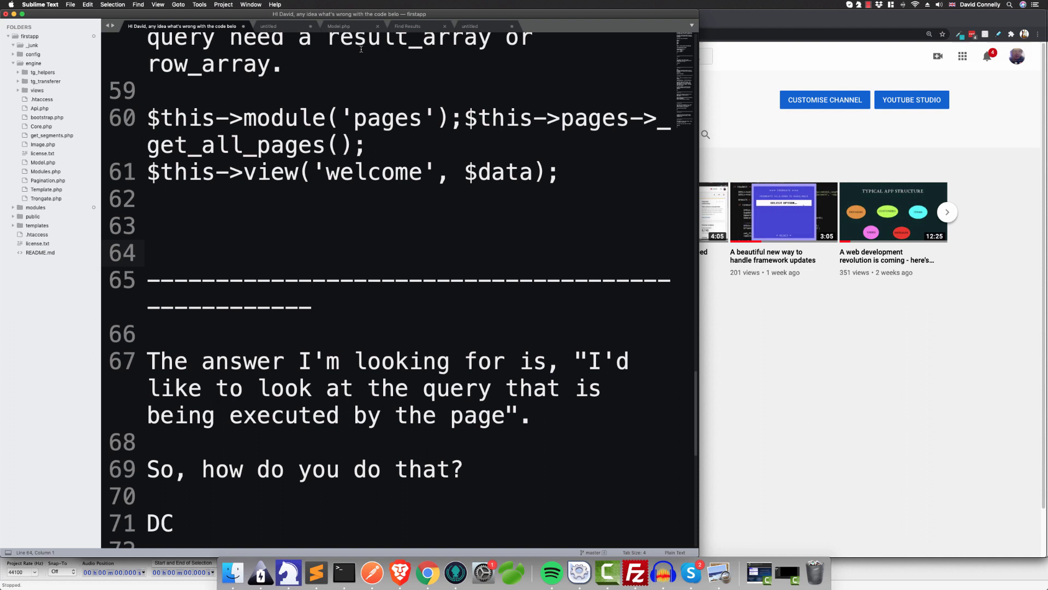
pyautogui.moveTo(352, 81)
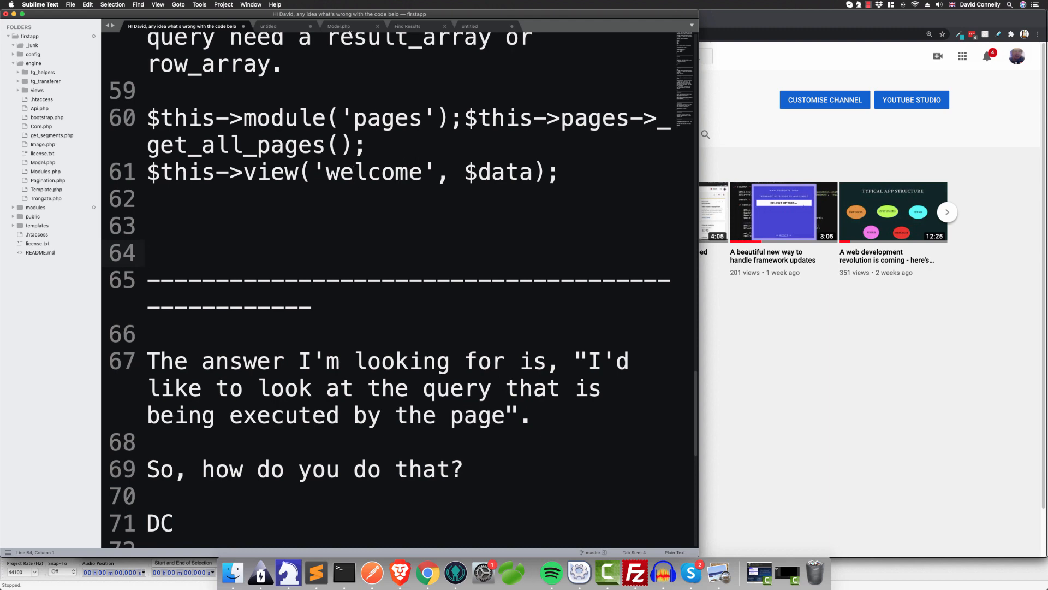
pyautogui.click(339, 27)
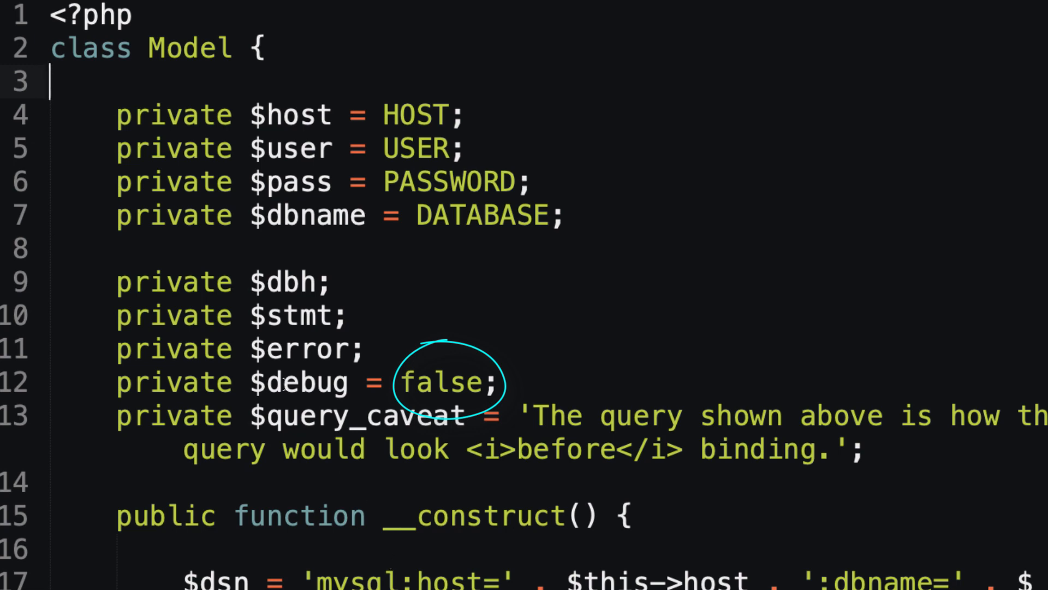
# - Change the $debug value on line 12 of Model.php from false to true
pyautogui.doubleClick(441, 382)
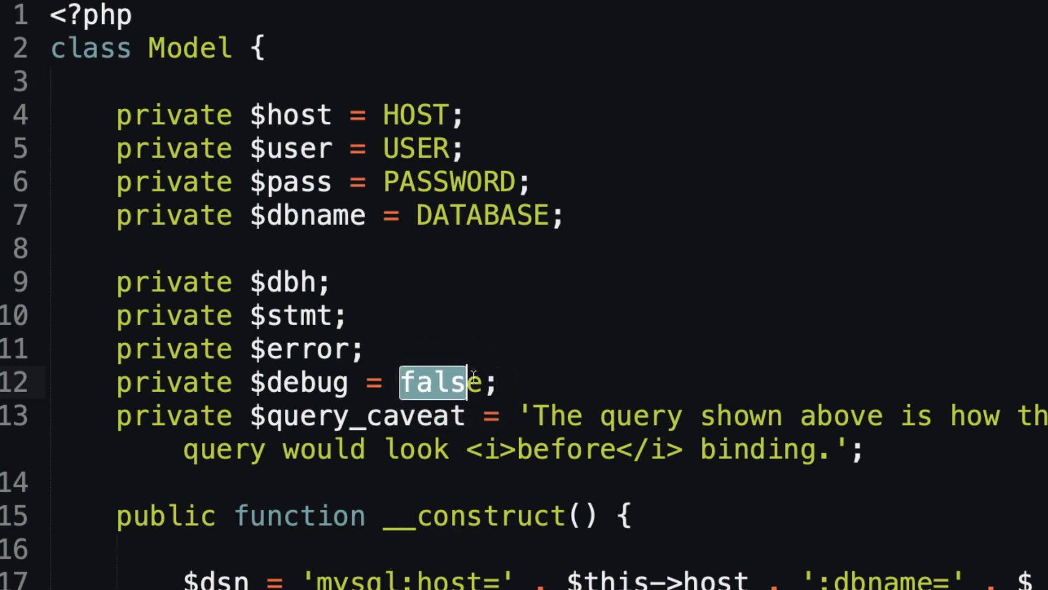
pyautogui.write('true')
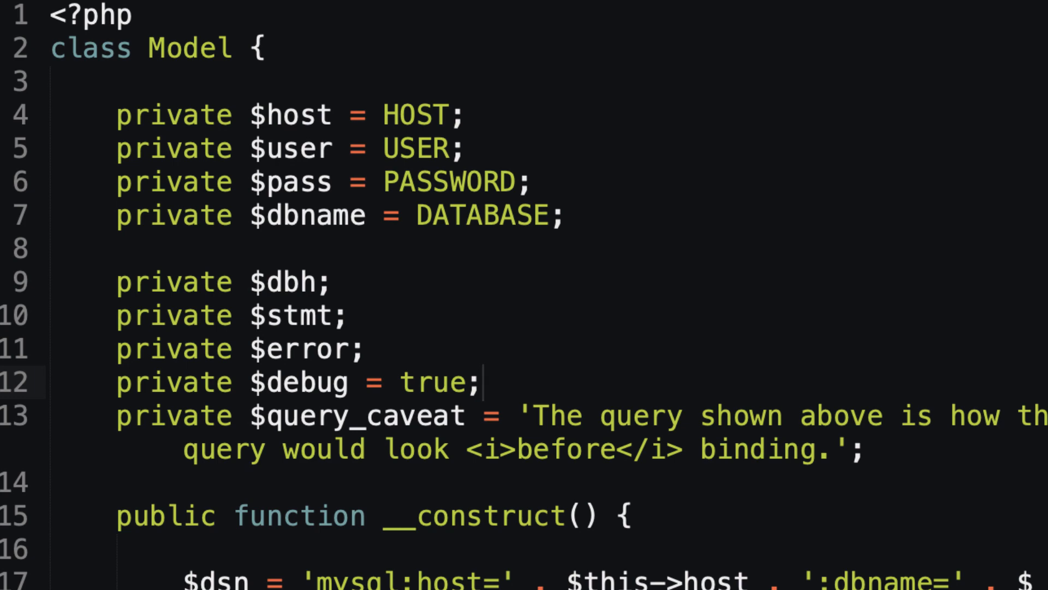
pyautogui.scroll(-3)
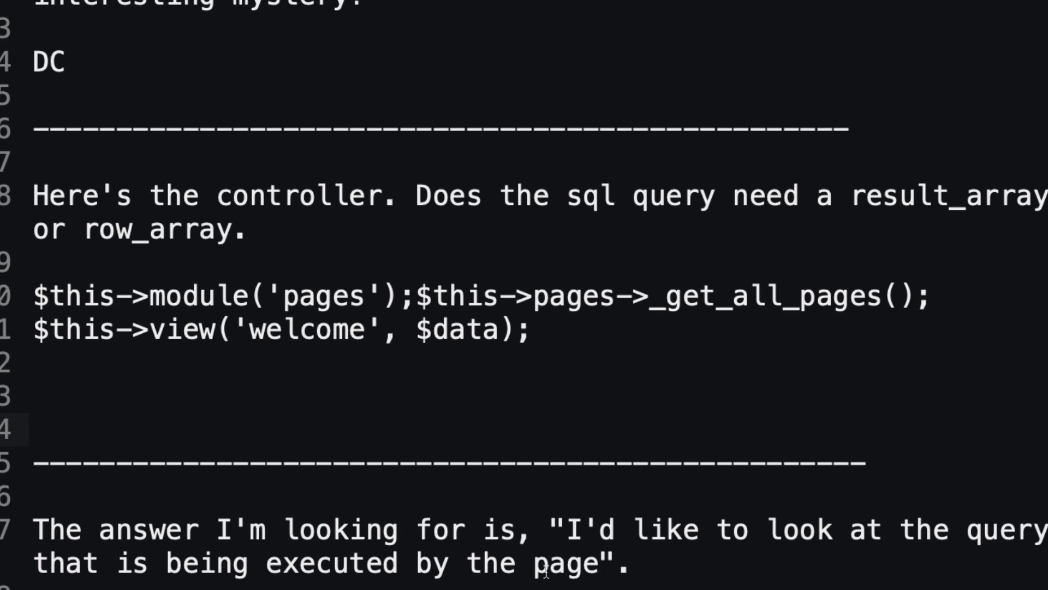
# - Scroll down the email thread to the reply about enabling debug
pyautogui.scroll(-3)
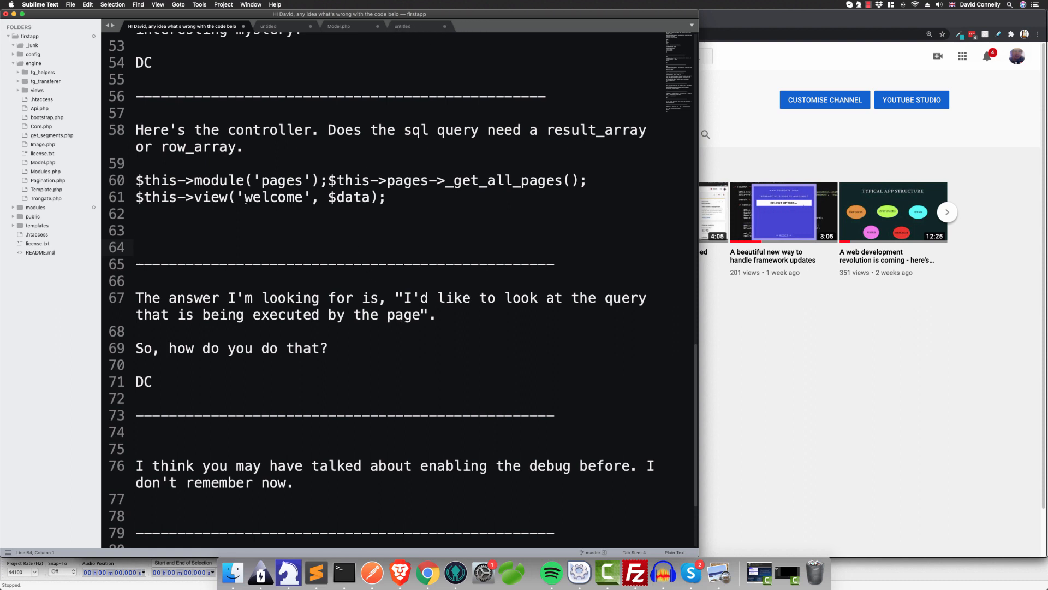
# - Run Find in Folder for 'debug' across firstapp, then return to the email thread tab
pyautogui.rightClick(34, 36)
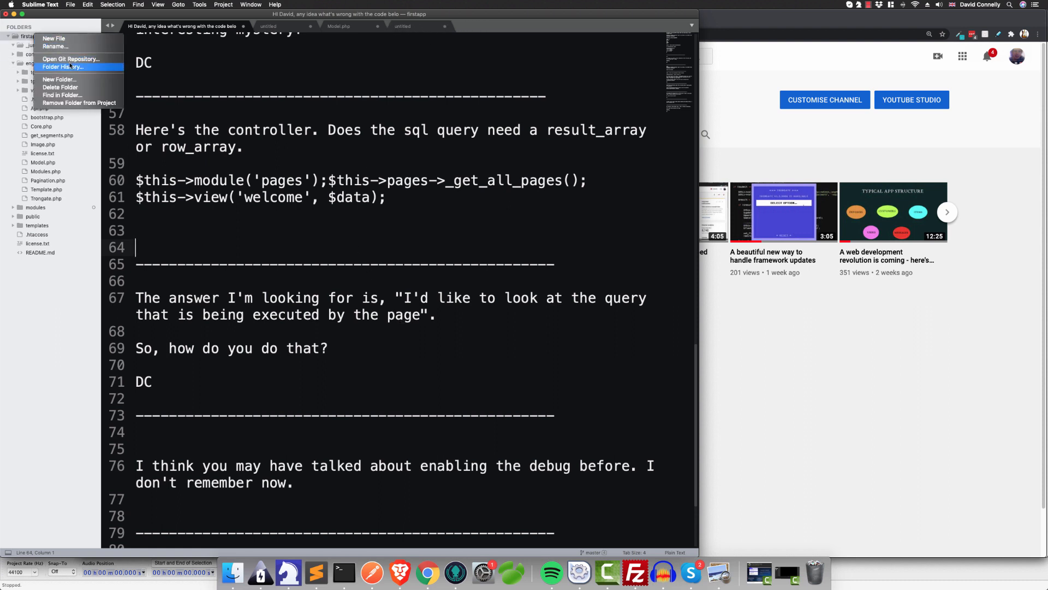
pyautogui.moveTo(62, 95)
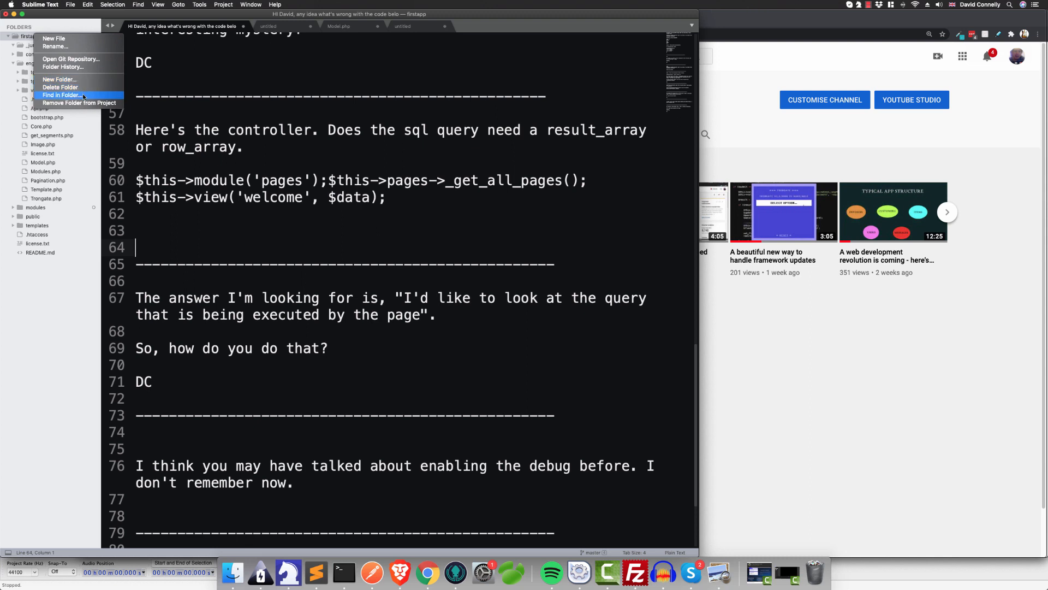
pyautogui.click(62, 95)
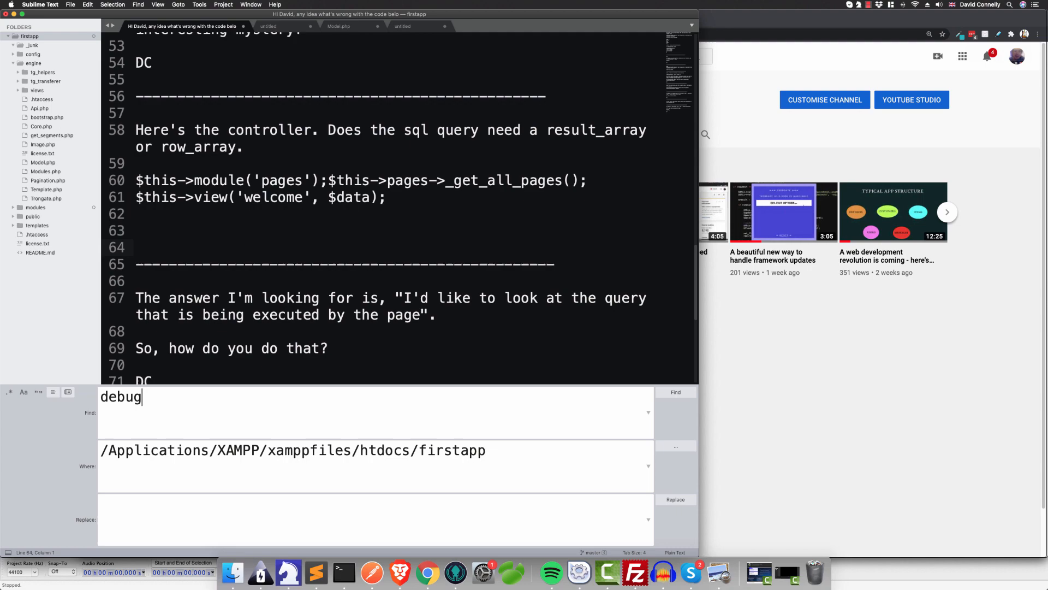
pyautogui.click(675, 392)
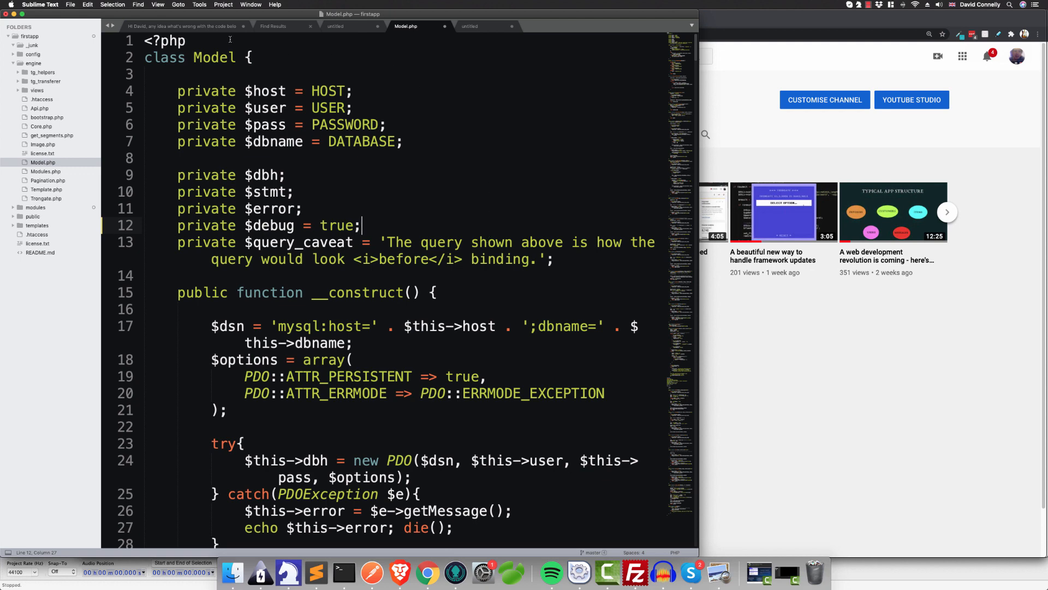
pyautogui.click(181, 26)
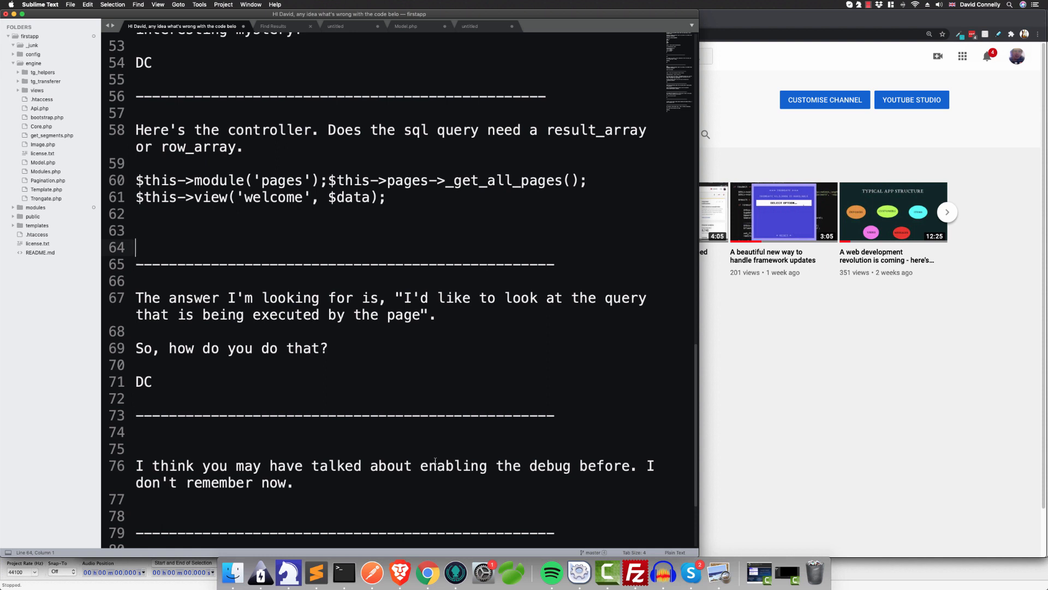
pyautogui.moveTo(334, 486)
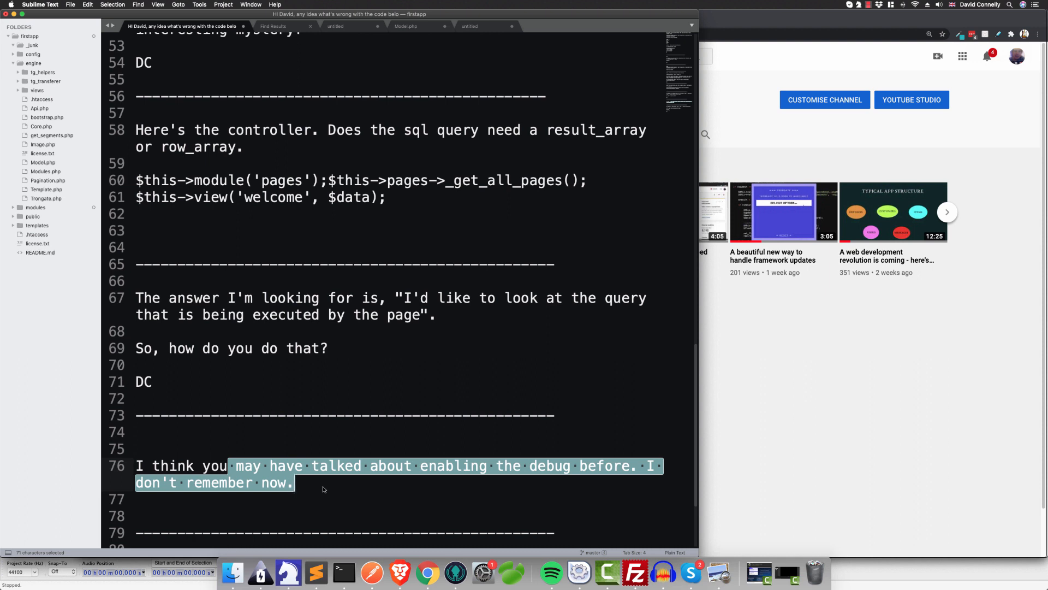
pyautogui.click(323, 488)
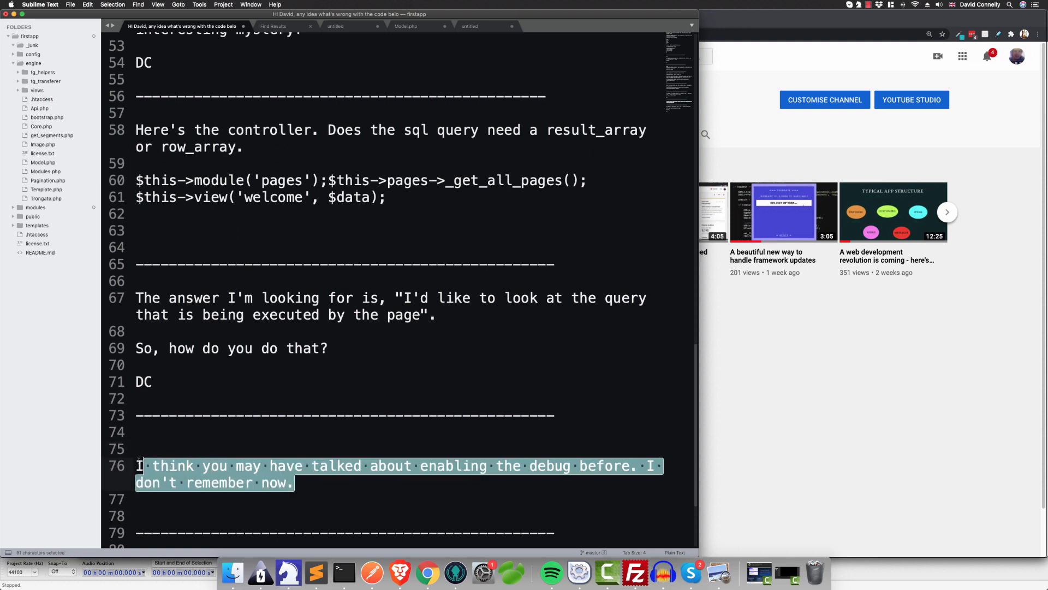
pyautogui.click(216, 448)
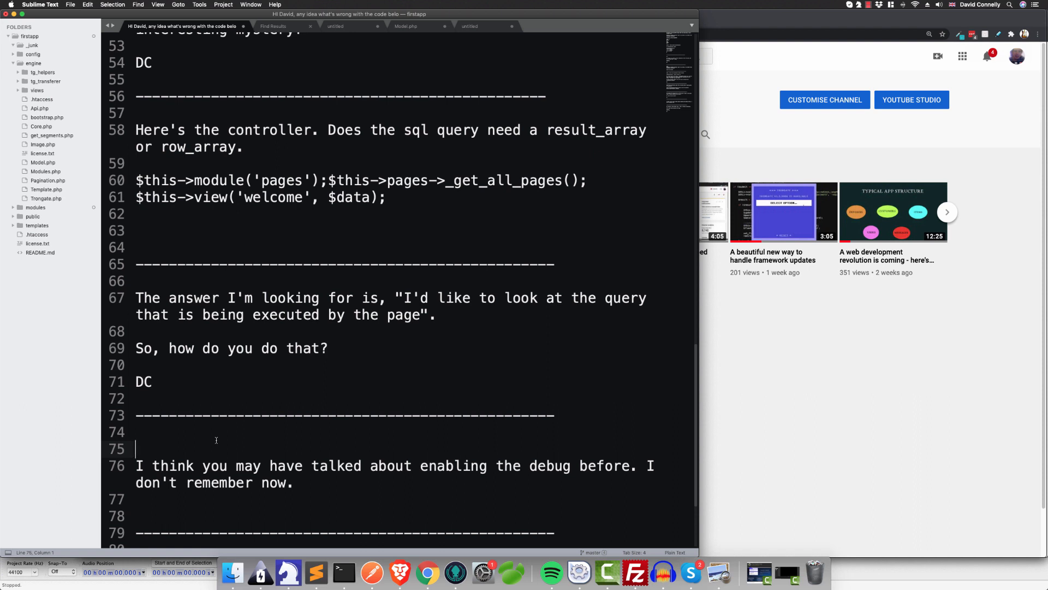
pyautogui.moveTo(677, 368)
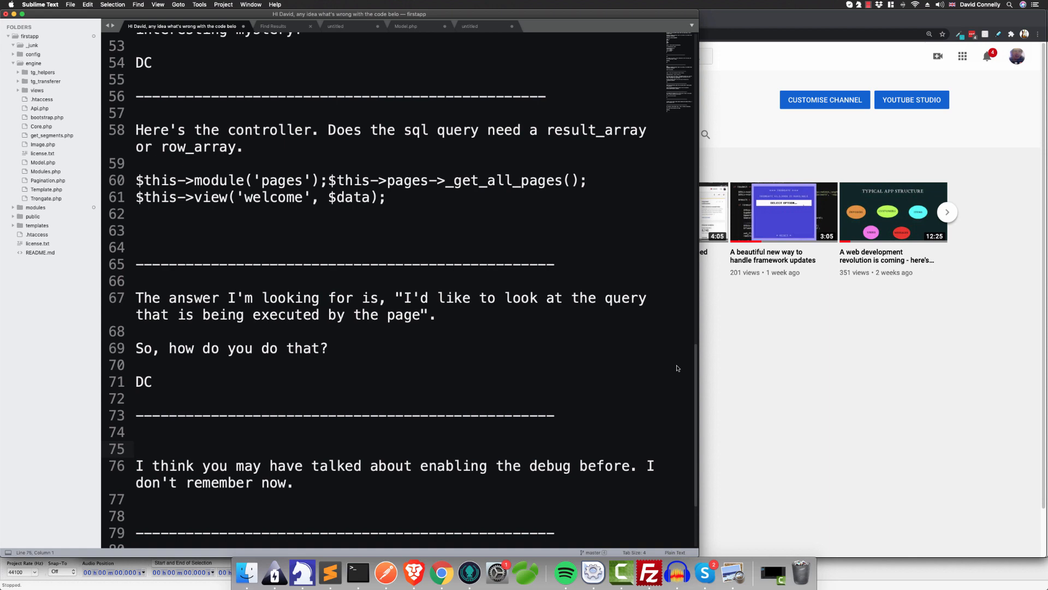
# - Scroll to the top of the email thread to show the original query code
pyautogui.scroll(3)
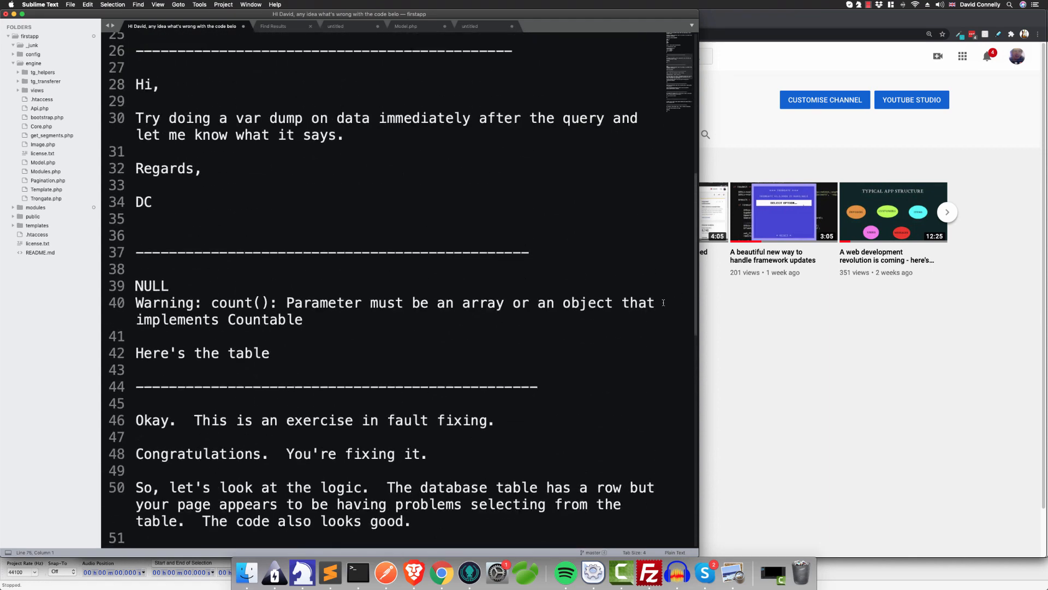
pyautogui.scroll(3)
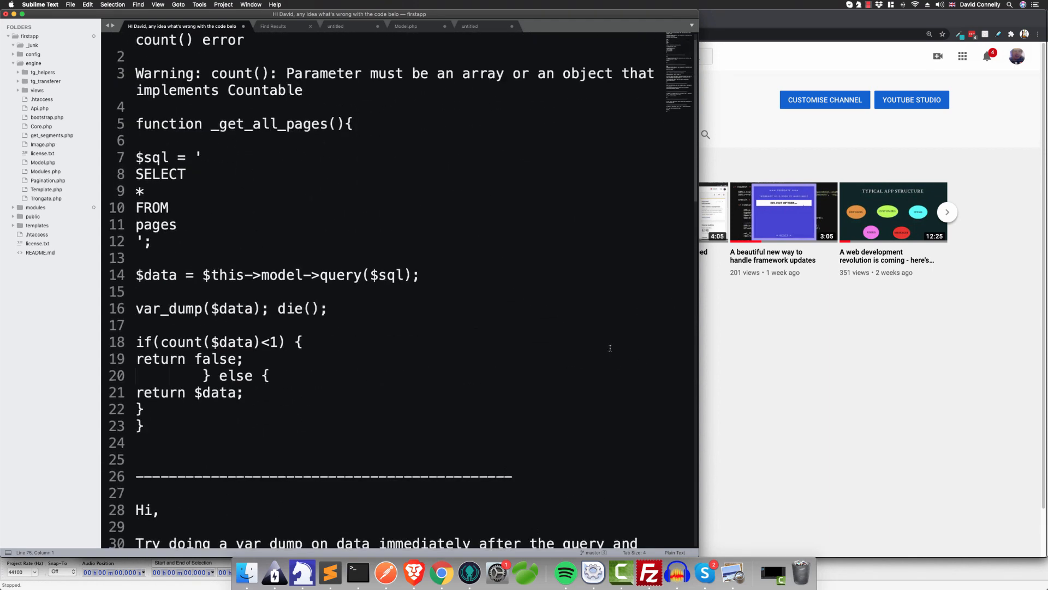
pyautogui.scroll(3)
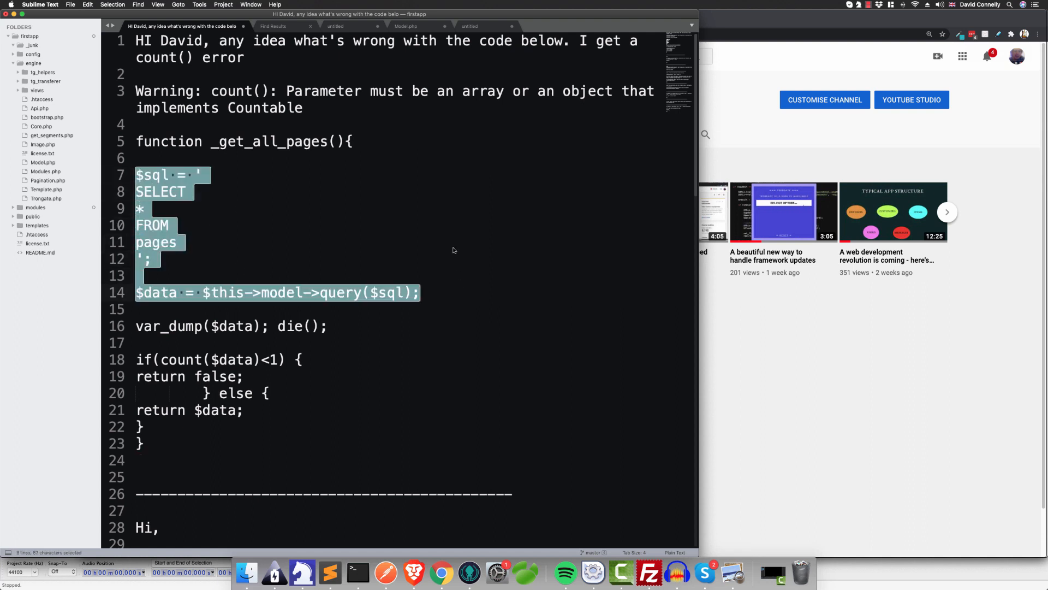
# - Type $data = $this->model->get('id', 'tablename'); over the SQL, correcting the variable name to $data
pyautogui.write('$da')
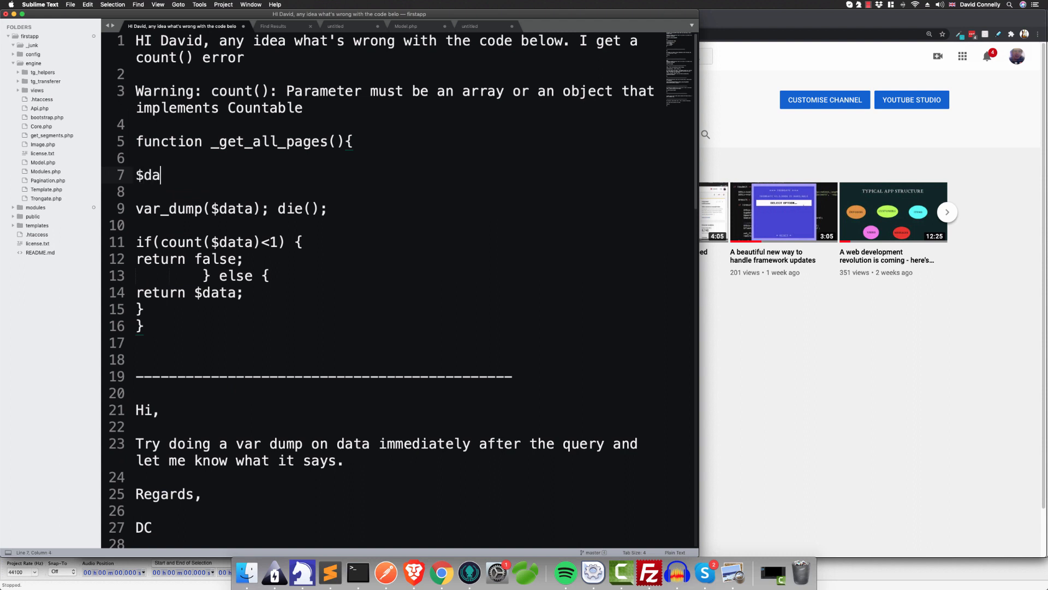
pyautogui.write('rows =')
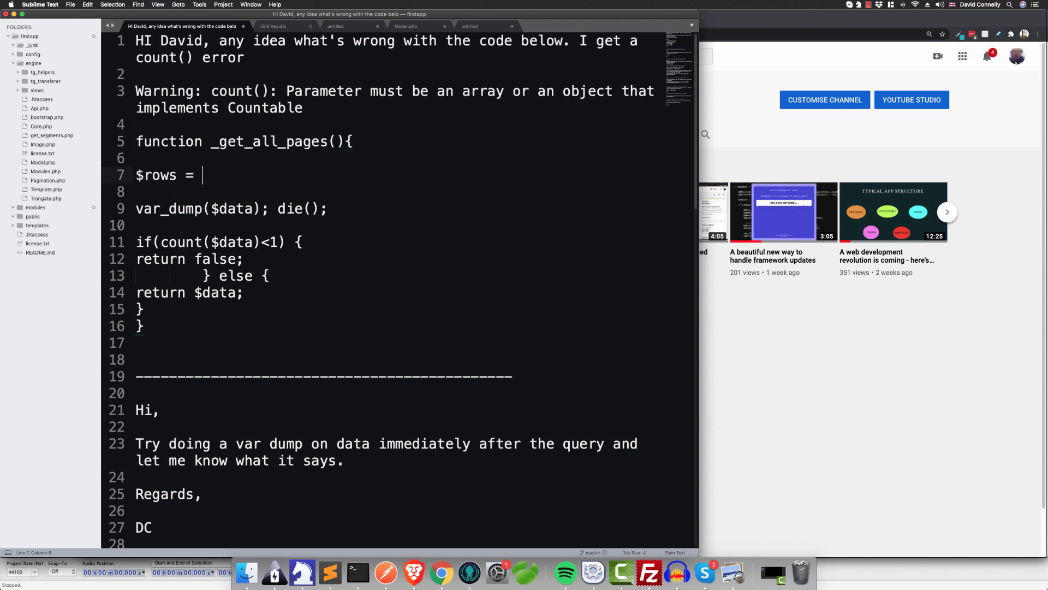
pyautogui.write('$this->model->g')
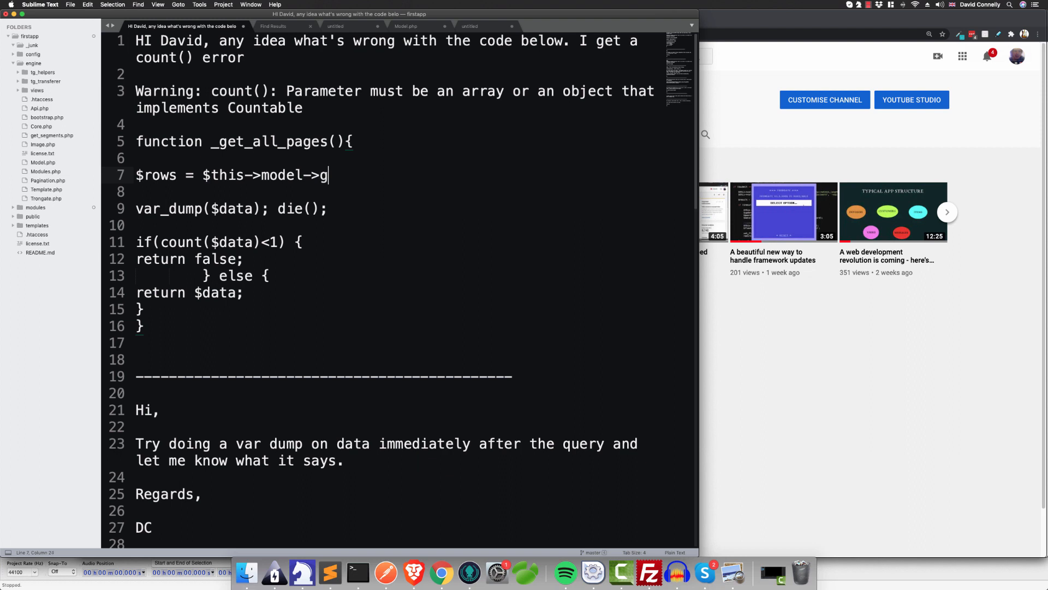
pyautogui.write('et()')
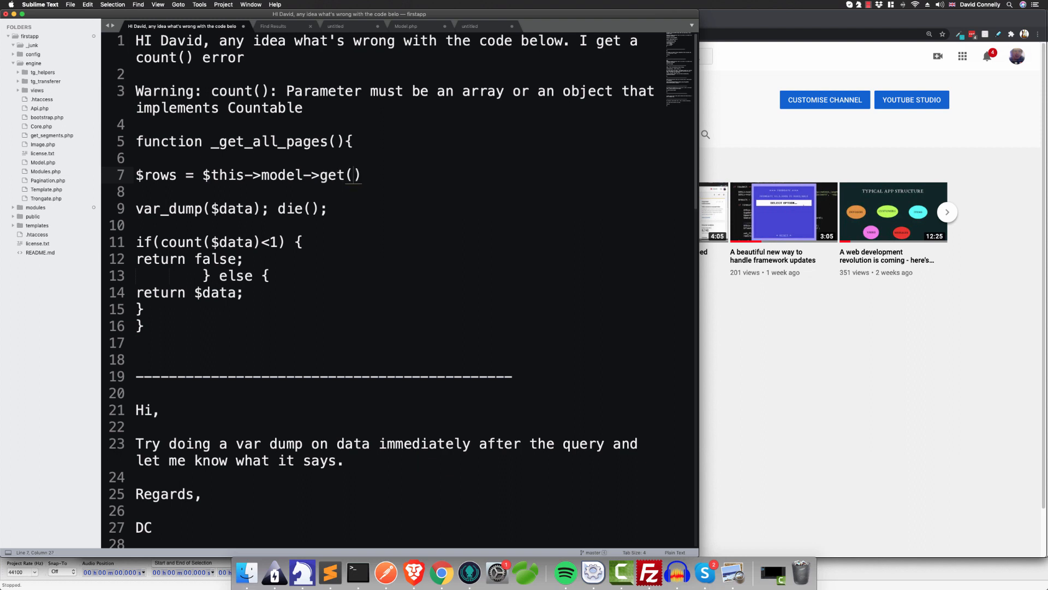
pyautogui.write("''")
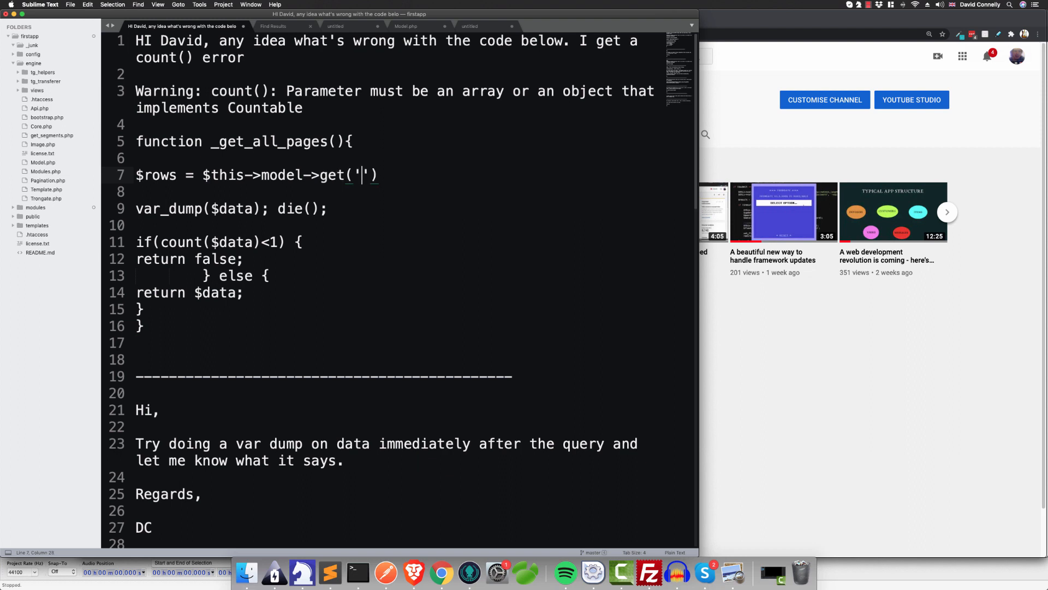
pyautogui.write('id')
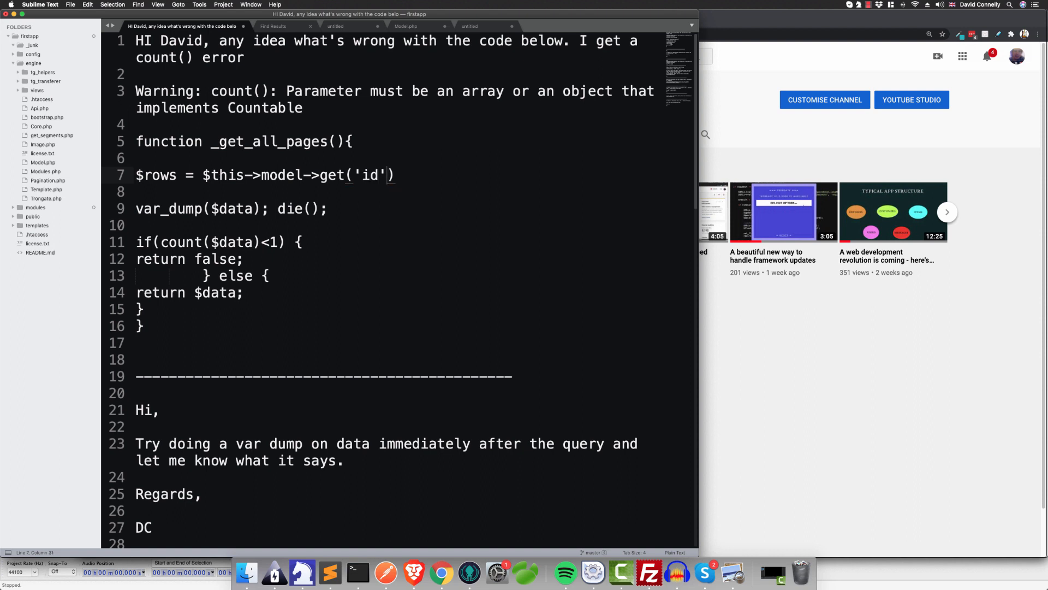
pyautogui.write(", ''")
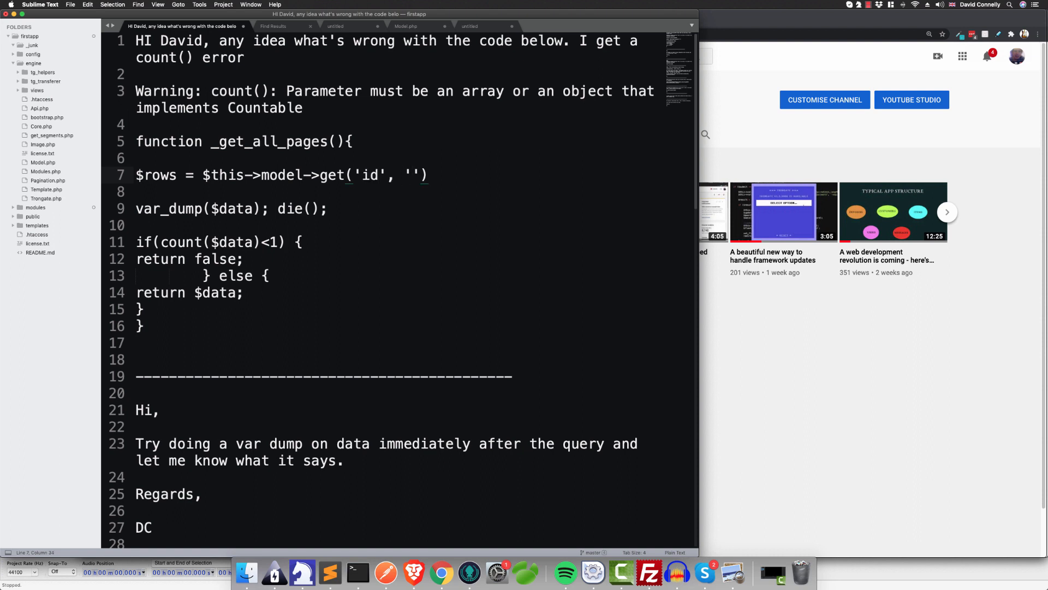
pyautogui.write('tablename')
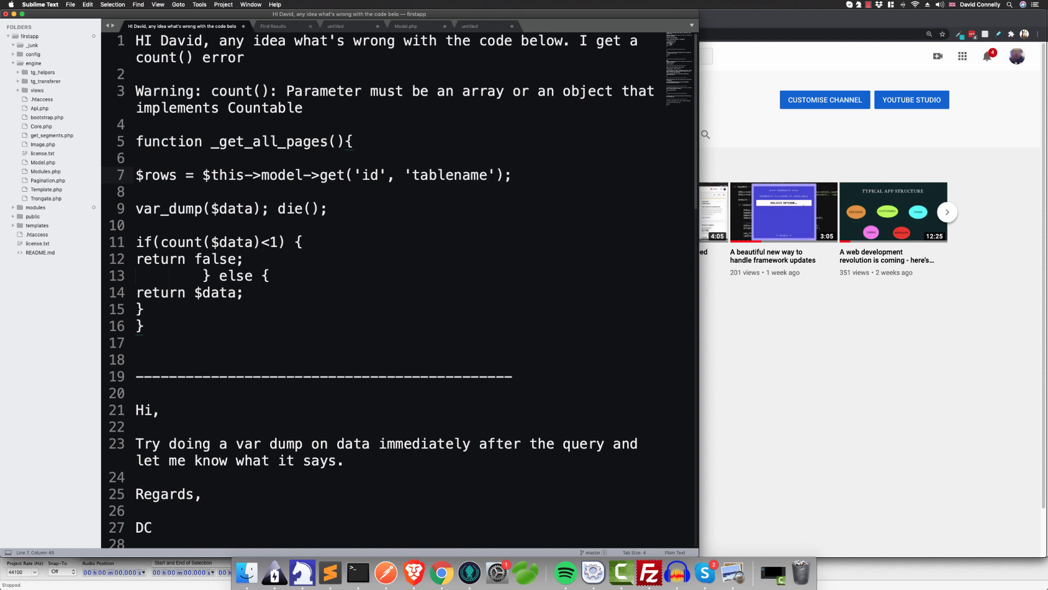
pyautogui.tripleClick(323, 175)
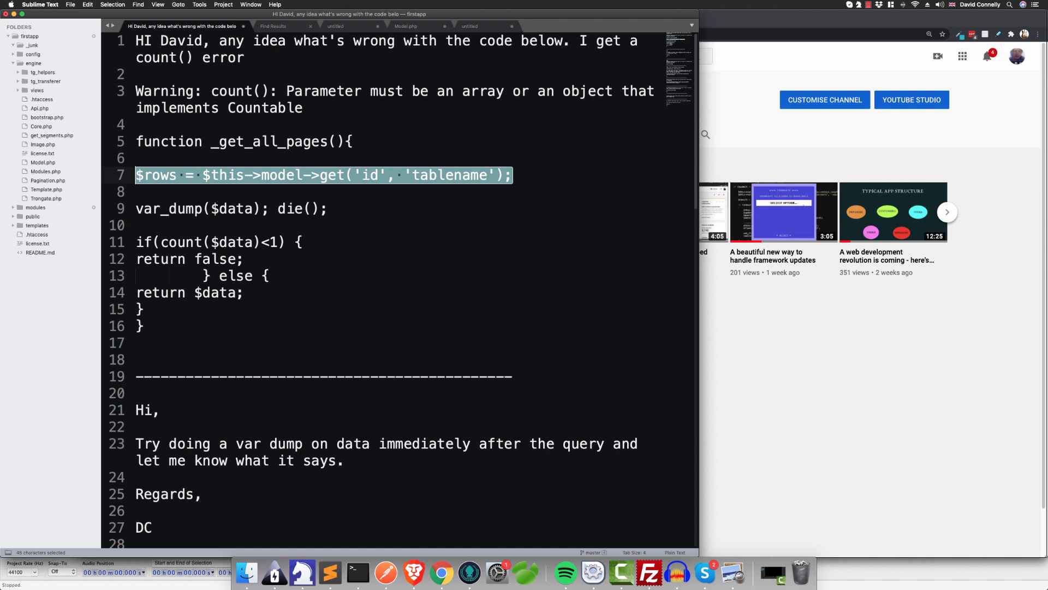
pyautogui.click(141, 175)
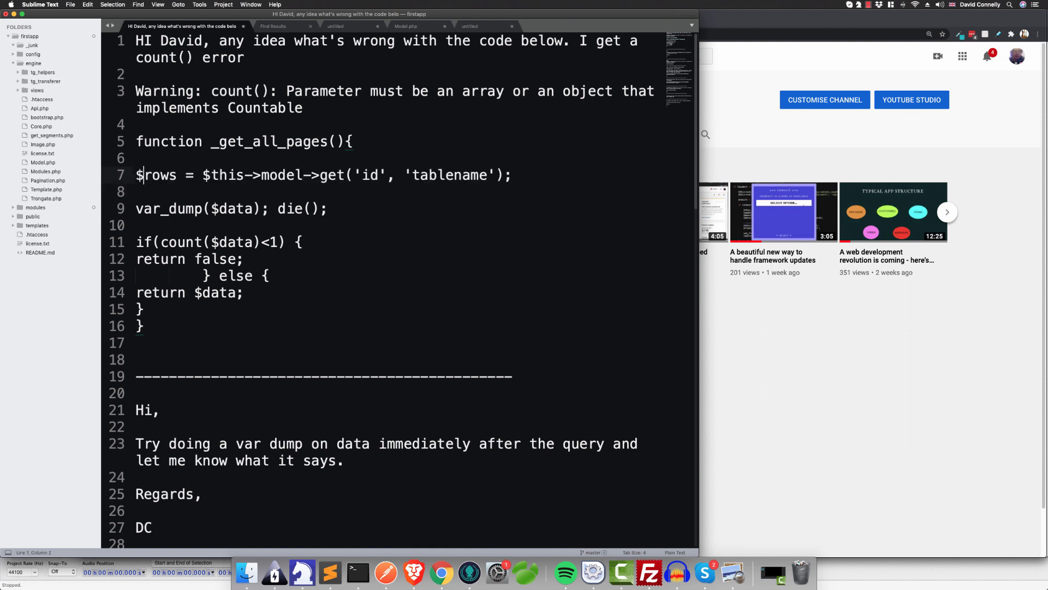
pyautogui.write('data')
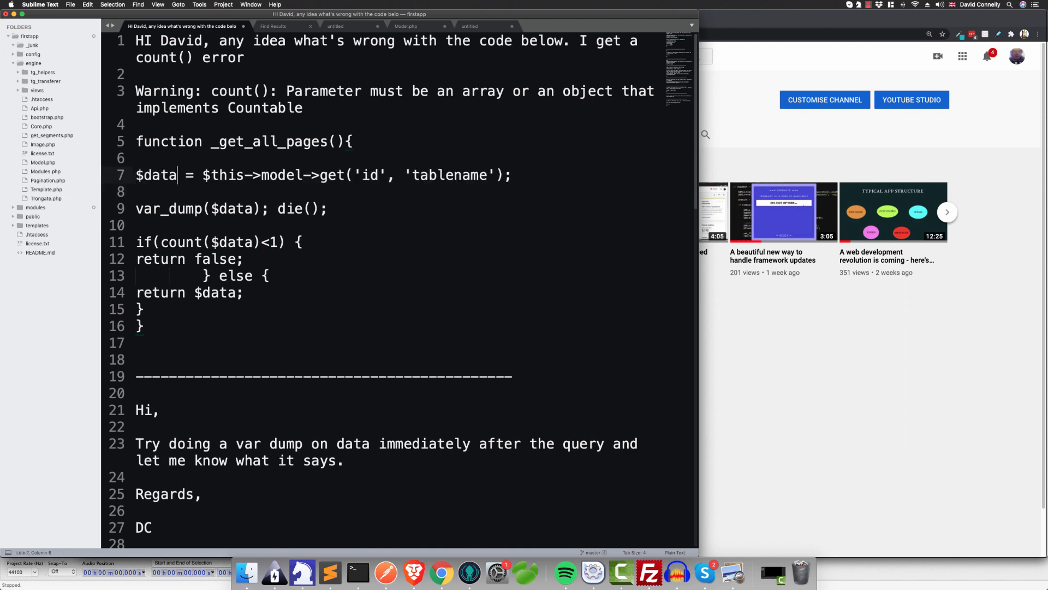
pyautogui.click(136, 175)
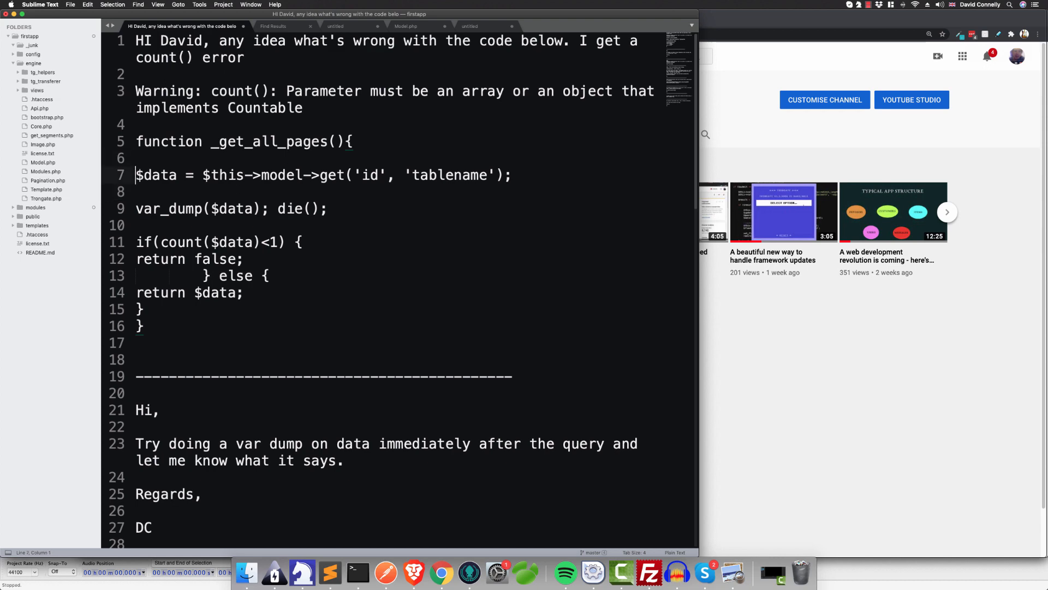
pyautogui.moveTo(452, 248)
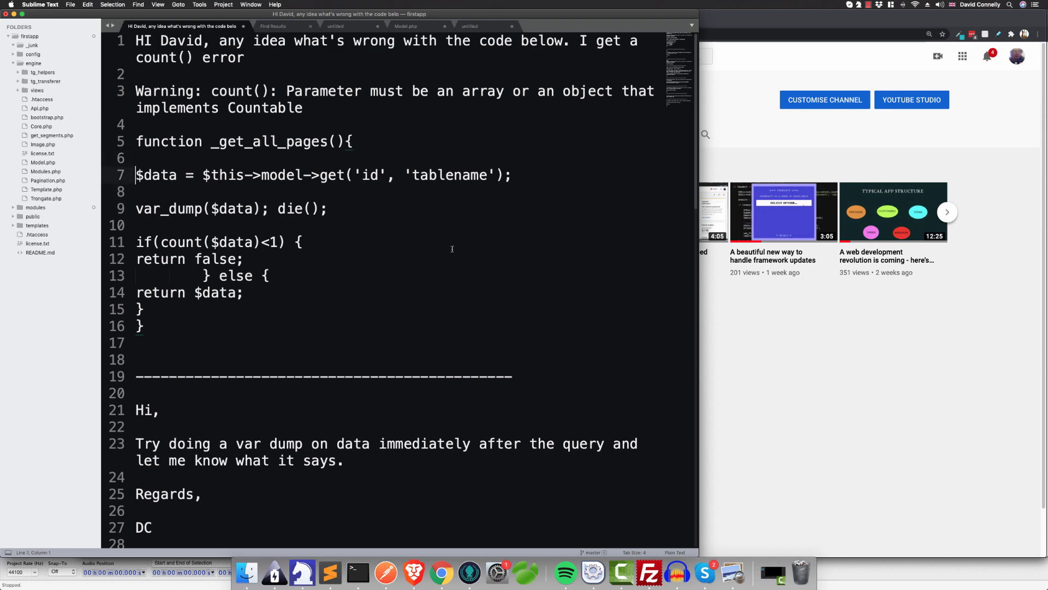
pyautogui.click(405, 26)
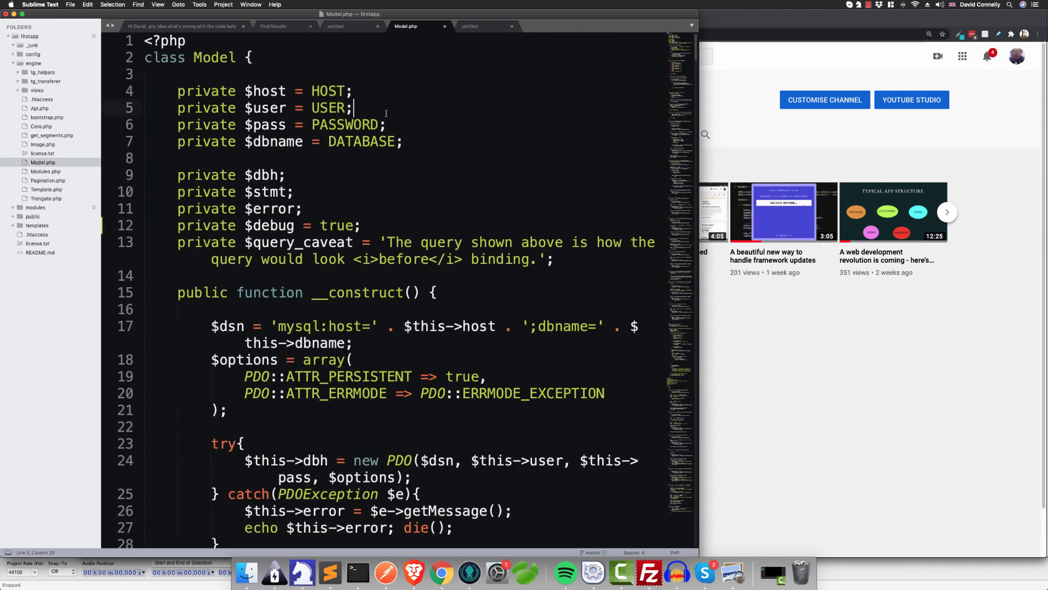
pyautogui.doubleClick(214, 58)
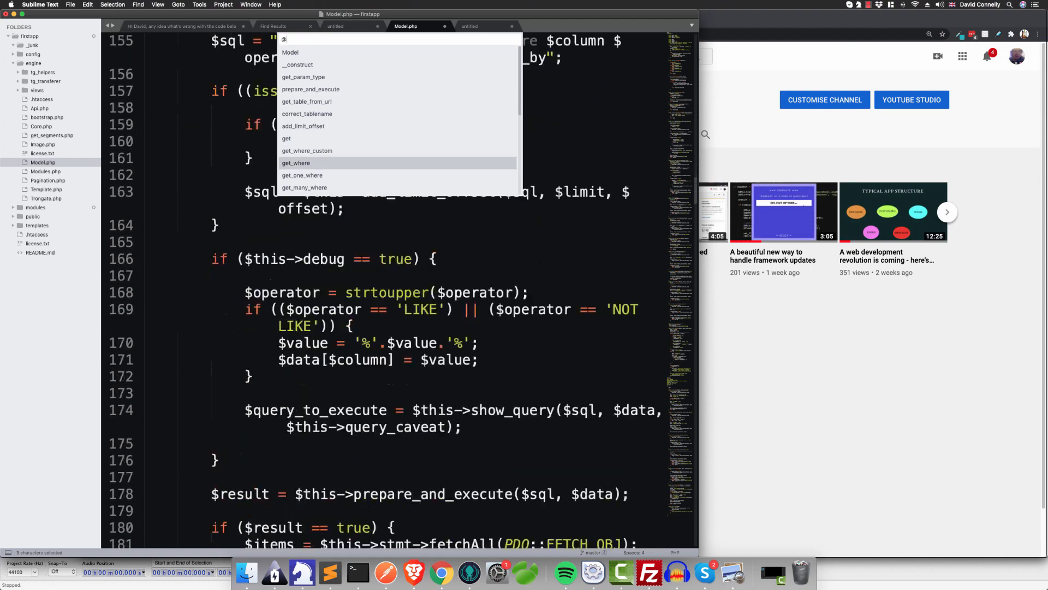
pyautogui.scroll(-3)
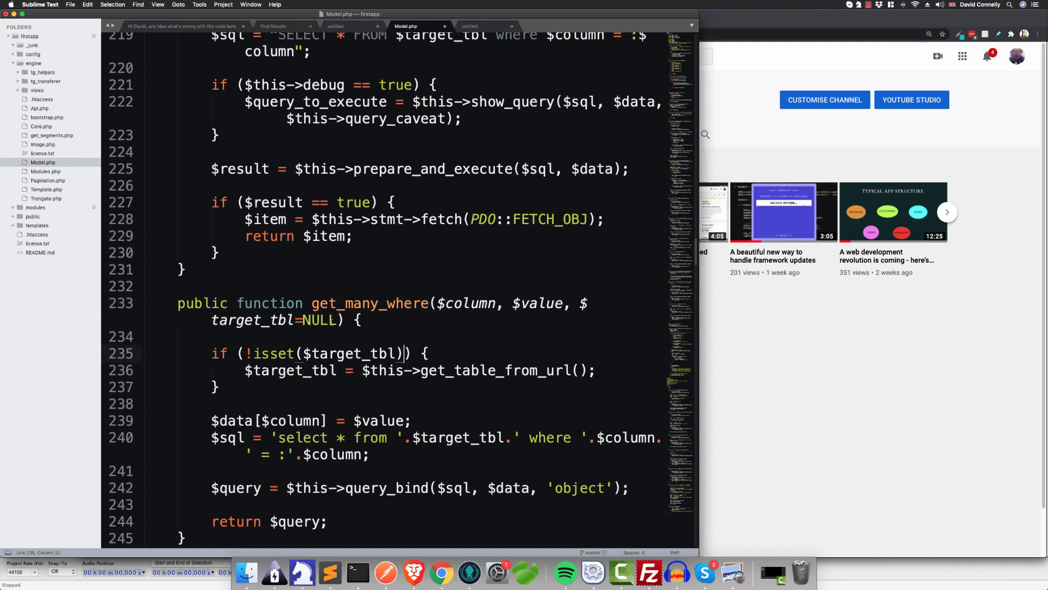
pyautogui.scroll(-3)
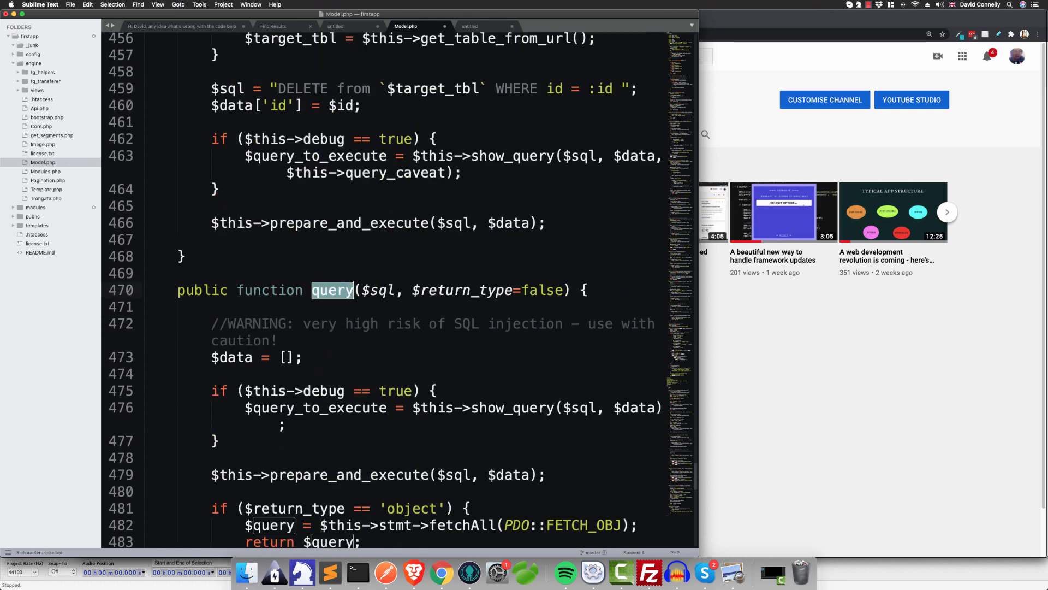
pyautogui.write('@quer')
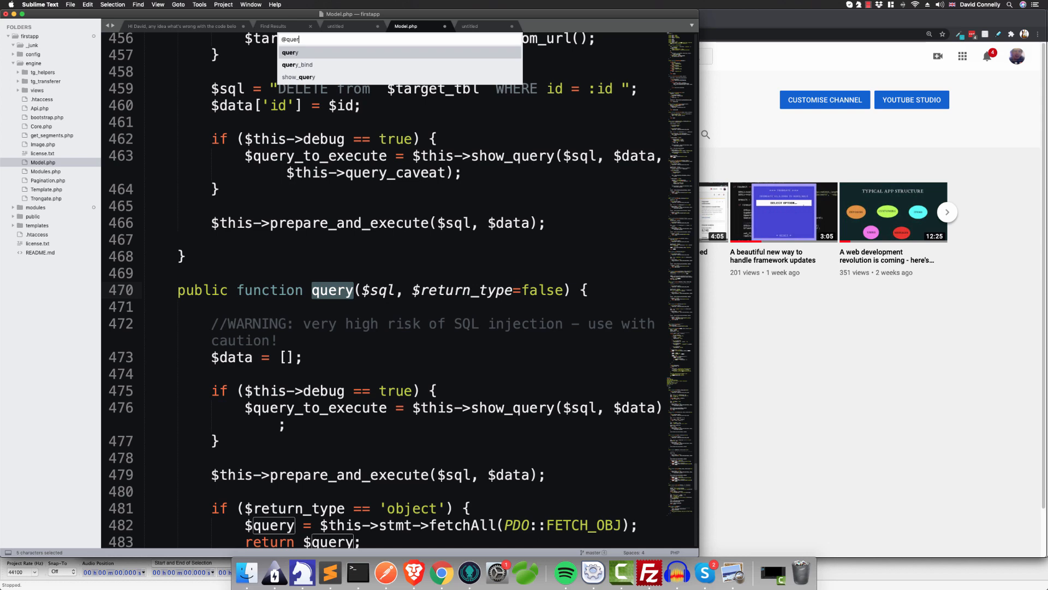
pyautogui.click(297, 65)
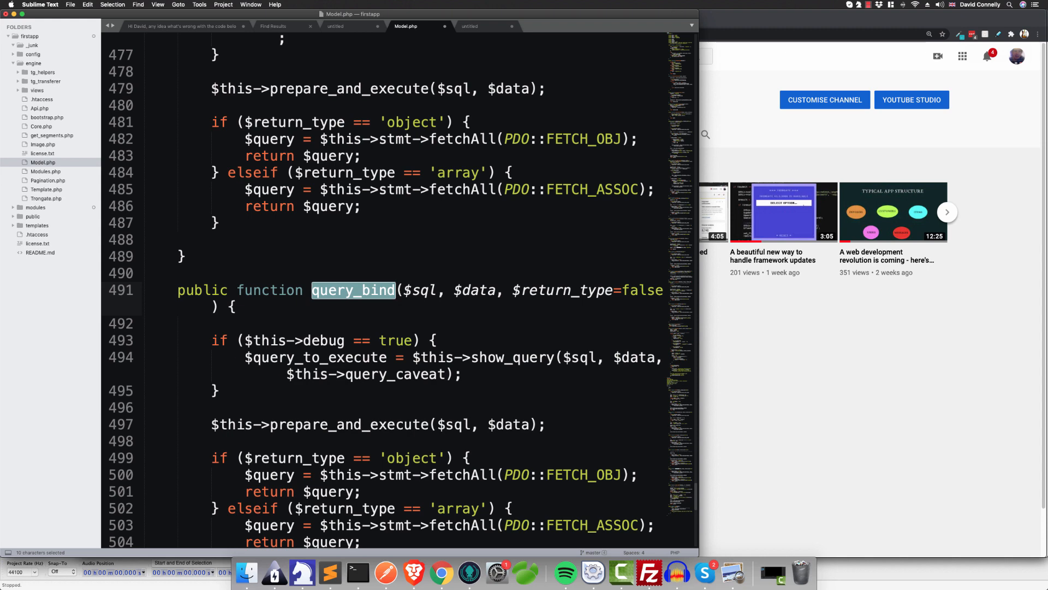
pyautogui.click(511, 389)
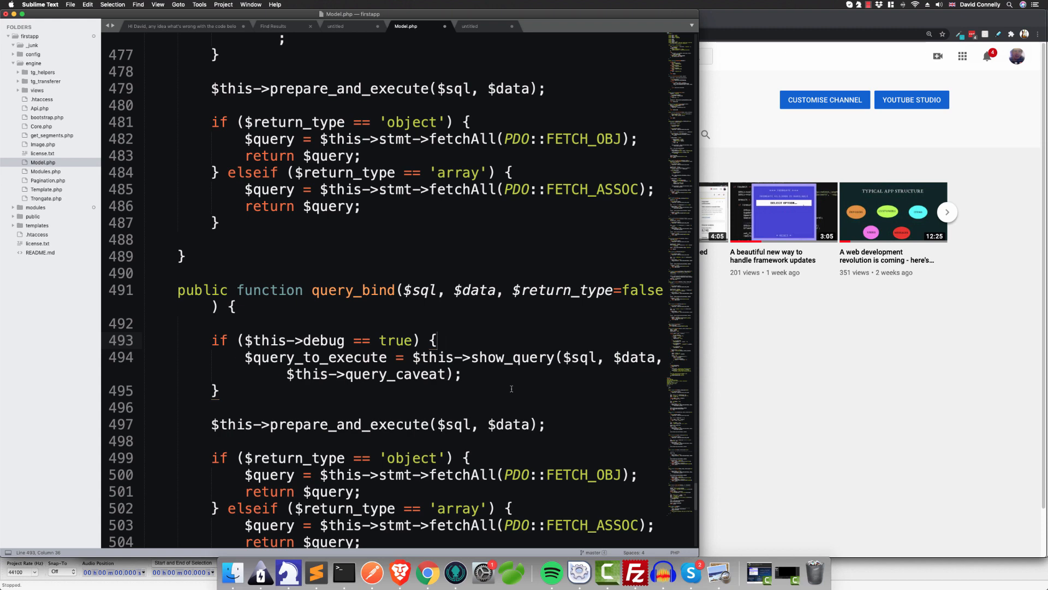
# - Bring David Connelly's YouTube channel page in Chrome in front of Model.php
pyautogui.click(426, 573)
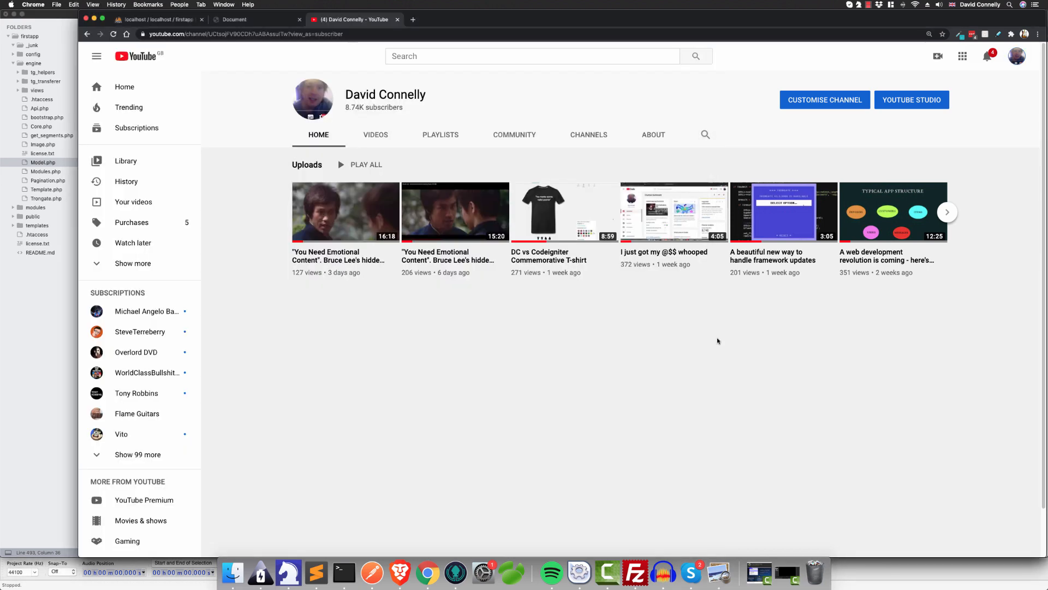
pyautogui.moveTo(265, 107)
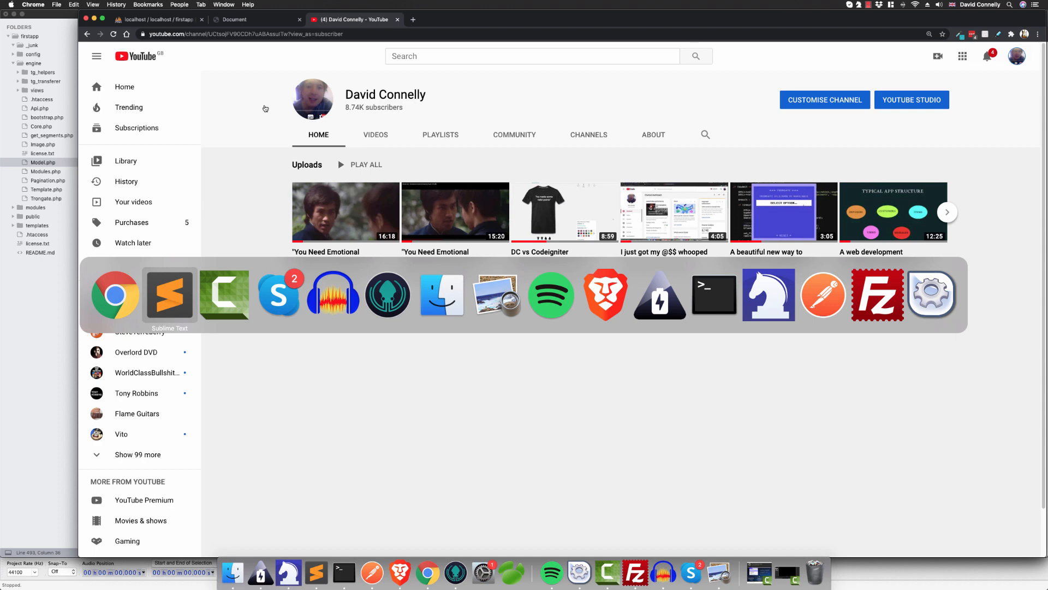
pyautogui.click(169, 294)
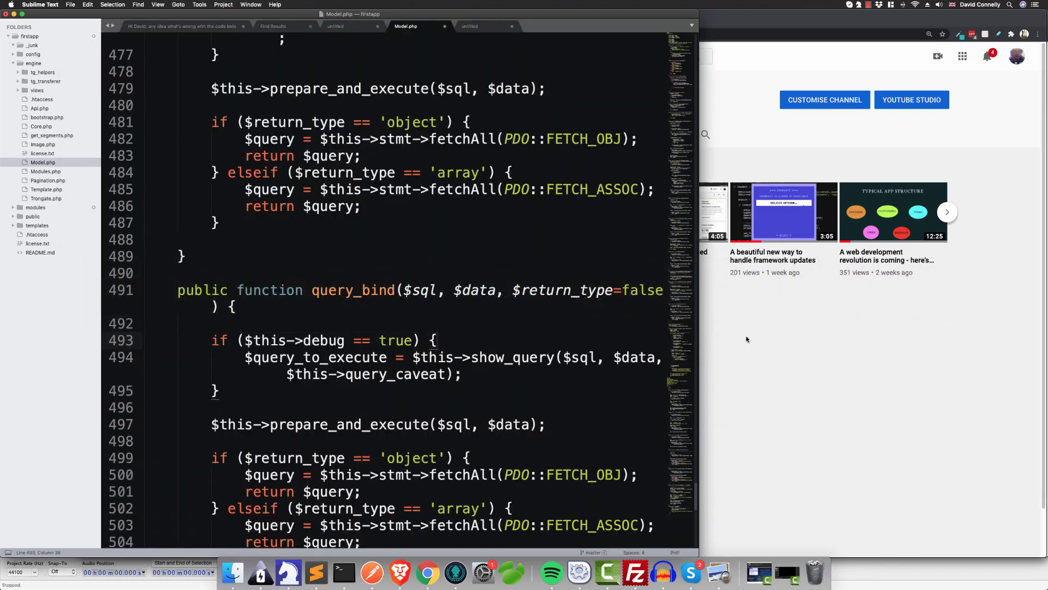
pyautogui.click(426, 573)
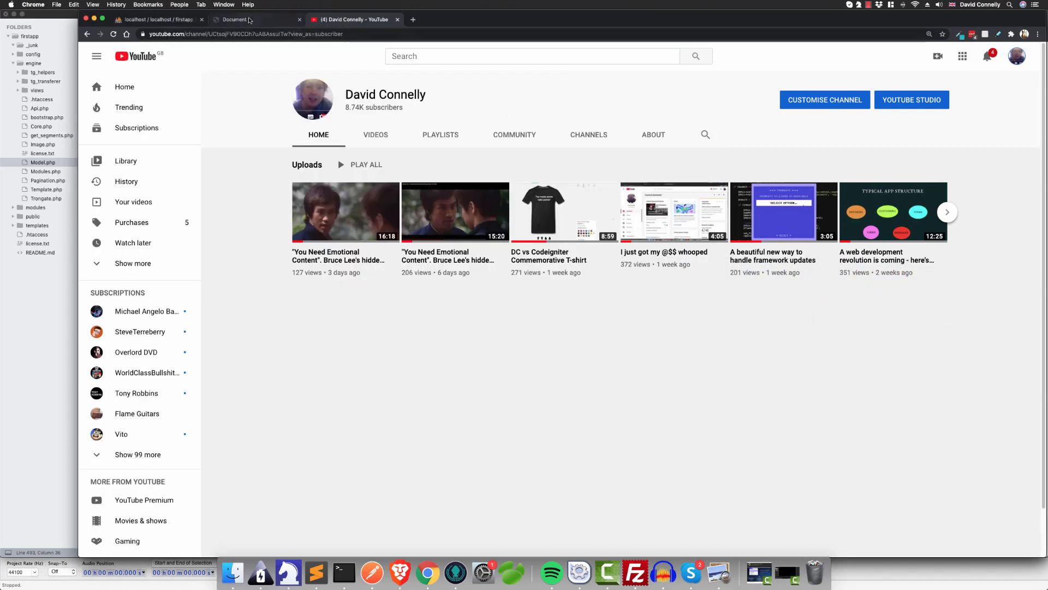
# - Switch to the Trongate docs tab and scroll through Your First Module to its demo video
pyautogui.click(253, 20)
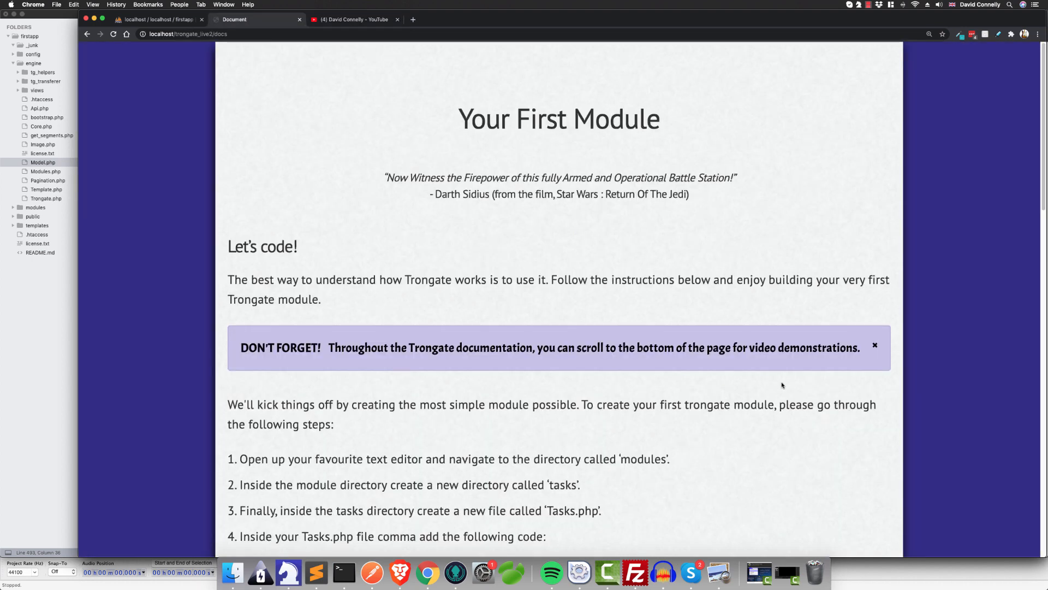
pyautogui.moveTo(961, 307)
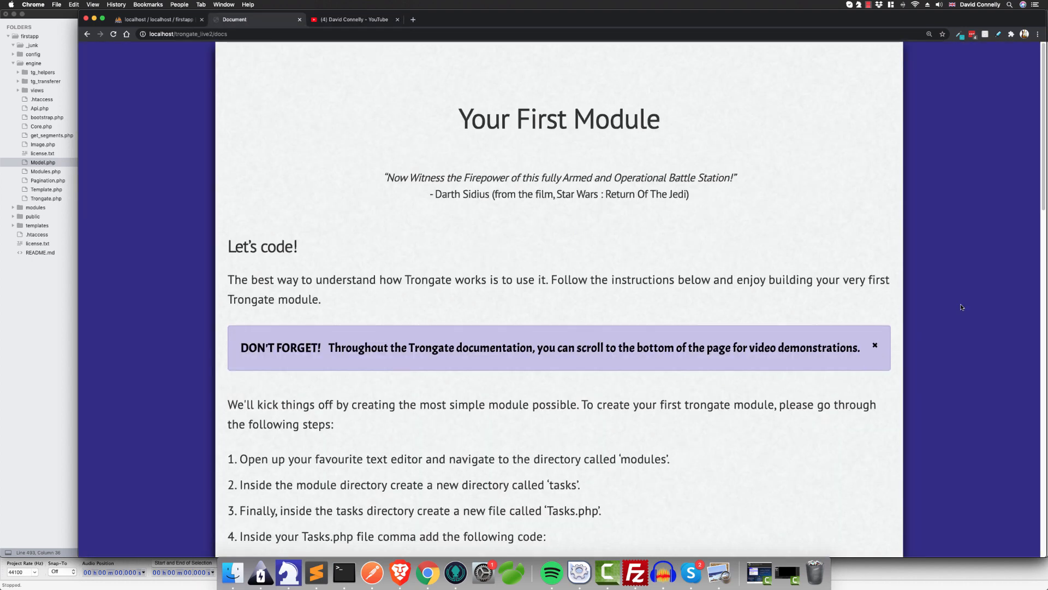
pyautogui.scroll(-3)
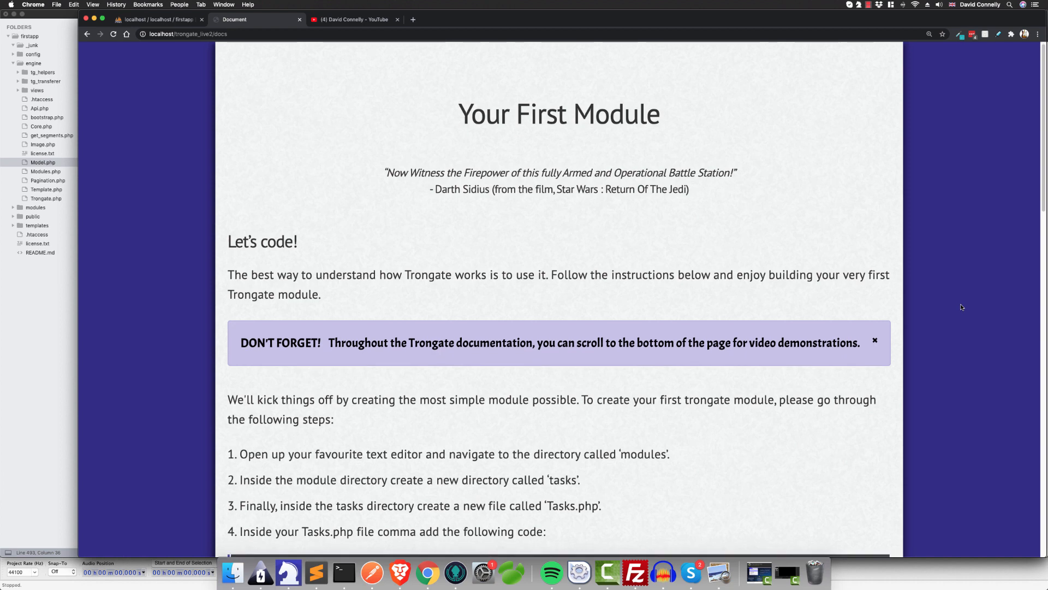
pyautogui.scroll(-3)
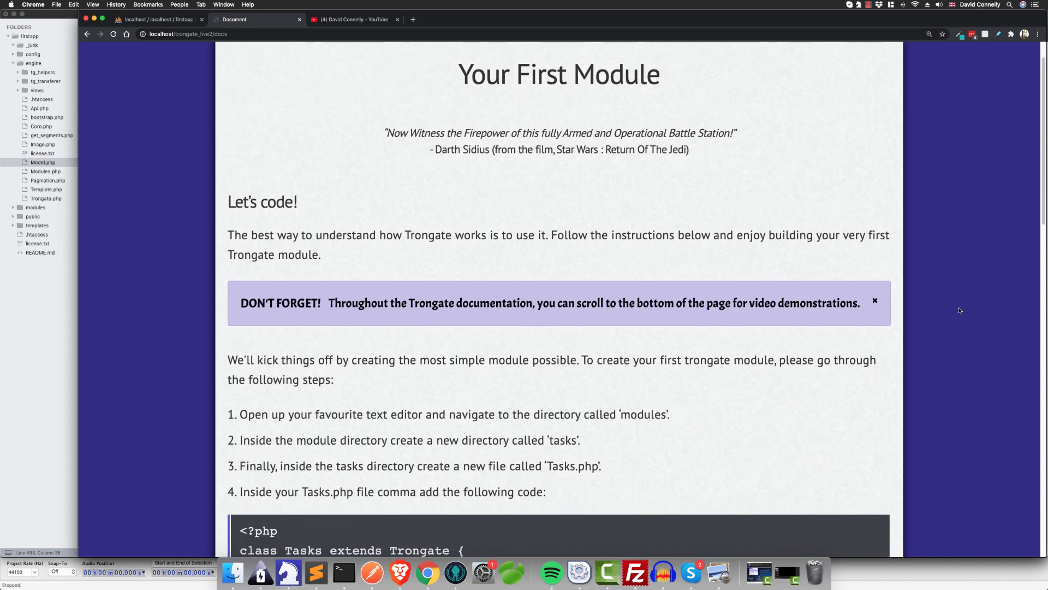
pyautogui.scroll(-3)
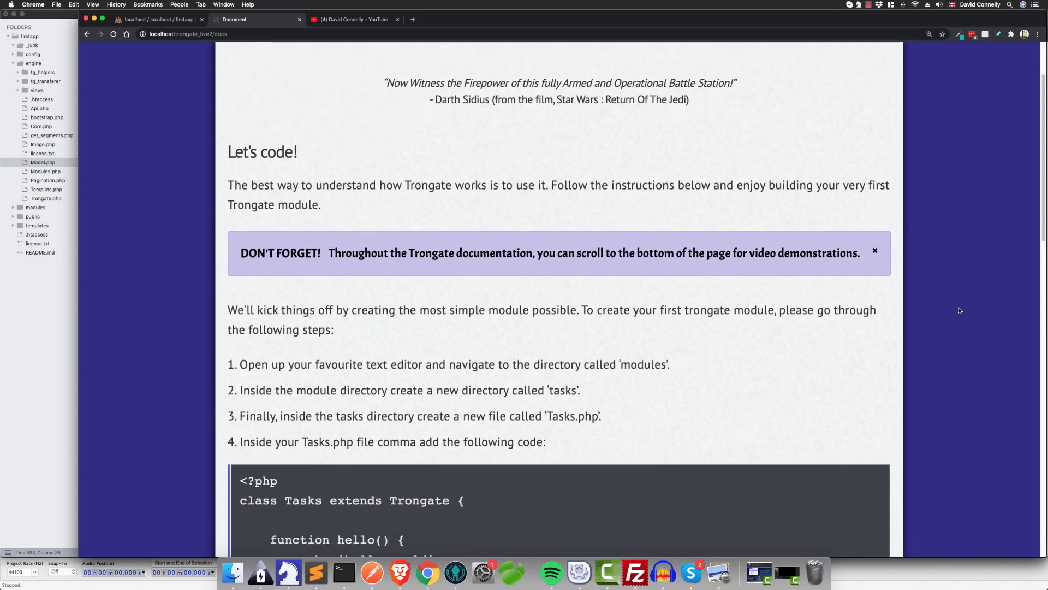
pyautogui.scroll(-3)
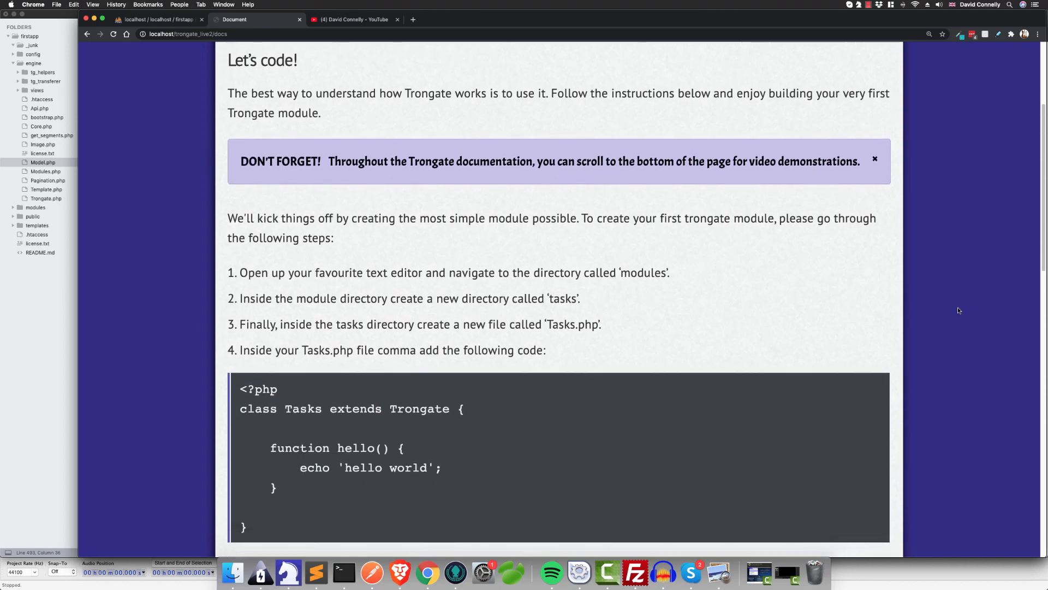
pyautogui.scroll(-3)
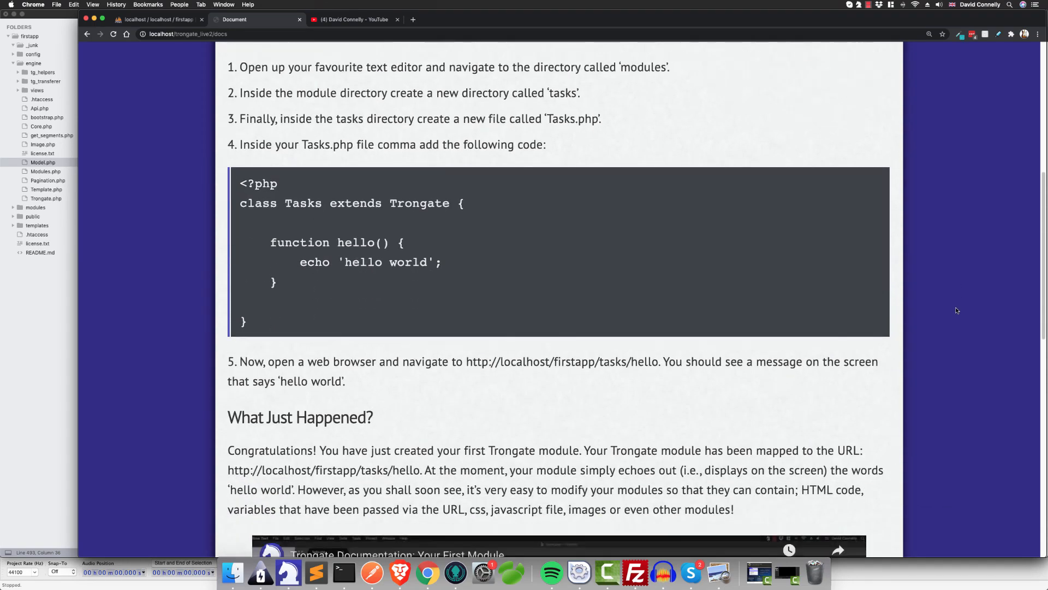
pyautogui.scroll(3)
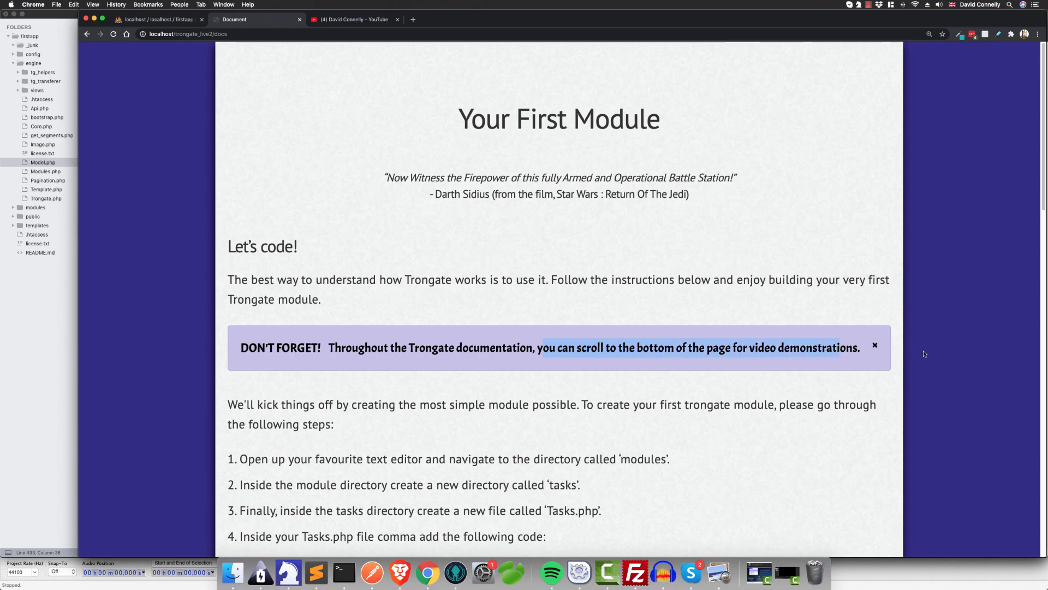
pyautogui.scroll(-3)
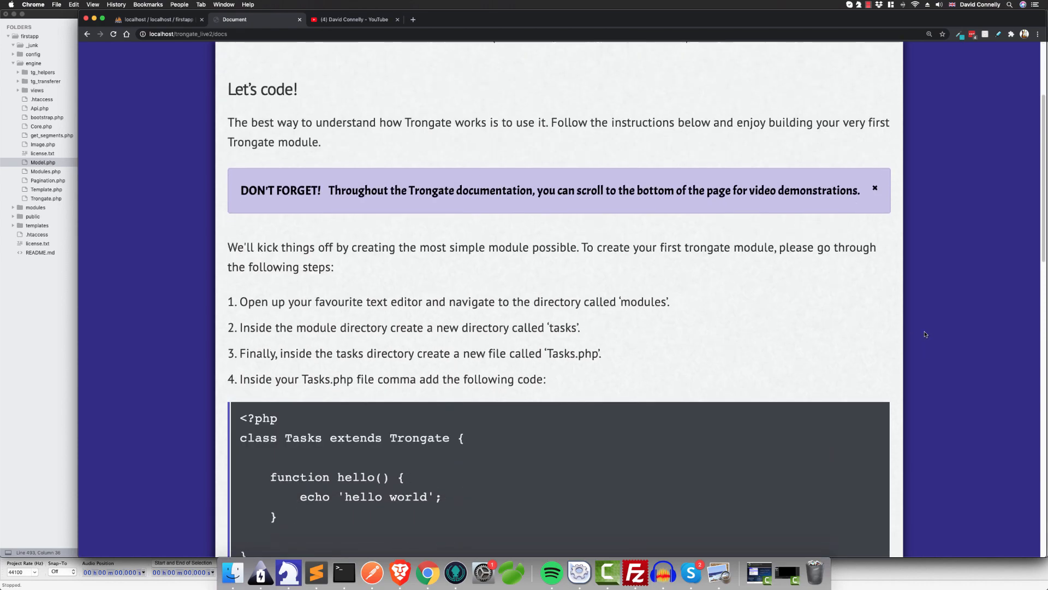
pyautogui.scroll(-3)
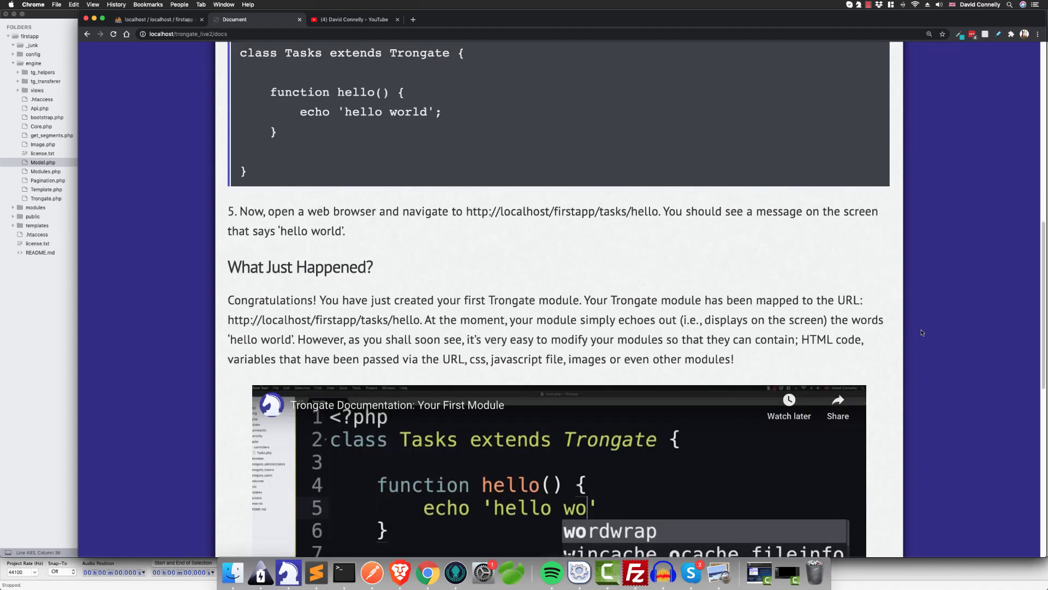
pyautogui.scroll(-3)
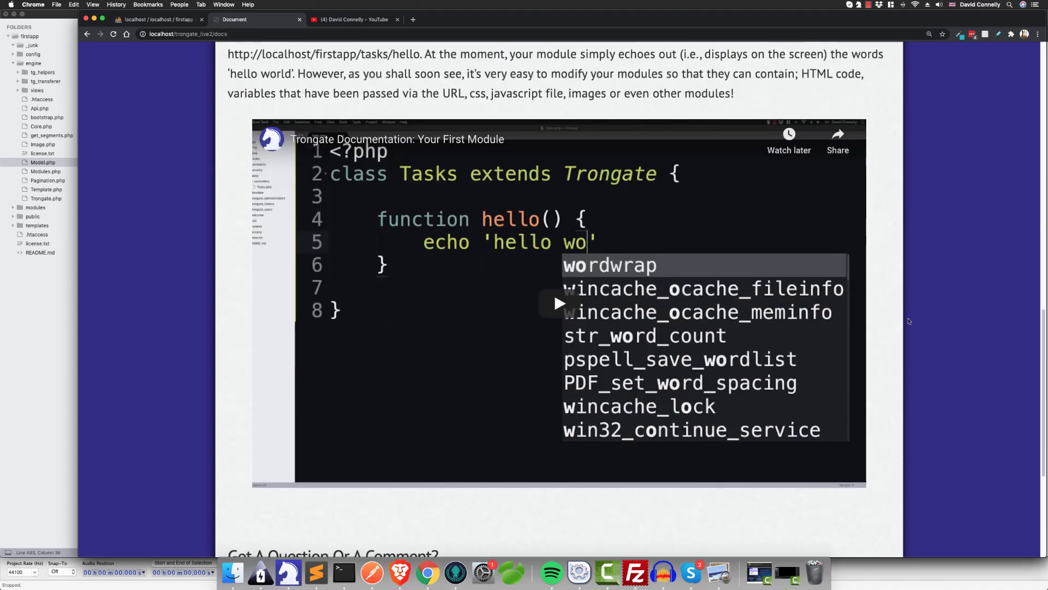
pyautogui.scroll(-3)
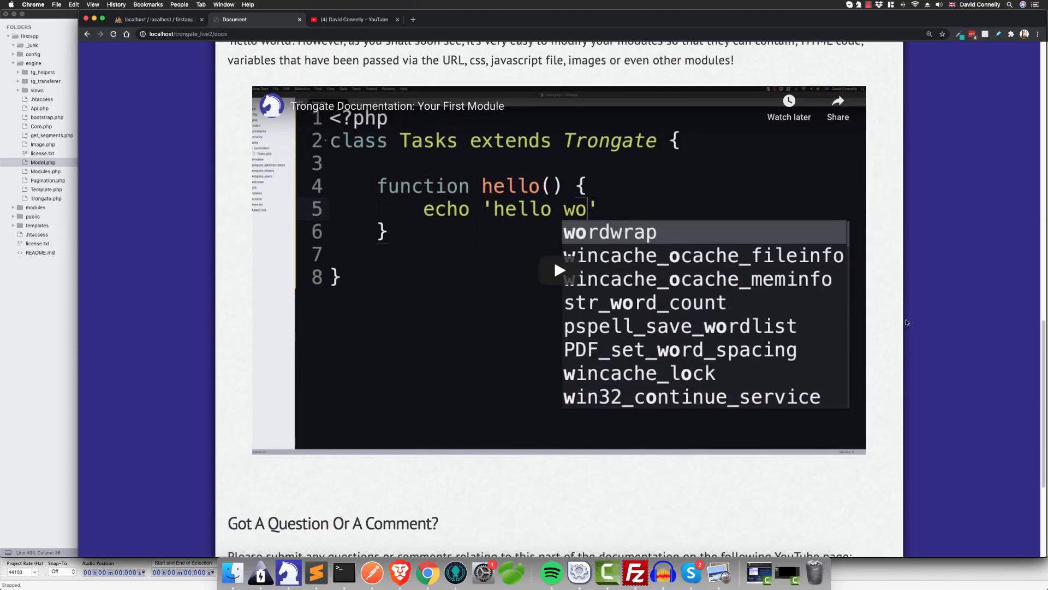
pyautogui.scroll(-3)
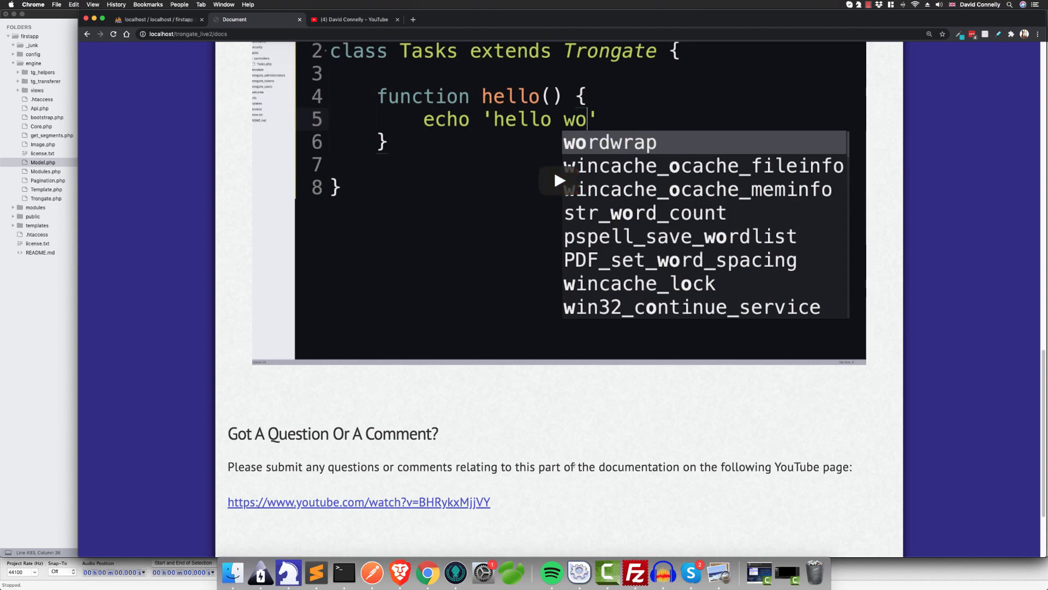
pyautogui.scroll(3)
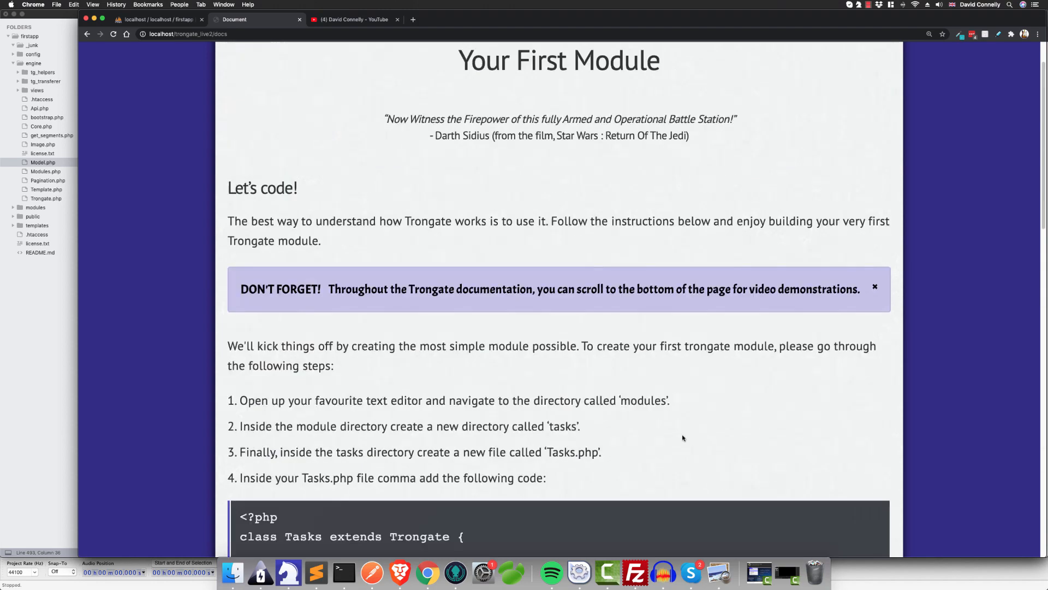
# - Return to Sublime Text and show the email thread on the count() error
pyautogui.scroll(3)
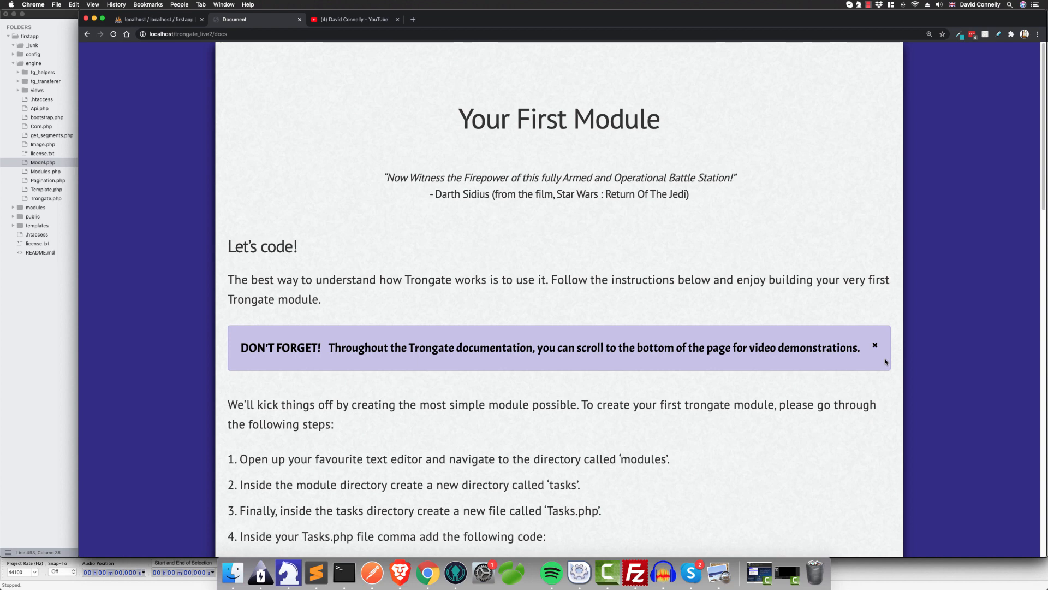
pyautogui.moveTo(289, 573)
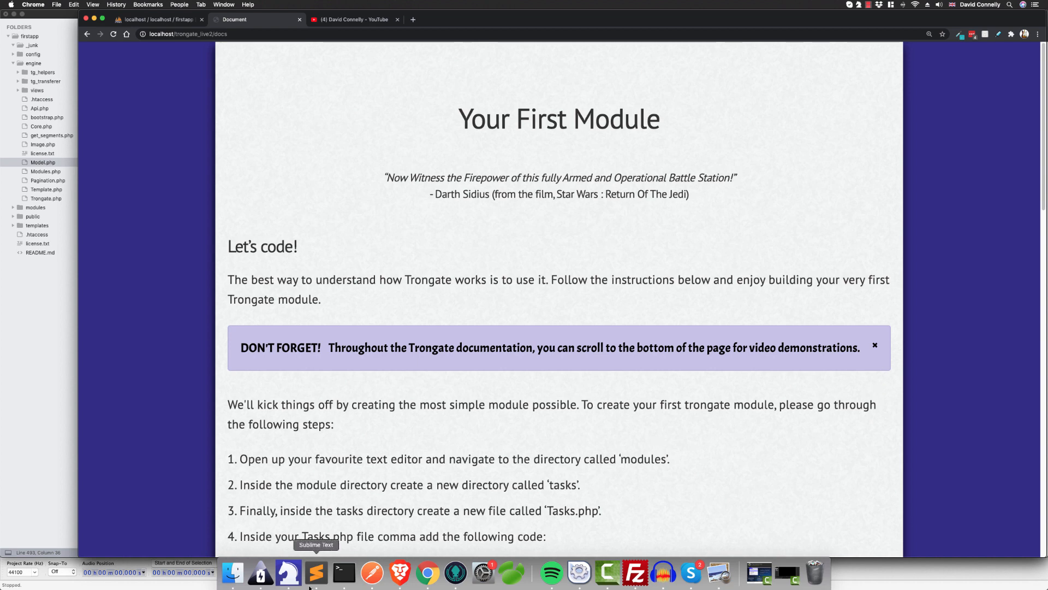
pyautogui.click(289, 573)
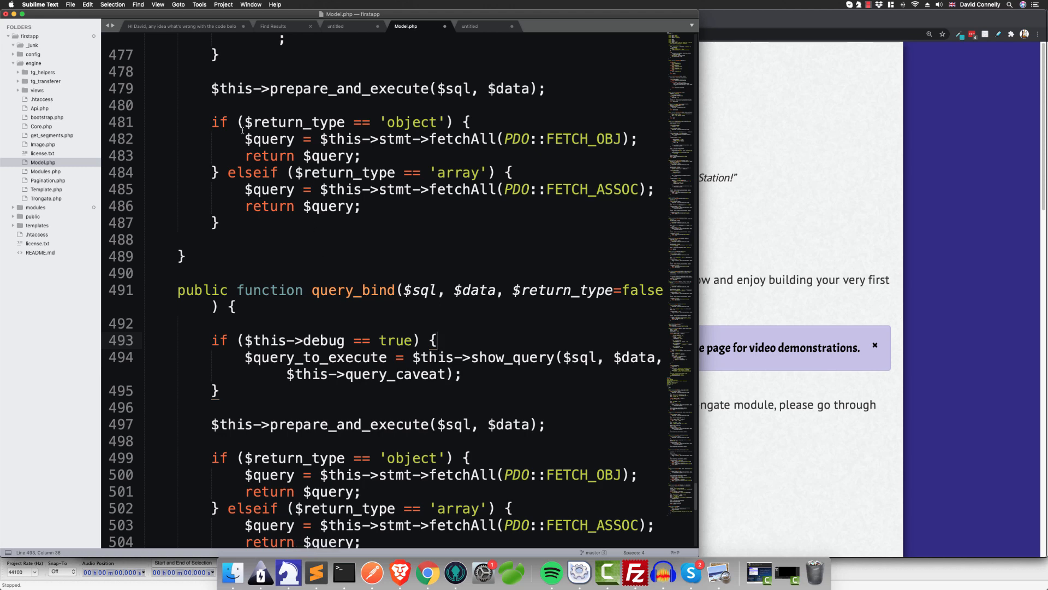
pyautogui.click(181, 27)
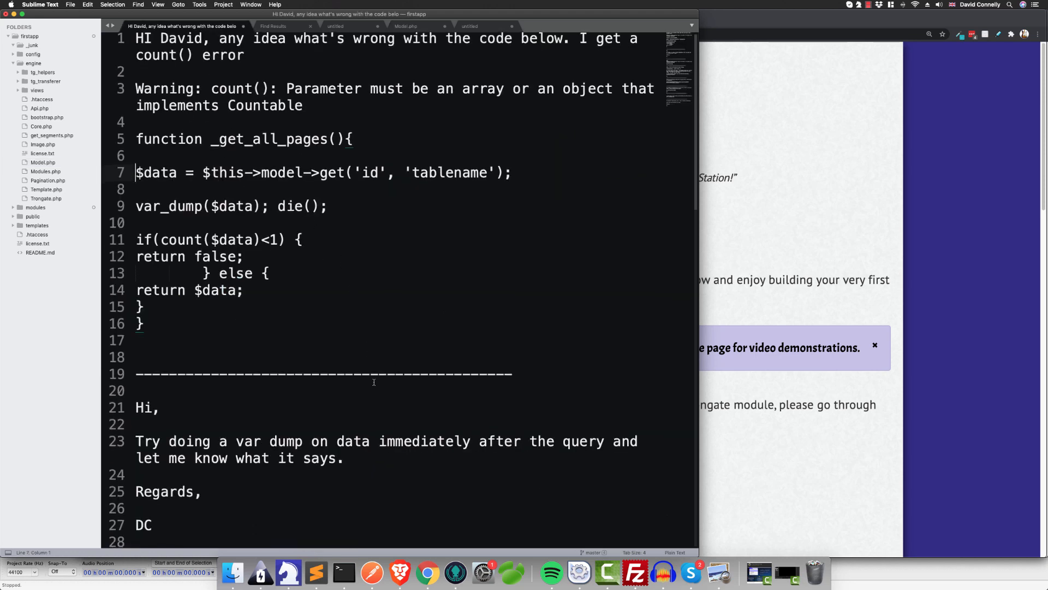